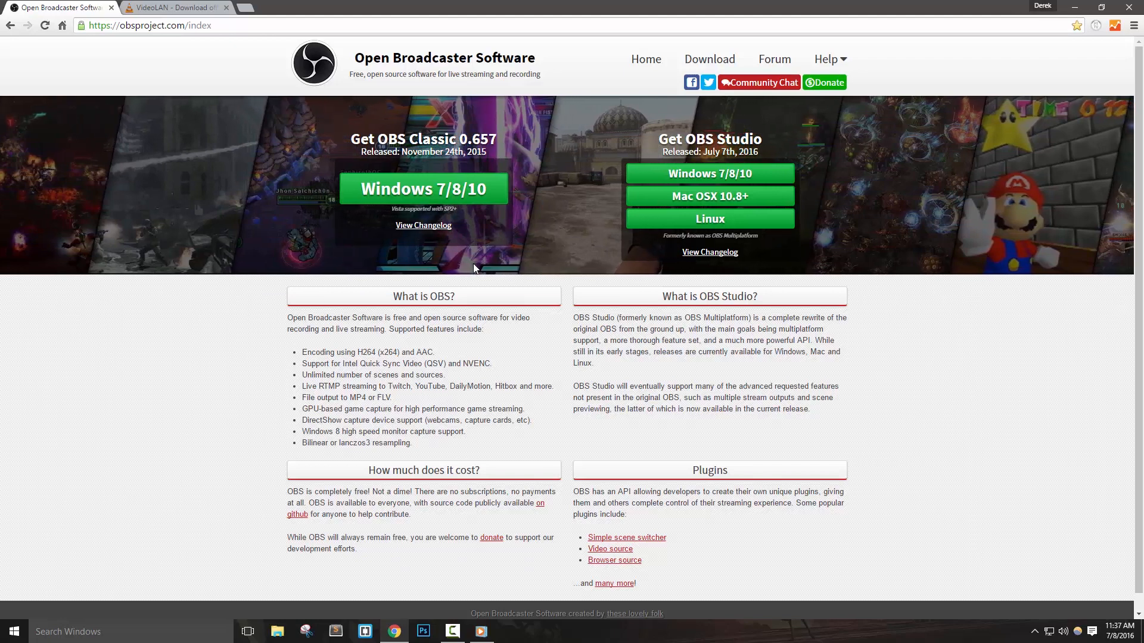
{"action": "mouse_move", "coordinate": [164, 59]}
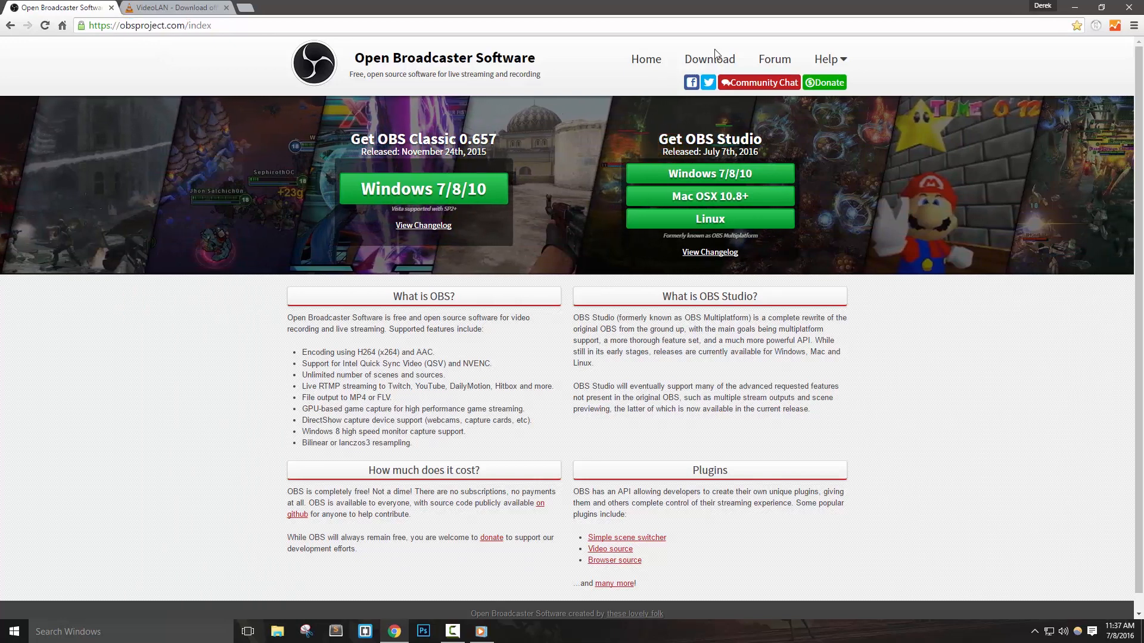
Download the OBS Studio Windows installer from the downloads page, then return to the home page.
{"action": "left_click", "coordinate": [708, 60]}
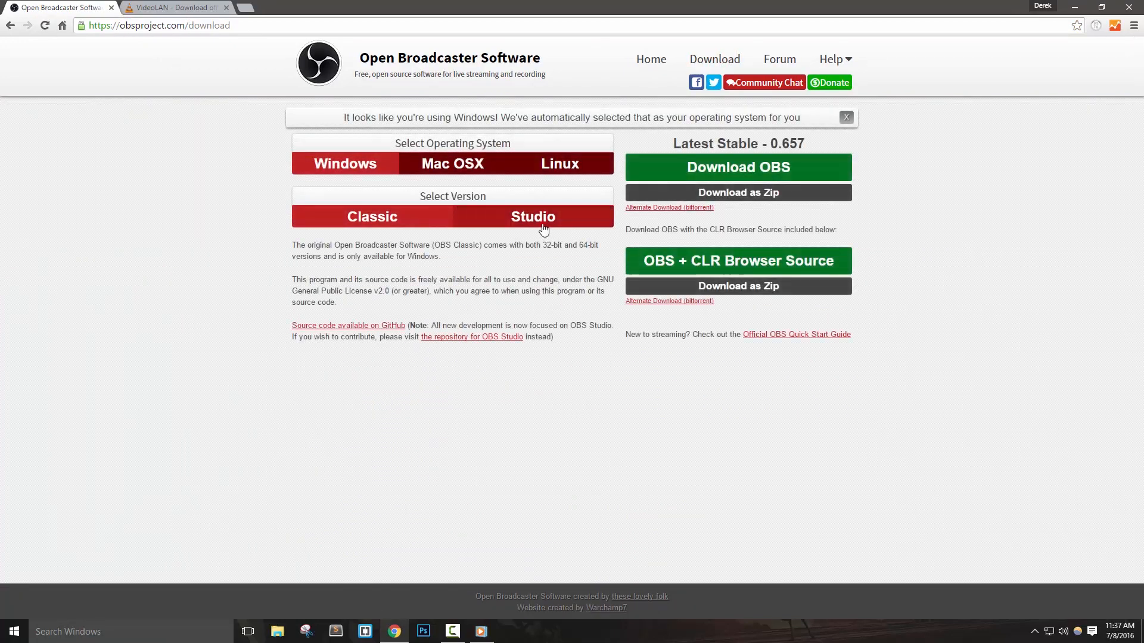
{"action": "left_click", "coordinate": [532, 217]}
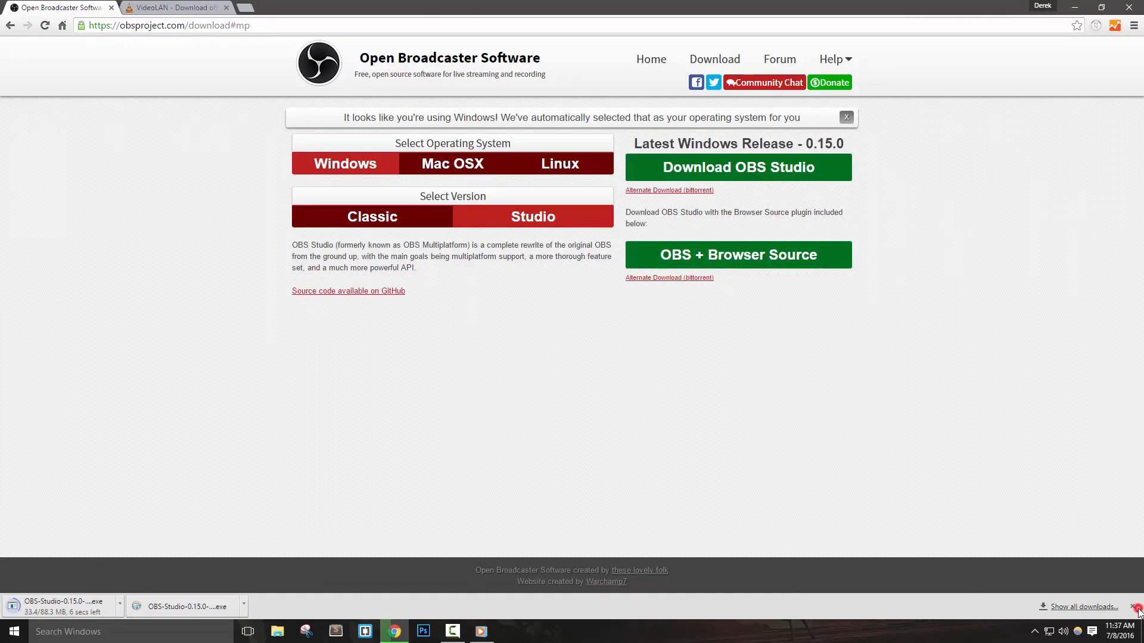
{"action": "left_click", "coordinate": [318, 64]}
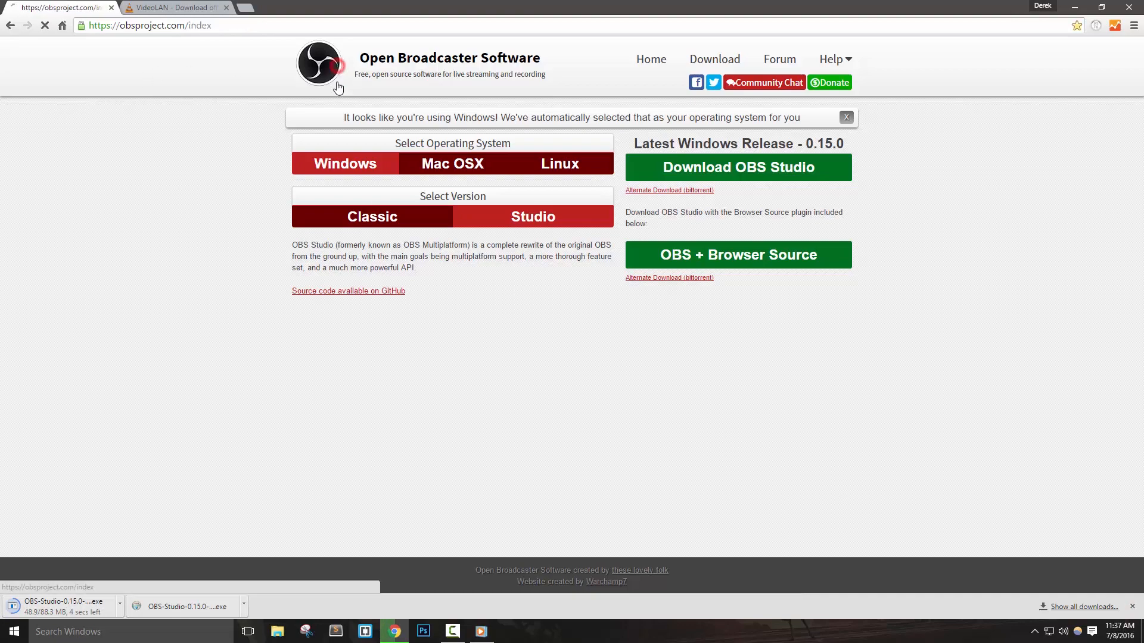
Bring up the 0.15.0 release notes and search Windows for 'obs studio'.
{"action": "left_click", "coordinate": [348, 291]}
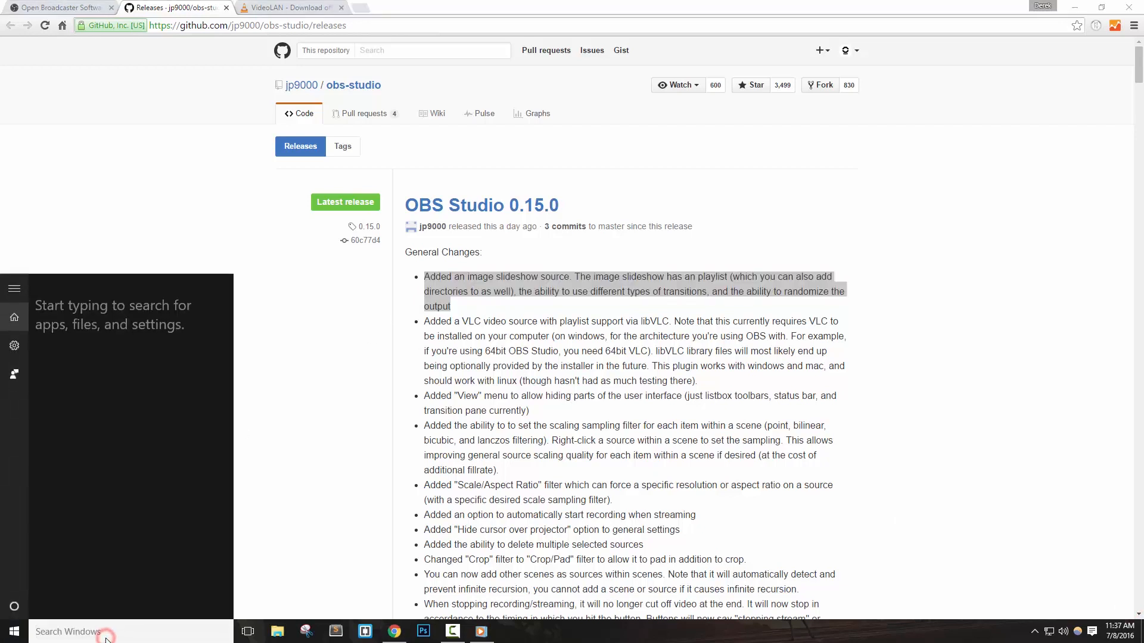
{"action": "type", "text": "obs studio"}
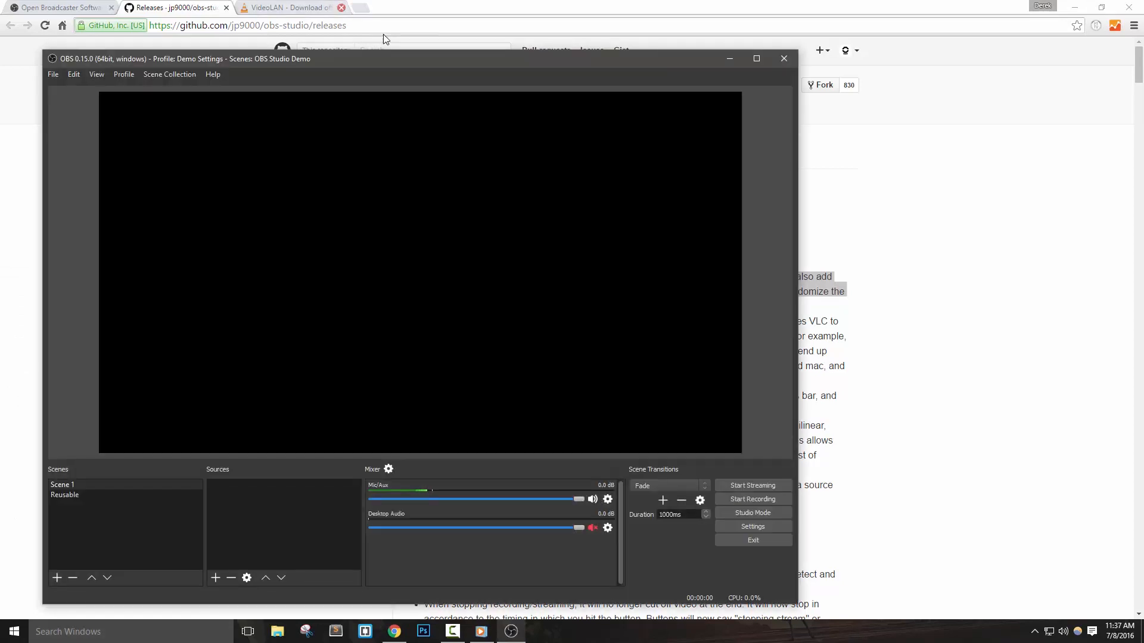
Add an Image Slide Show source with Fade transition, adjusted timing and random playback off.
{"action": "left_click", "coordinate": [214, 578]}
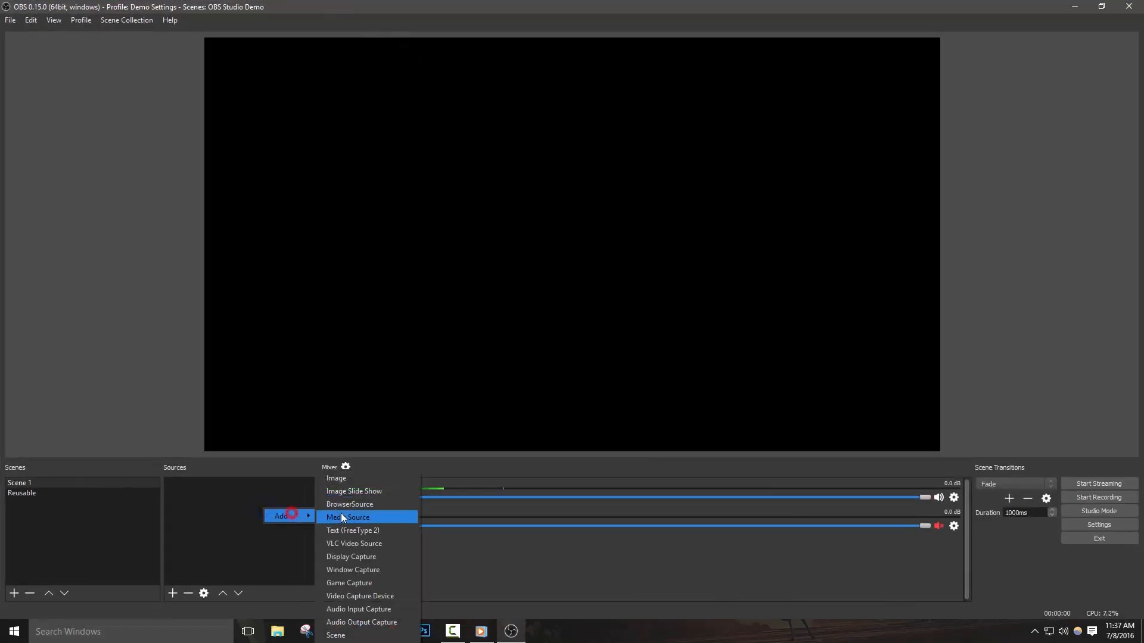
{"action": "left_click", "coordinate": [354, 491]}
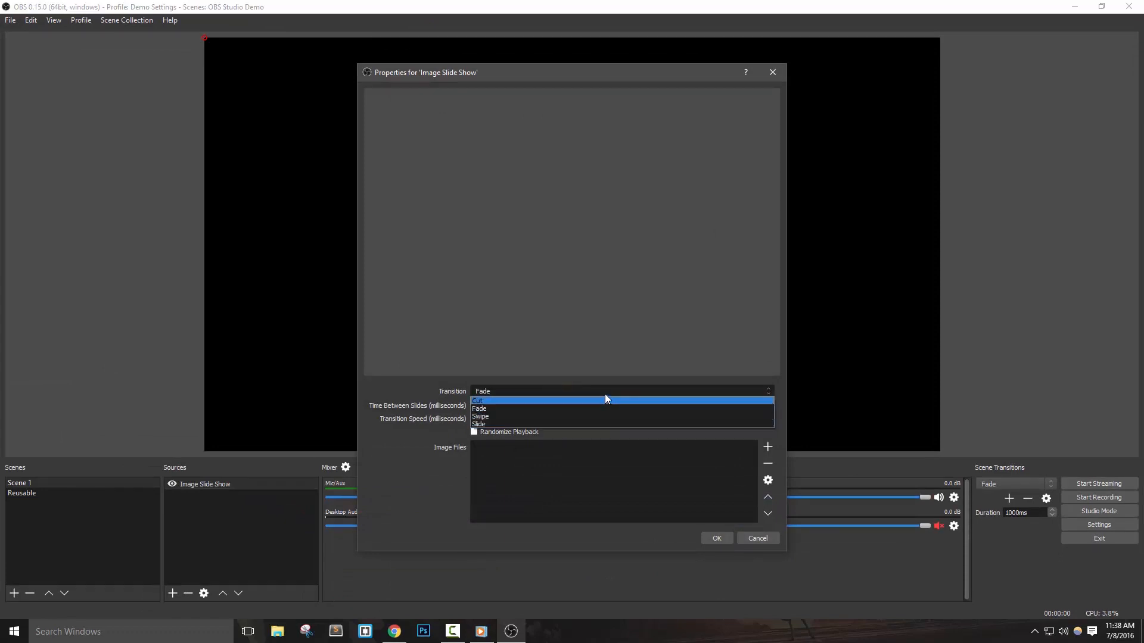
{"action": "left_click", "coordinate": [479, 400]}
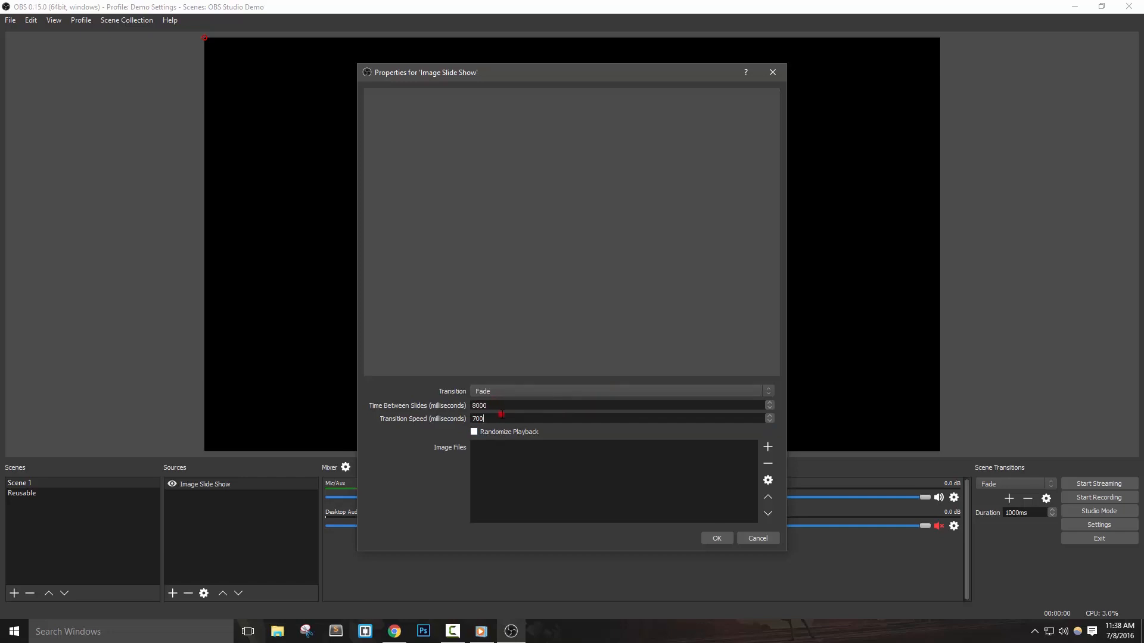
{"action": "triple_click", "coordinate": [479, 418]}
{"action": "type", "text": "1000"}
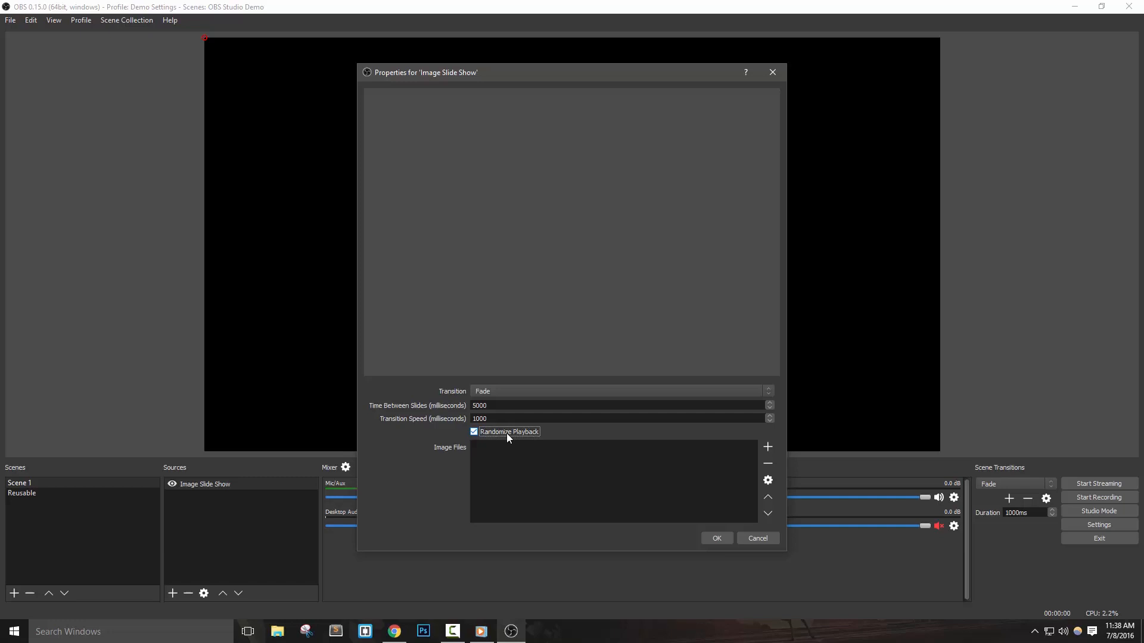
{"action": "mouse_move", "coordinate": [501, 436]}
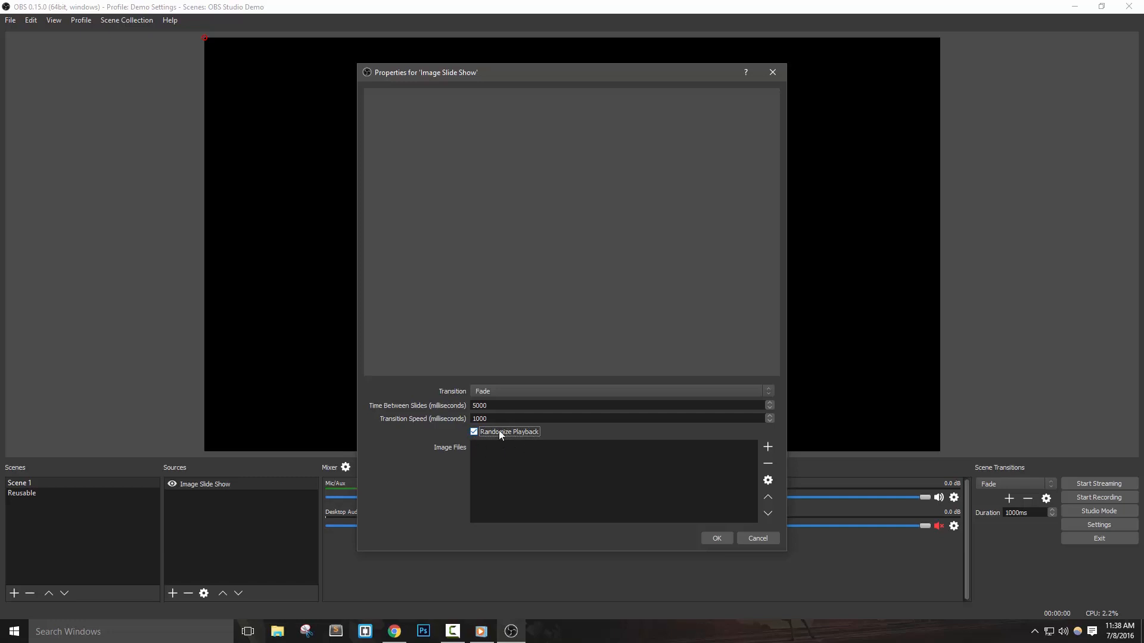
{"action": "left_click", "coordinate": [766, 447]}
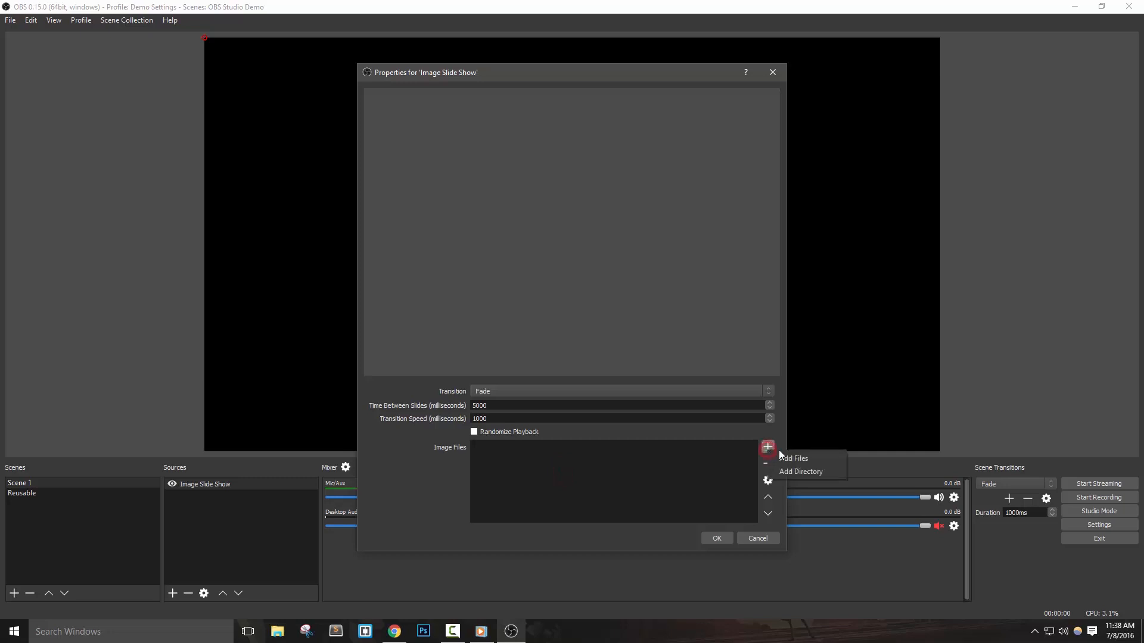
{"action": "mouse_move", "coordinate": [804, 457]}
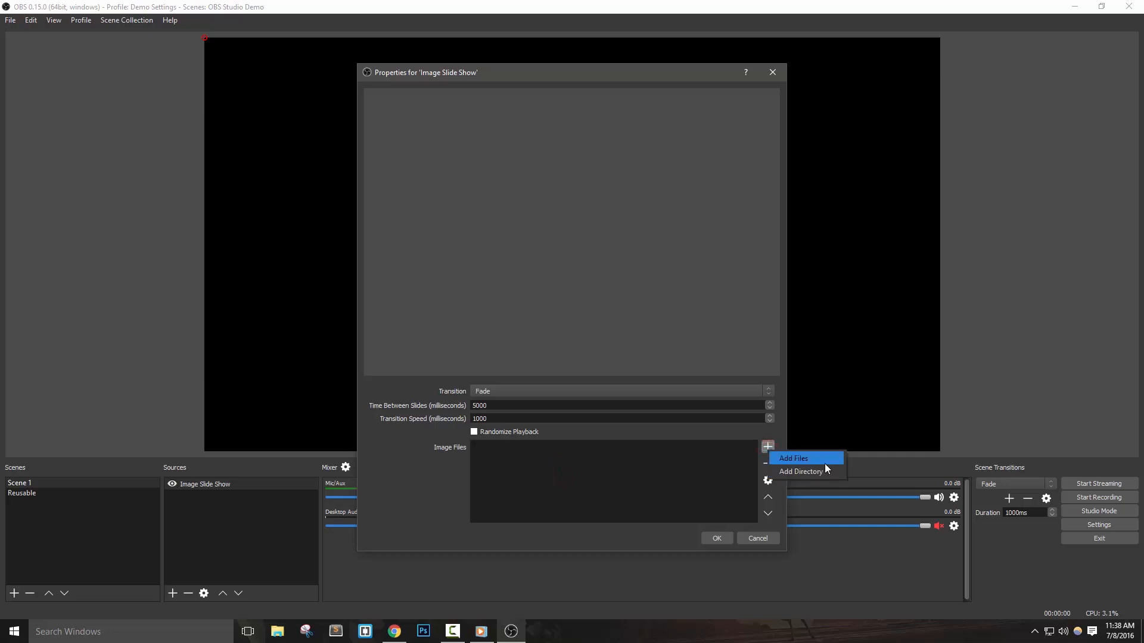
{"action": "mouse_move", "coordinate": [808, 472]}
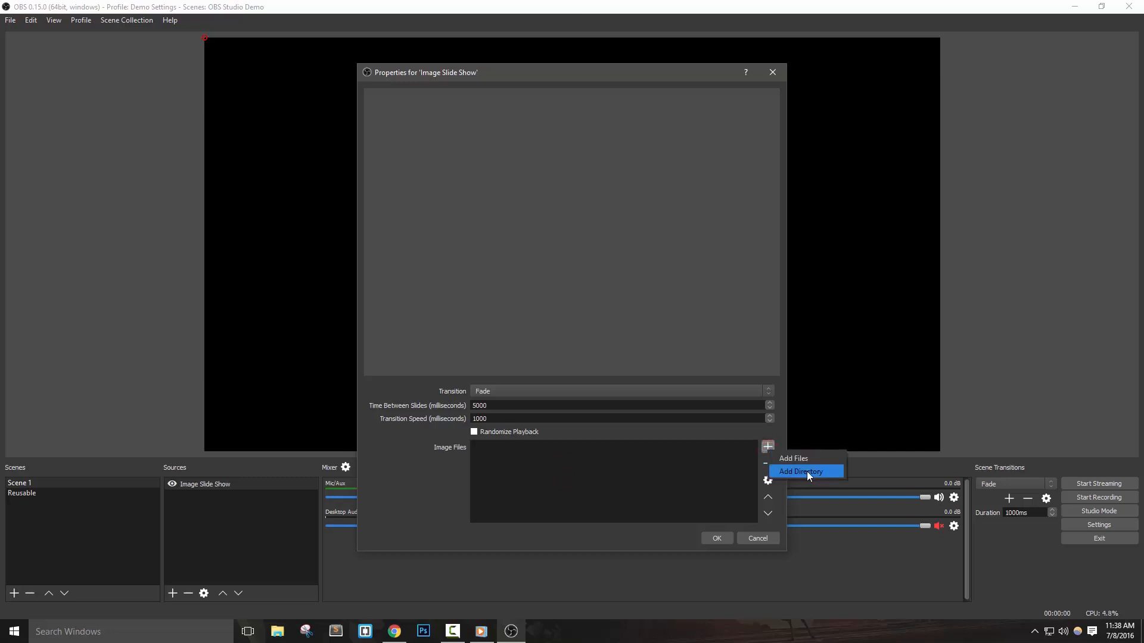
{"action": "mouse_move", "coordinate": [836, 477]}
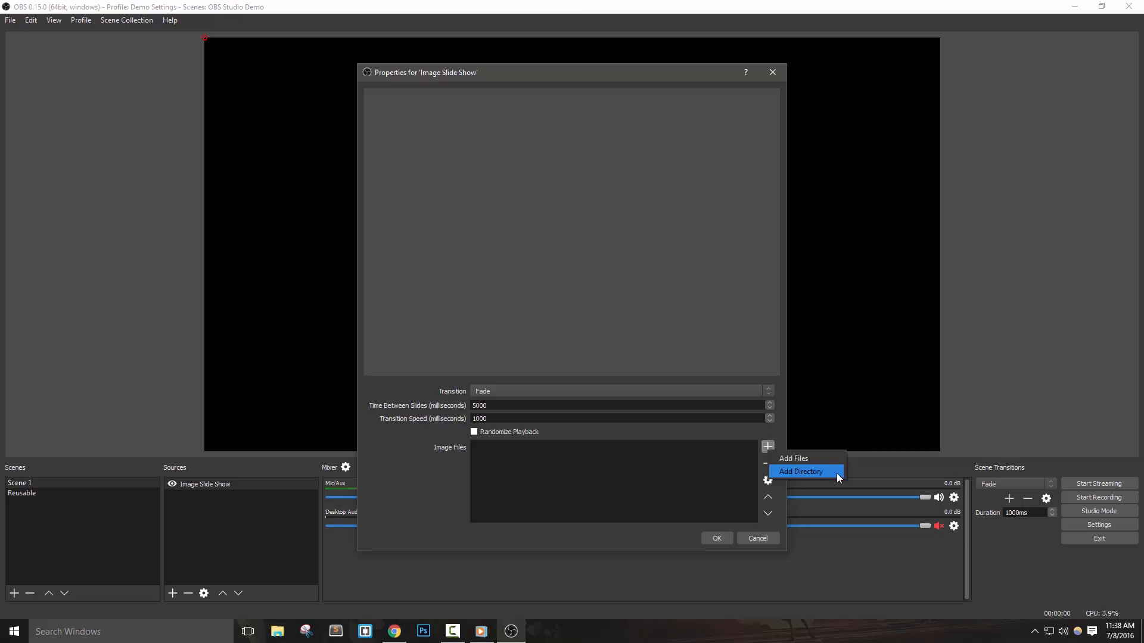
Load the ImagesAndThings folder into the slideshow and apply the settings.
{"action": "left_click", "coordinate": [800, 472]}
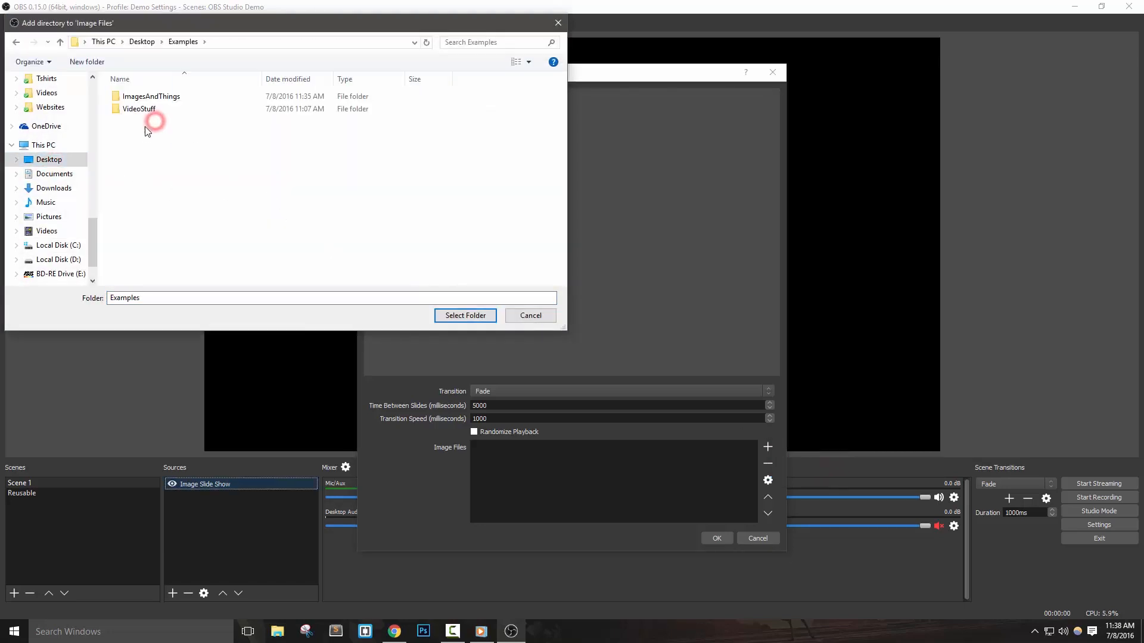
{"action": "left_click", "coordinate": [150, 96]}
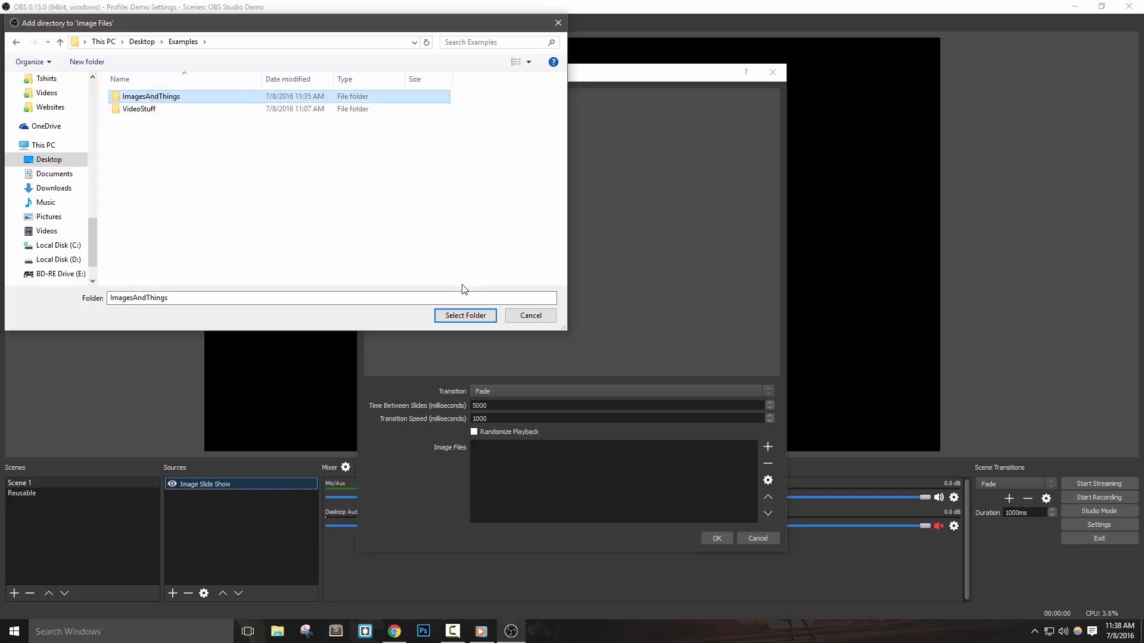
{"action": "left_click", "coordinate": [464, 315]}
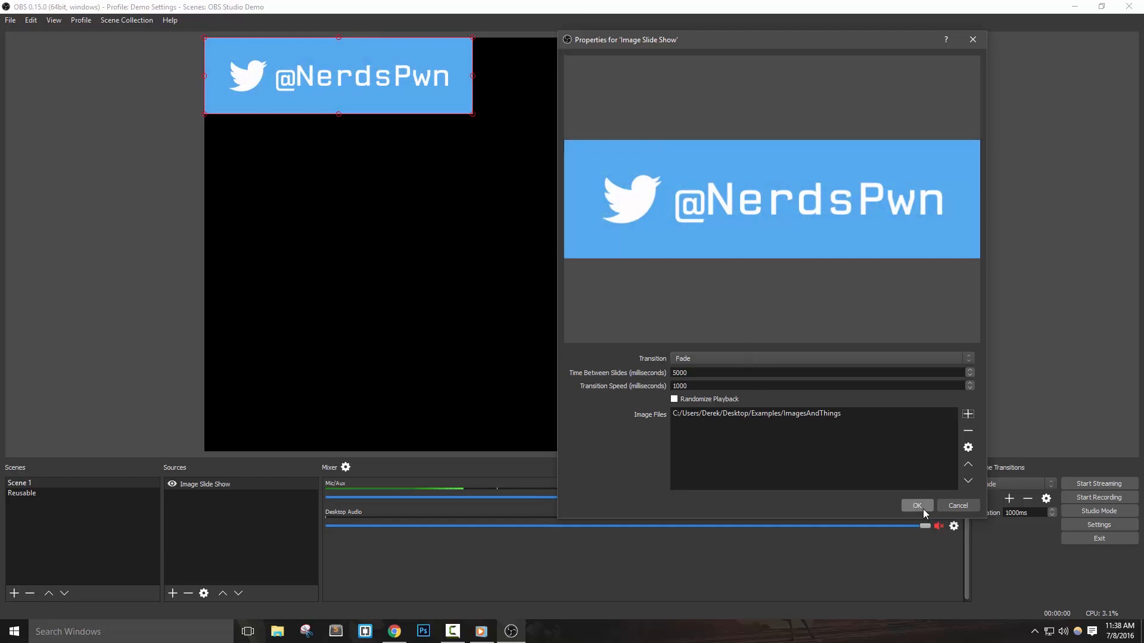
{"action": "left_click", "coordinate": [916, 505]}
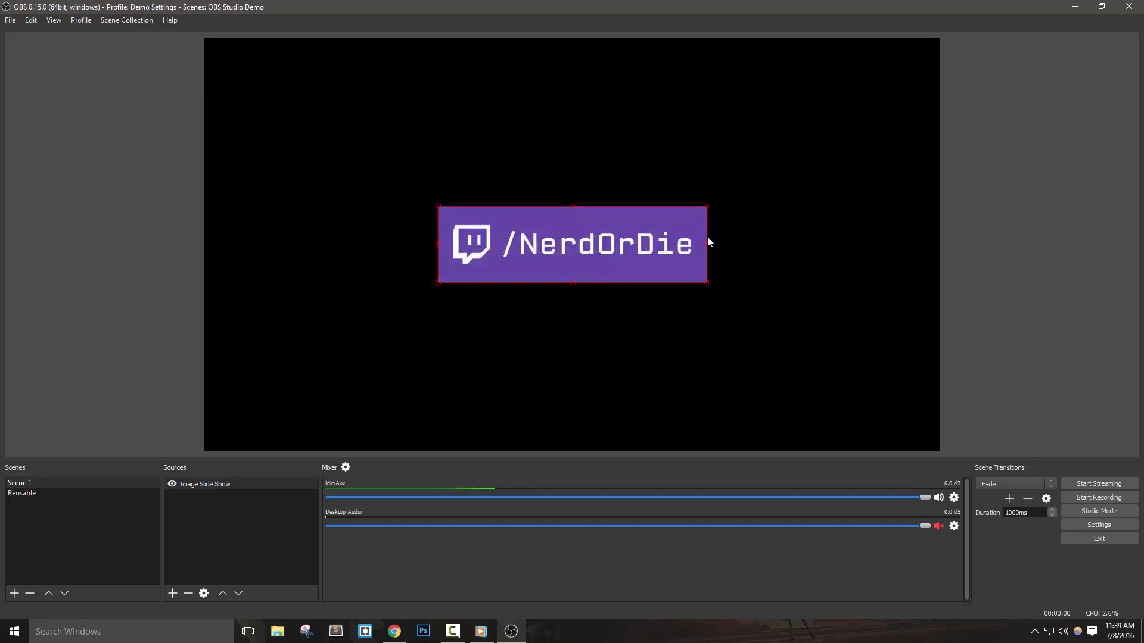
{"action": "mouse_move", "coordinate": [427, 306]}
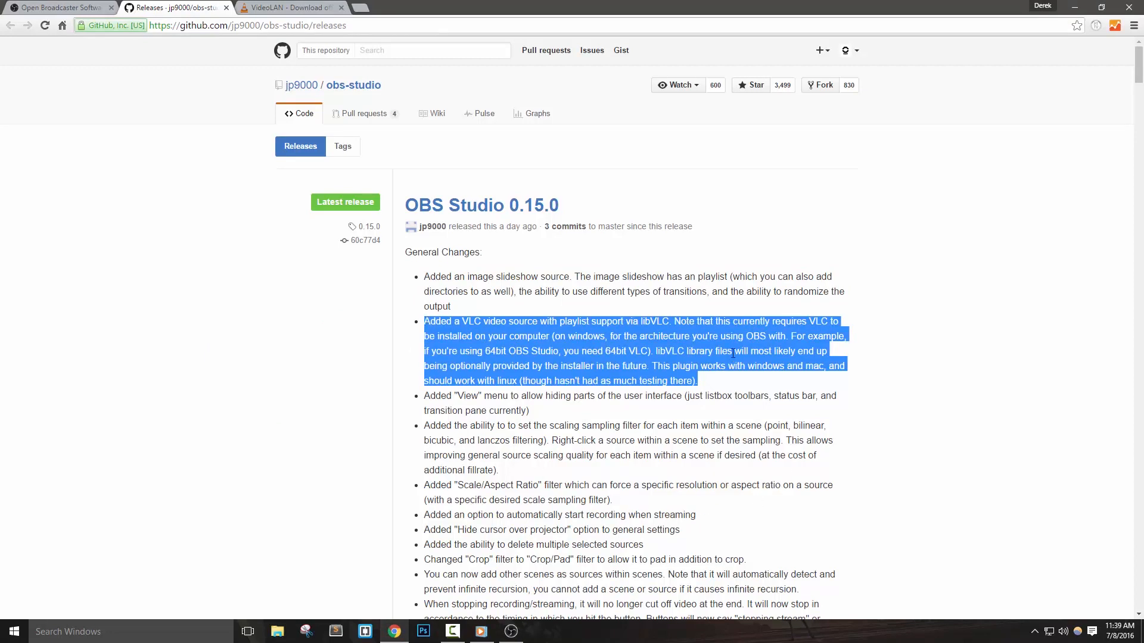
{"action": "mouse_move", "coordinate": [745, 387]}
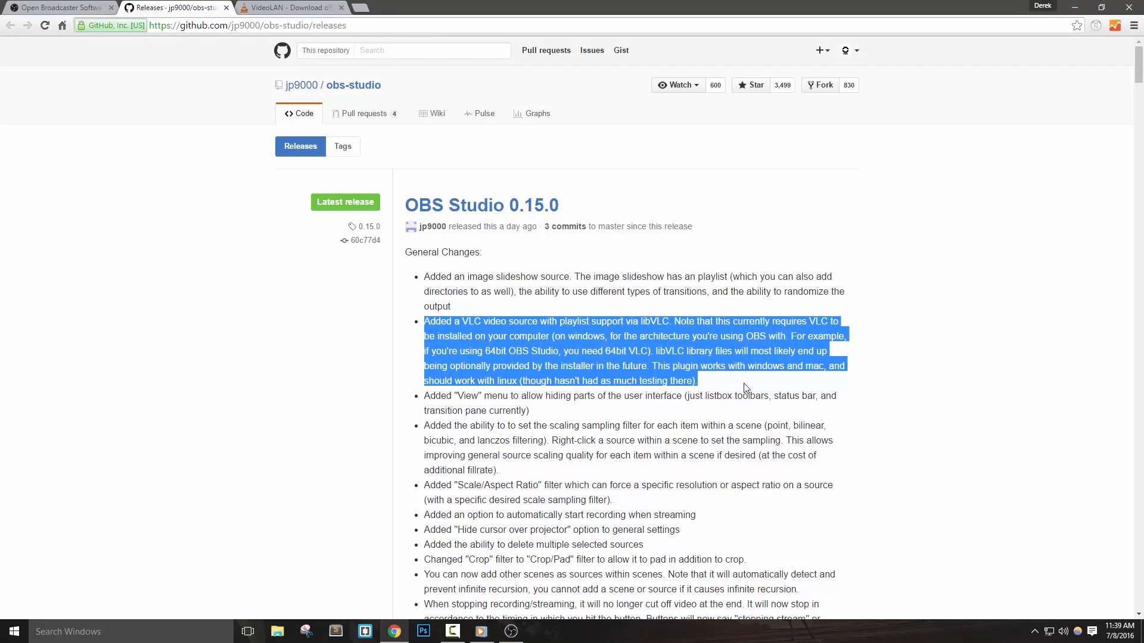
Highlight the VLC video source bullet in the 0.15.0 release notes.
{"action": "left_click", "coordinate": [743, 385]}
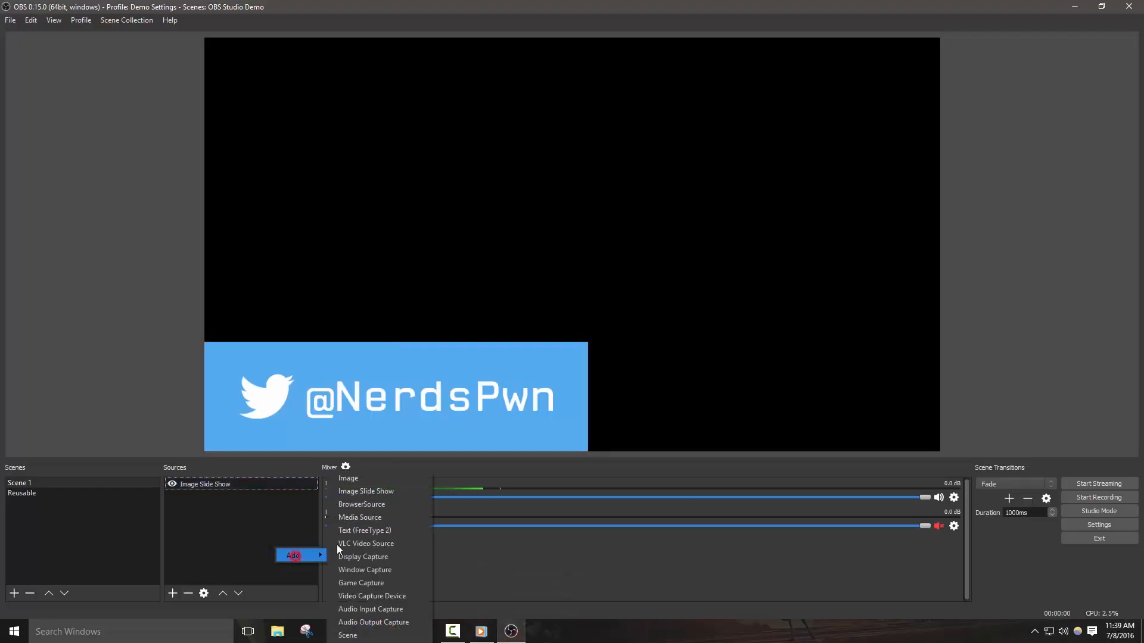
{"action": "mouse_move", "coordinate": [366, 543]}
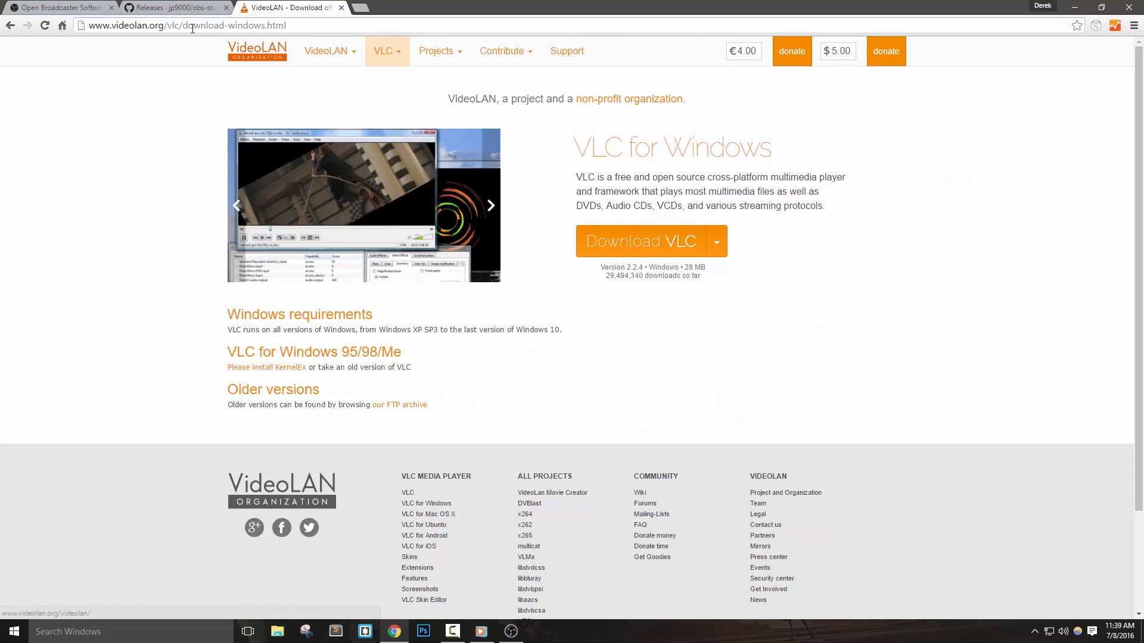
Show VLC's Windows download options including the 64-bit installer, then return to OBS Studio.
{"action": "left_click", "coordinate": [715, 240]}
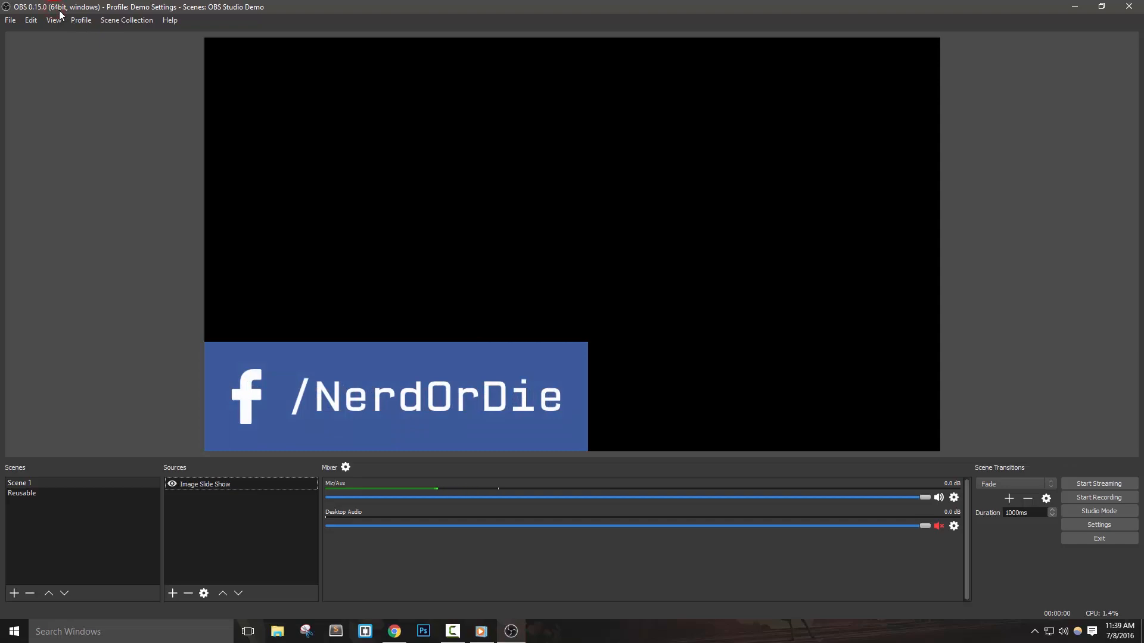
{"action": "mouse_move", "coordinate": [888, 58]}
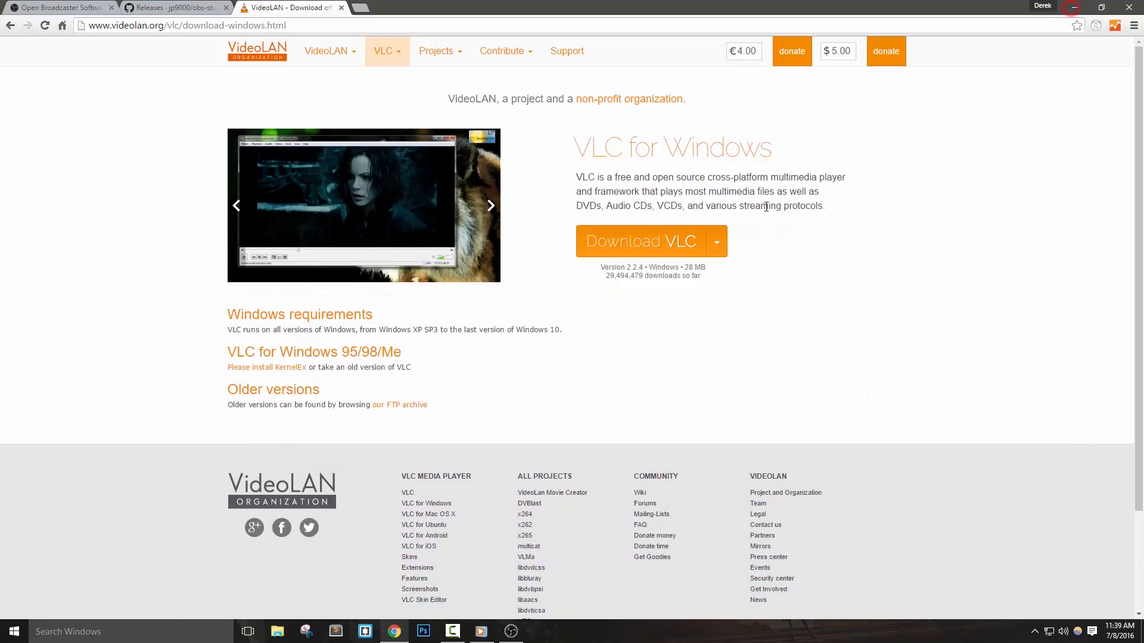
{"action": "left_click", "coordinate": [716, 241]}
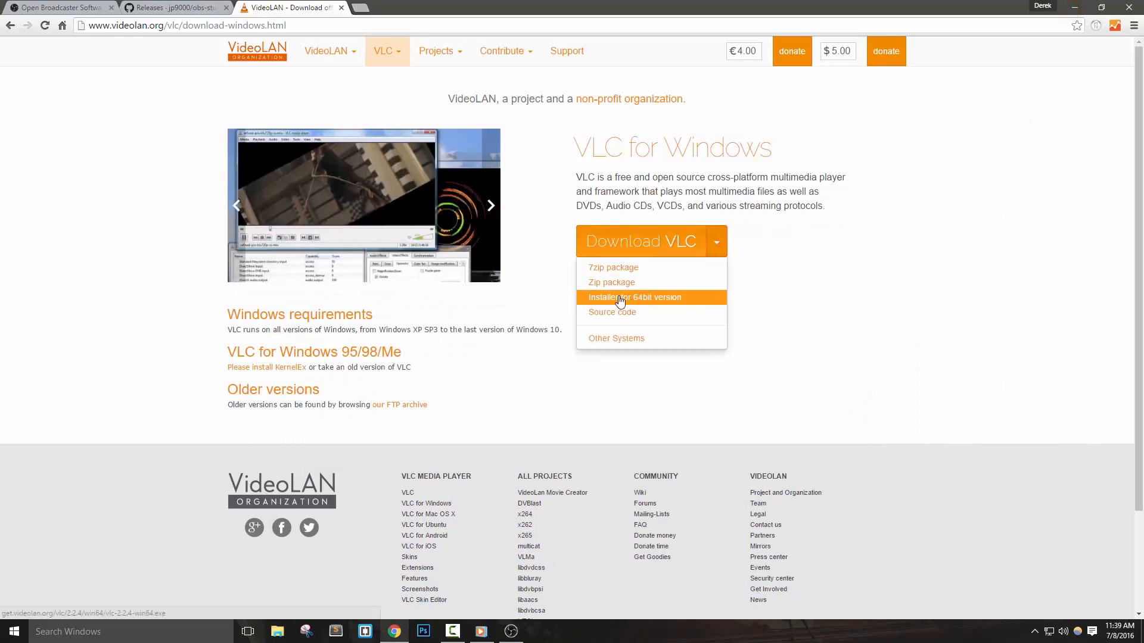
{"action": "mouse_move", "coordinate": [680, 305]}
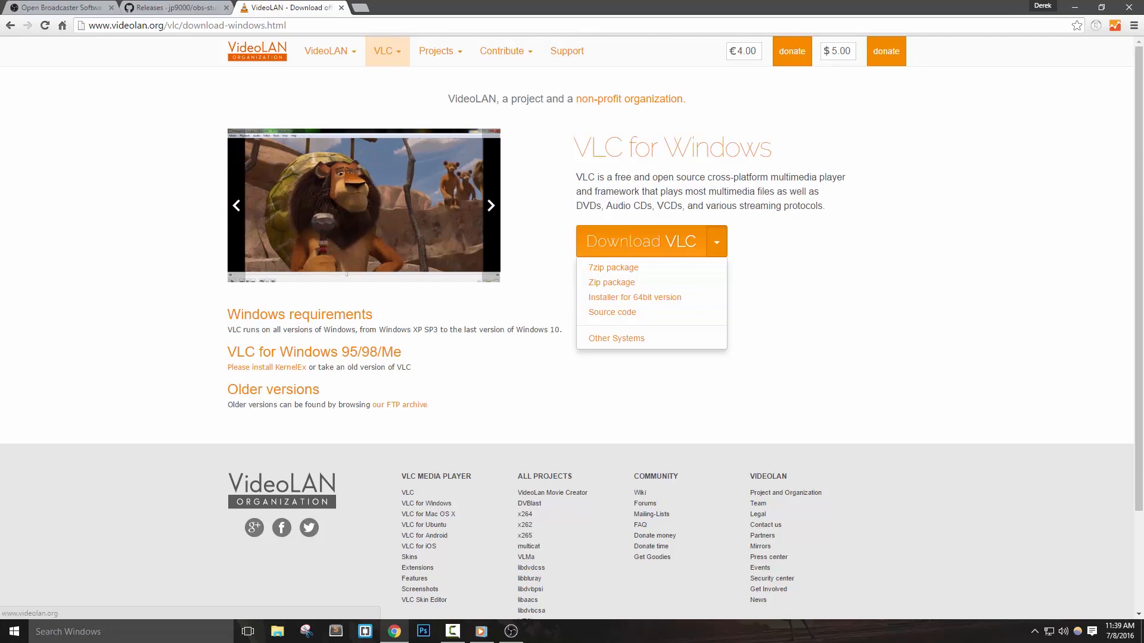
{"action": "left_click", "coordinate": [510, 632]}
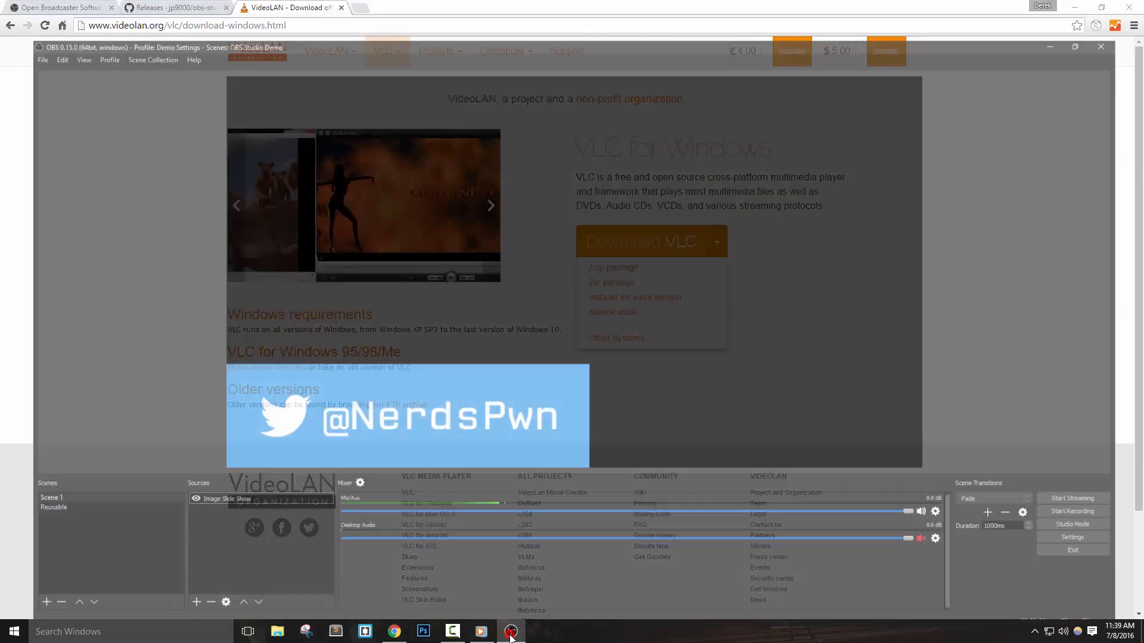
{"action": "left_click", "coordinate": [511, 631]}
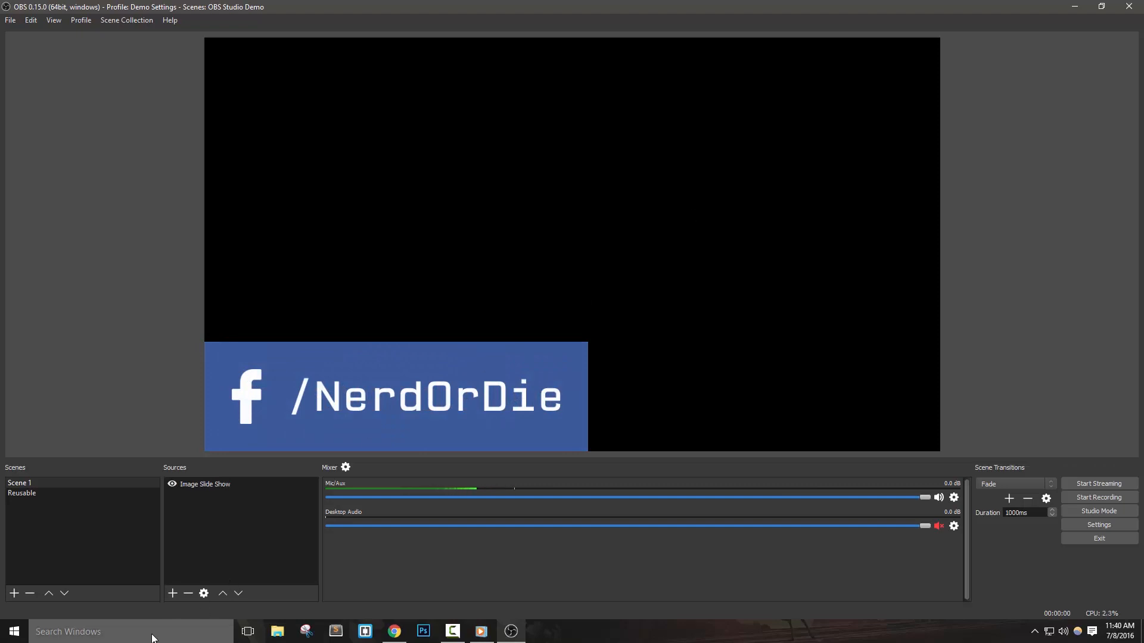
Search Windows Start for 'obs studio' to list the 64-bit and 32-bit apps.
{"action": "type", "text": "obs studio"}
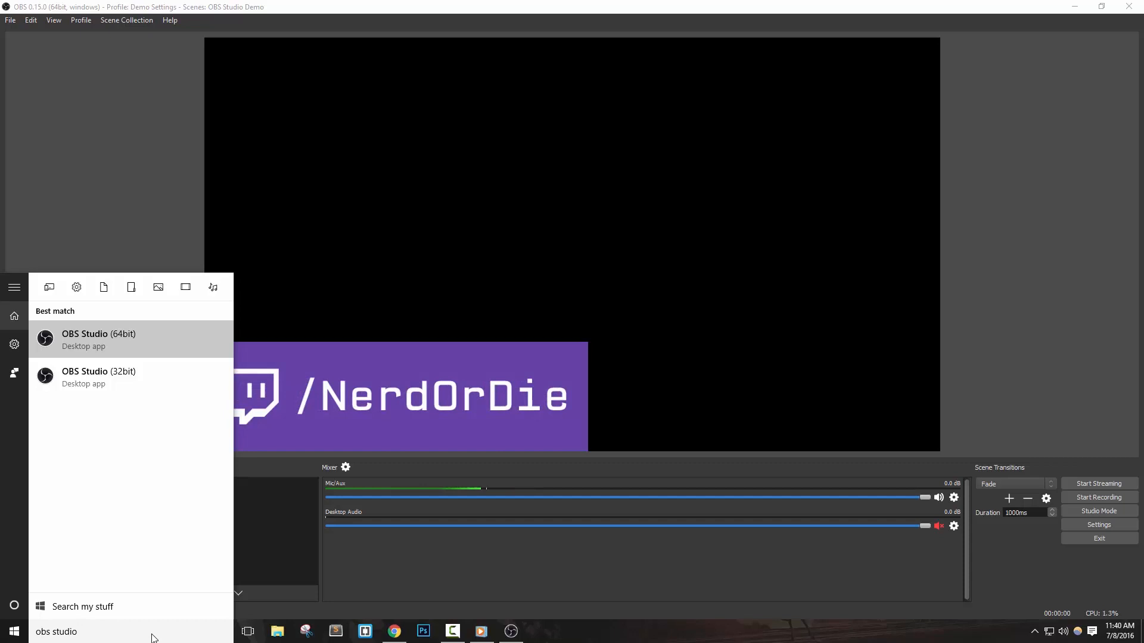
{"action": "mouse_move", "coordinate": [85, 348]}
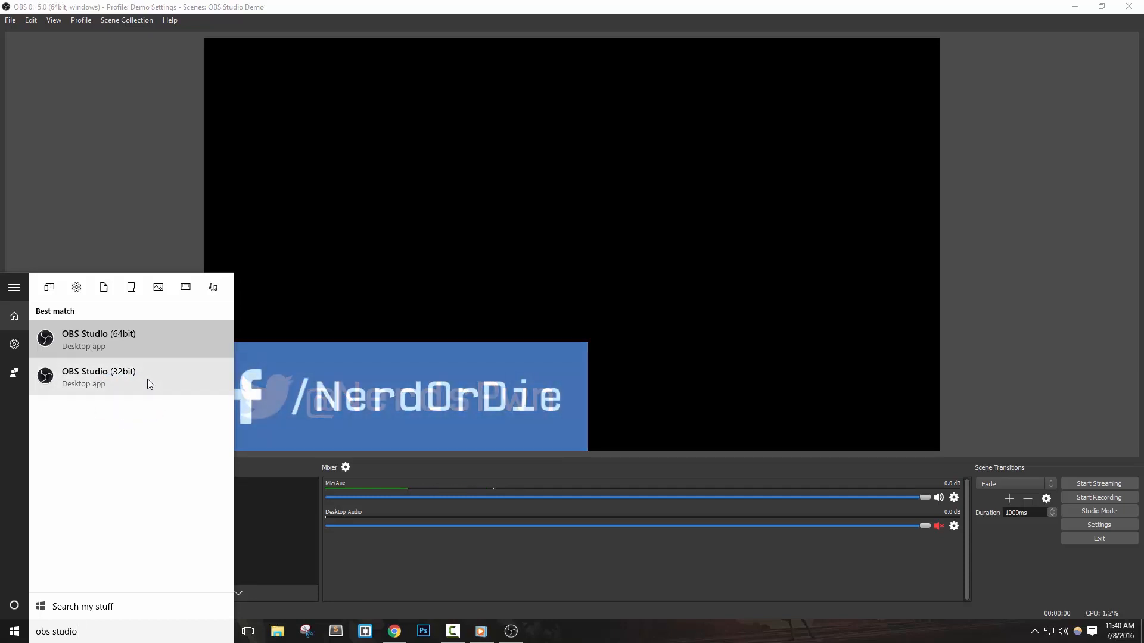
{"action": "mouse_move", "coordinate": [145, 333]}
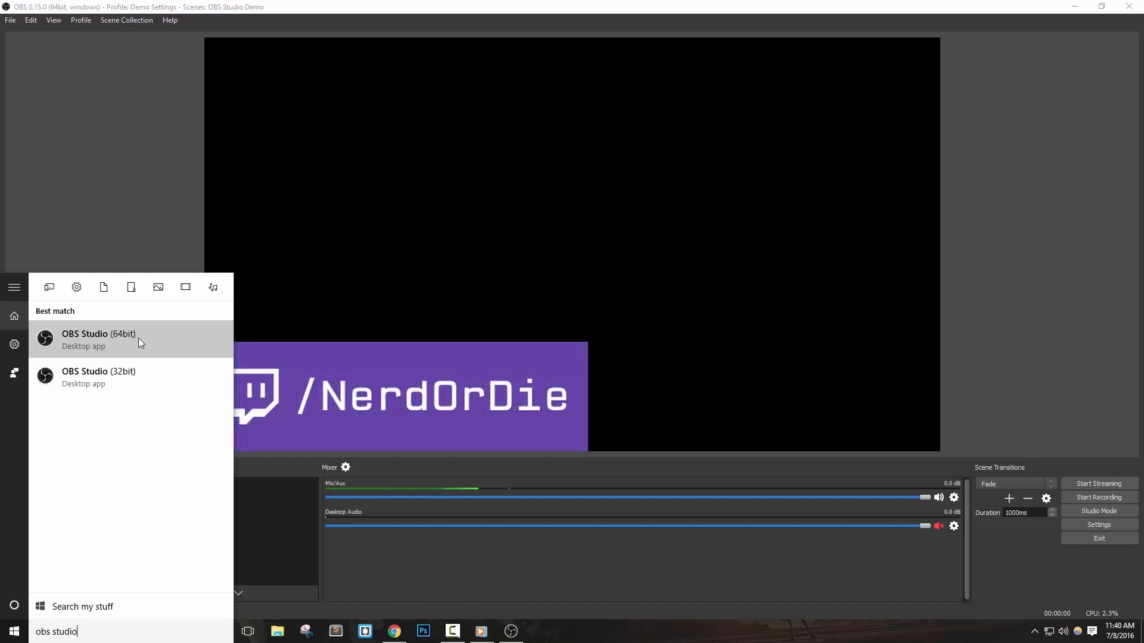
{"action": "mouse_move", "coordinate": [154, 388]}
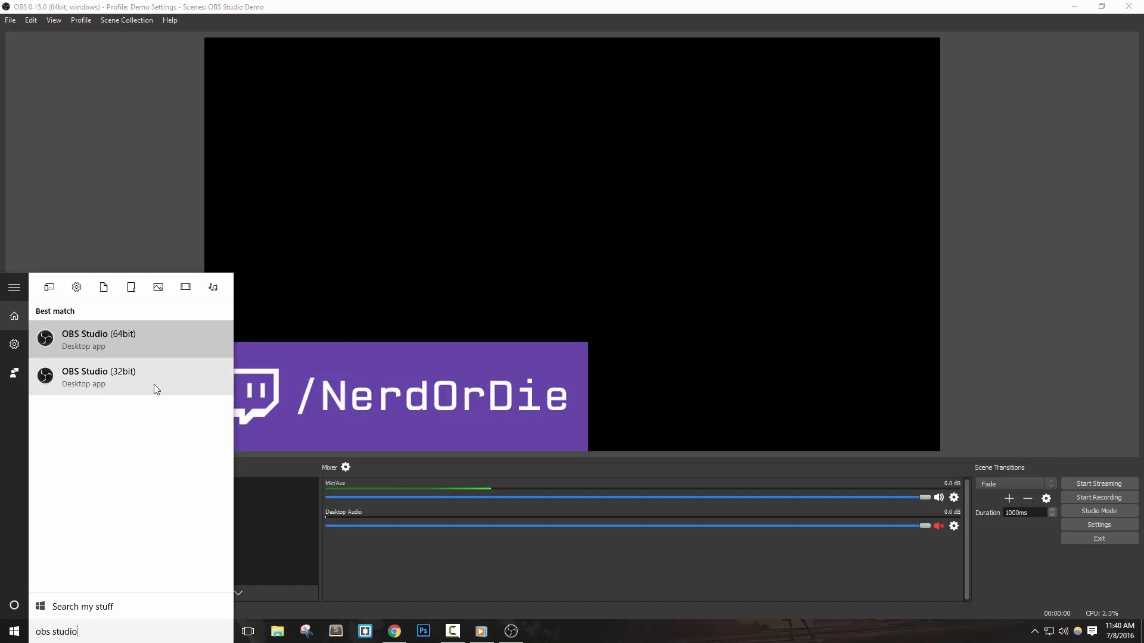
{"action": "mouse_move", "coordinate": [98, 340]}
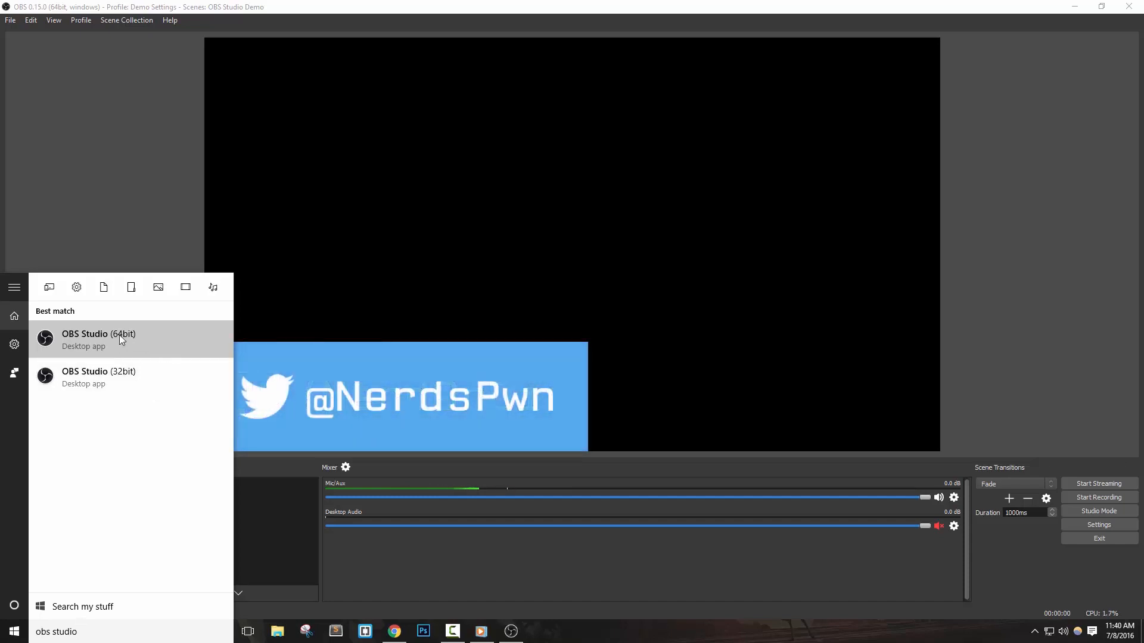
{"action": "mouse_move", "coordinate": [109, 344]}
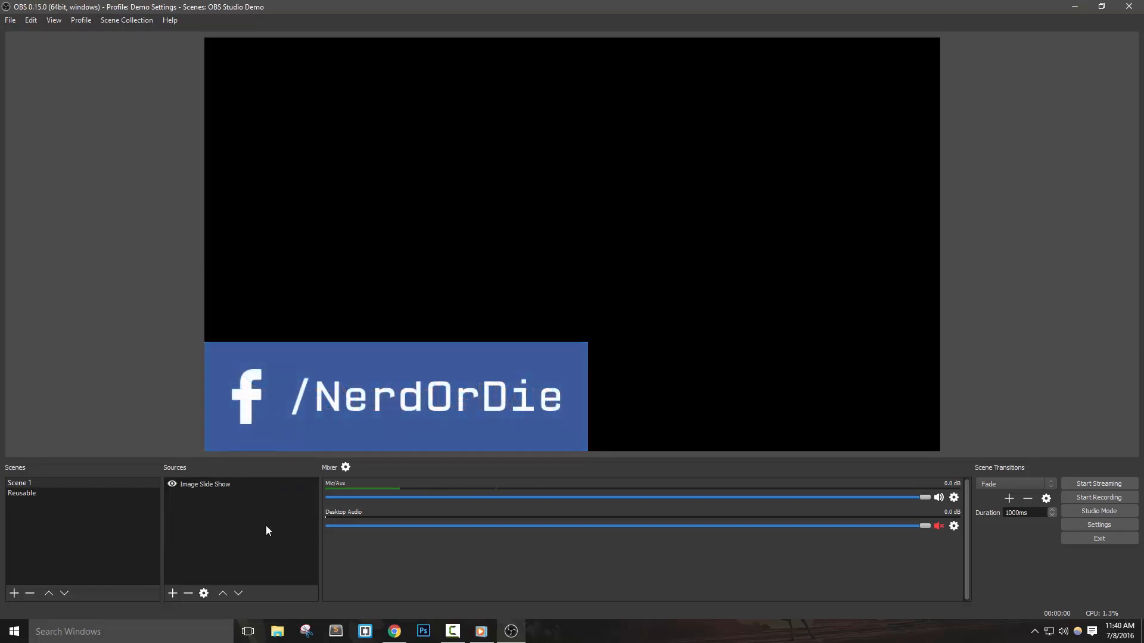
Create a new VLC Video Source in Scene 1.
{"action": "left_click", "coordinate": [172, 593]}
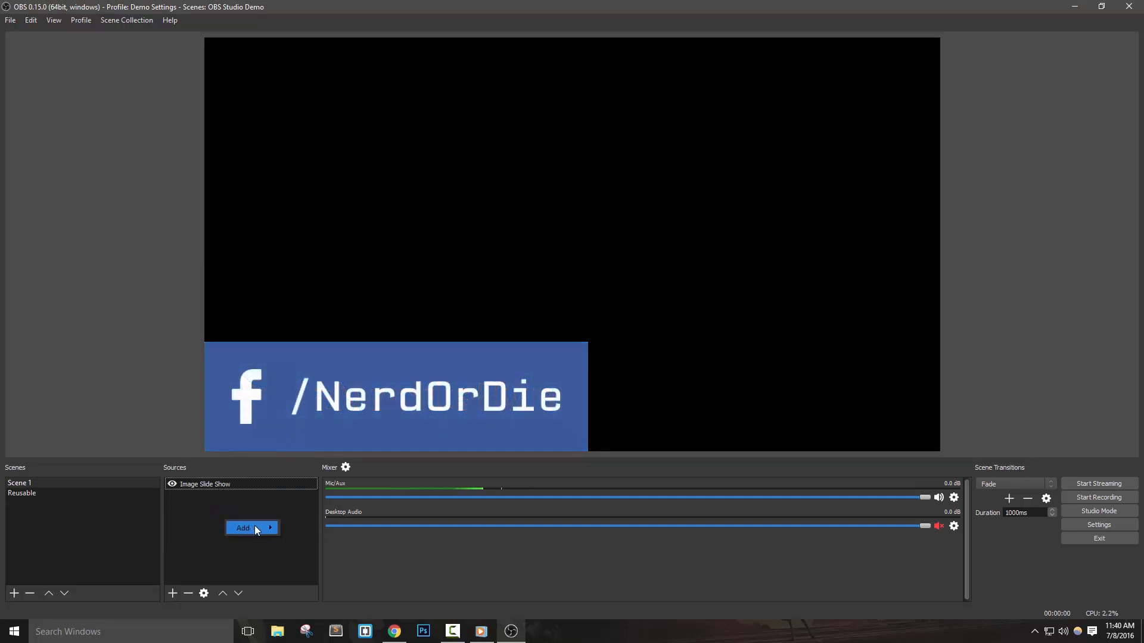
{"action": "left_click", "coordinate": [245, 528]}
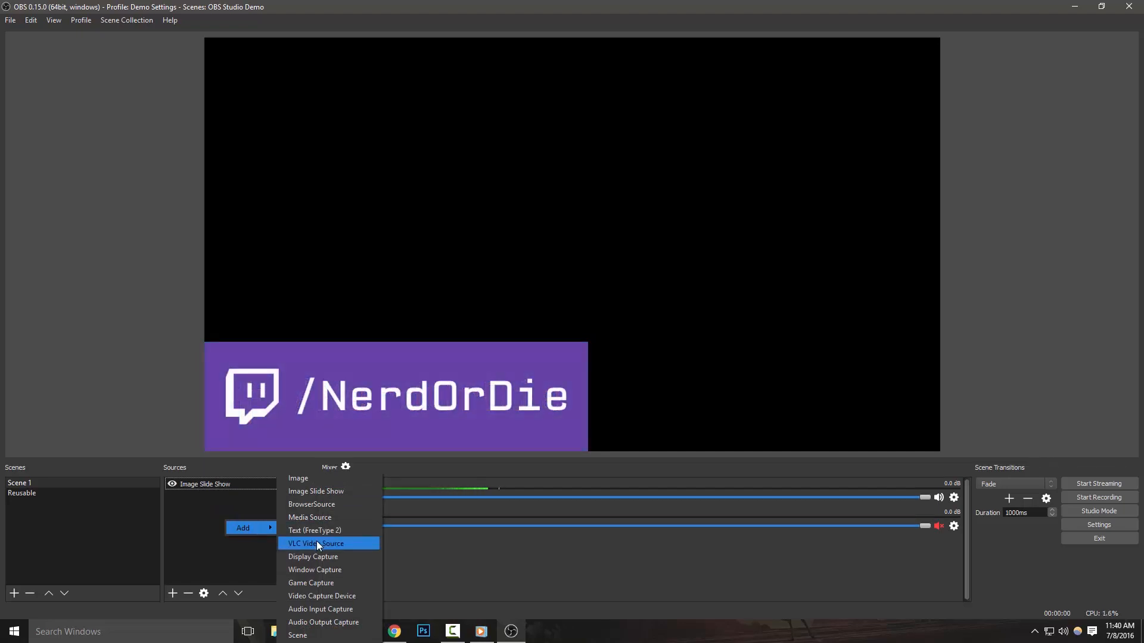
{"action": "left_click", "coordinate": [314, 543]}
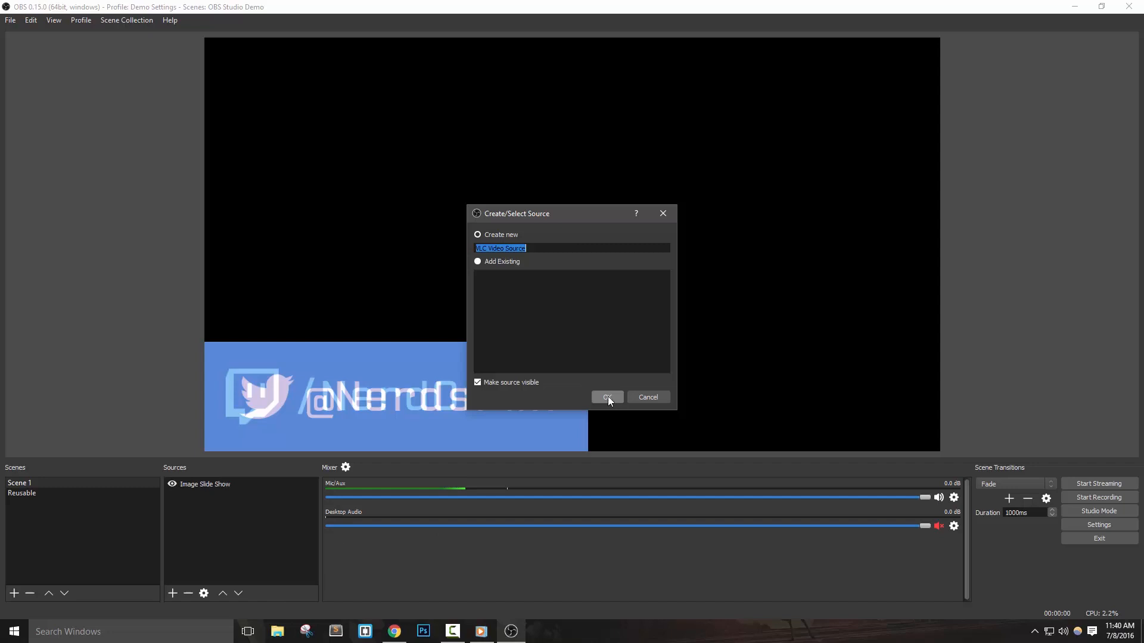
{"action": "left_click", "coordinate": [606, 396]}
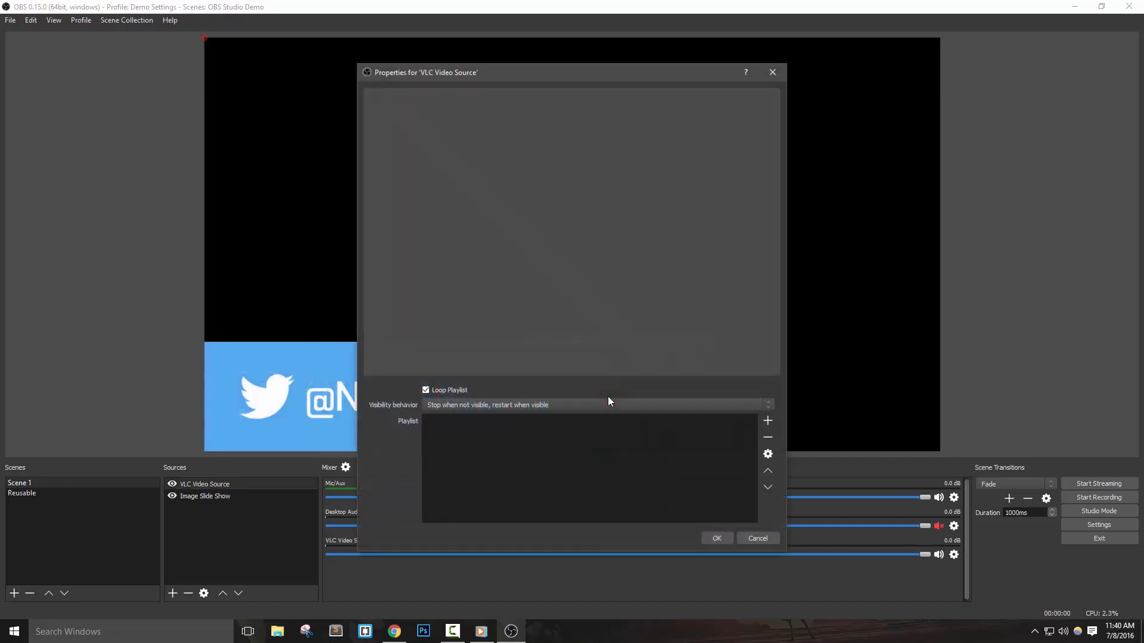
{"action": "mouse_move", "coordinate": [291, 479]}
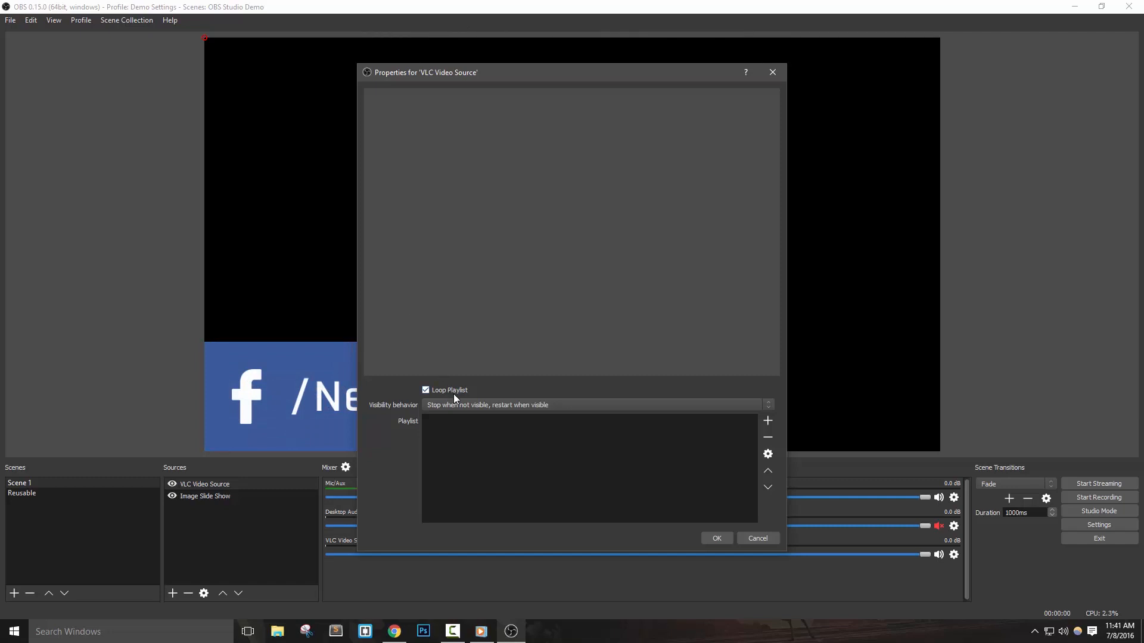
{"action": "mouse_move", "coordinate": [706, 370]}
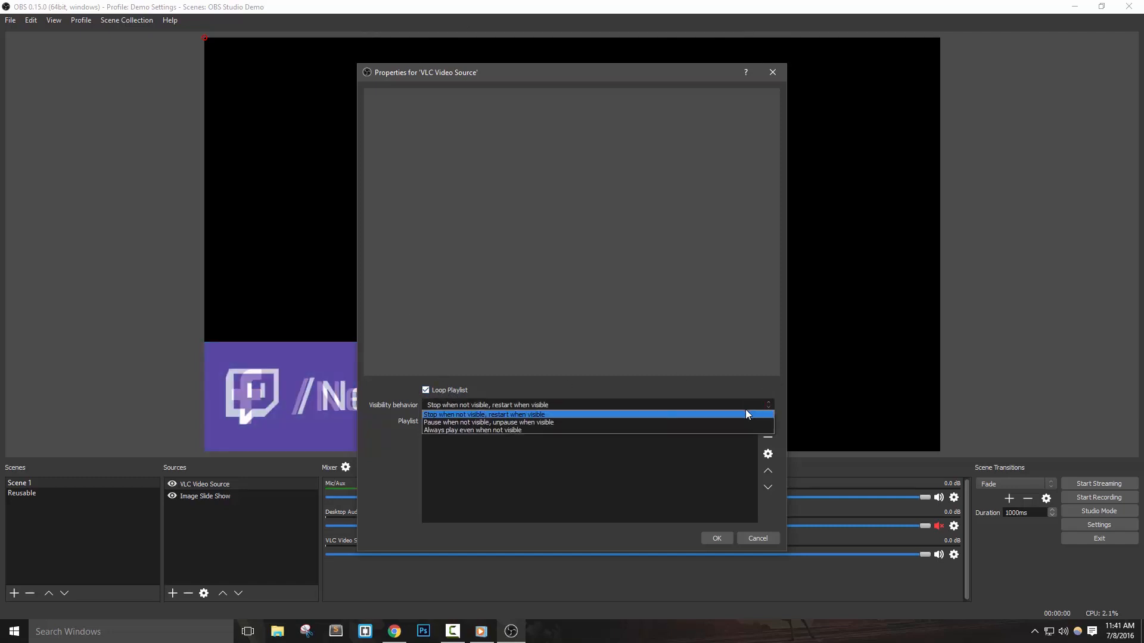
{"action": "mouse_move", "coordinate": [629, 417]}
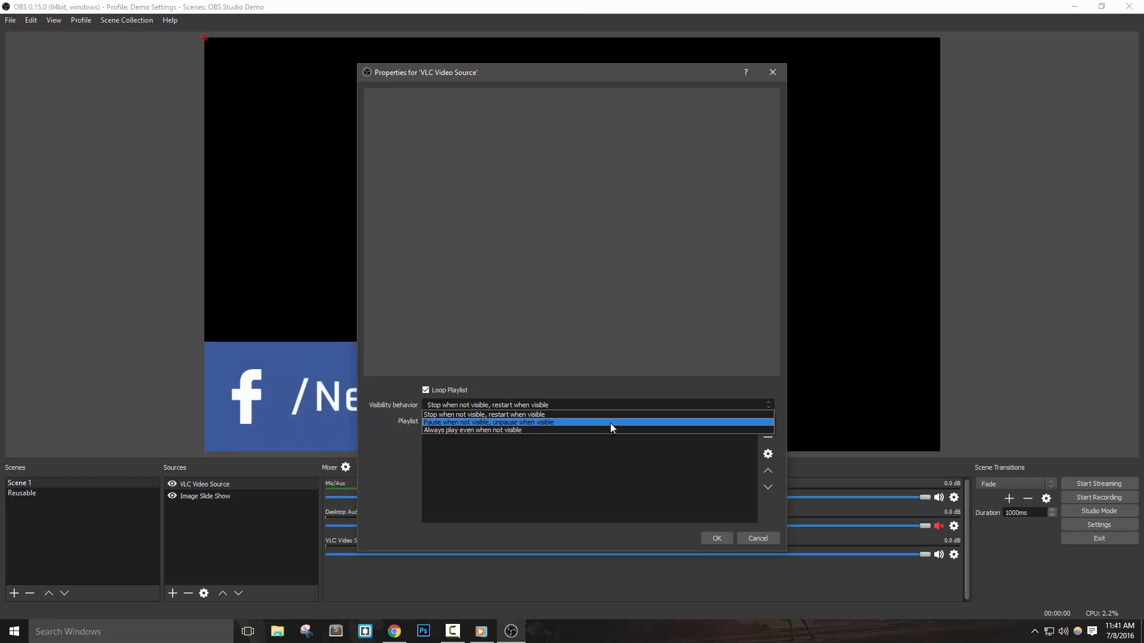
{"action": "mouse_move", "coordinate": [575, 428]}
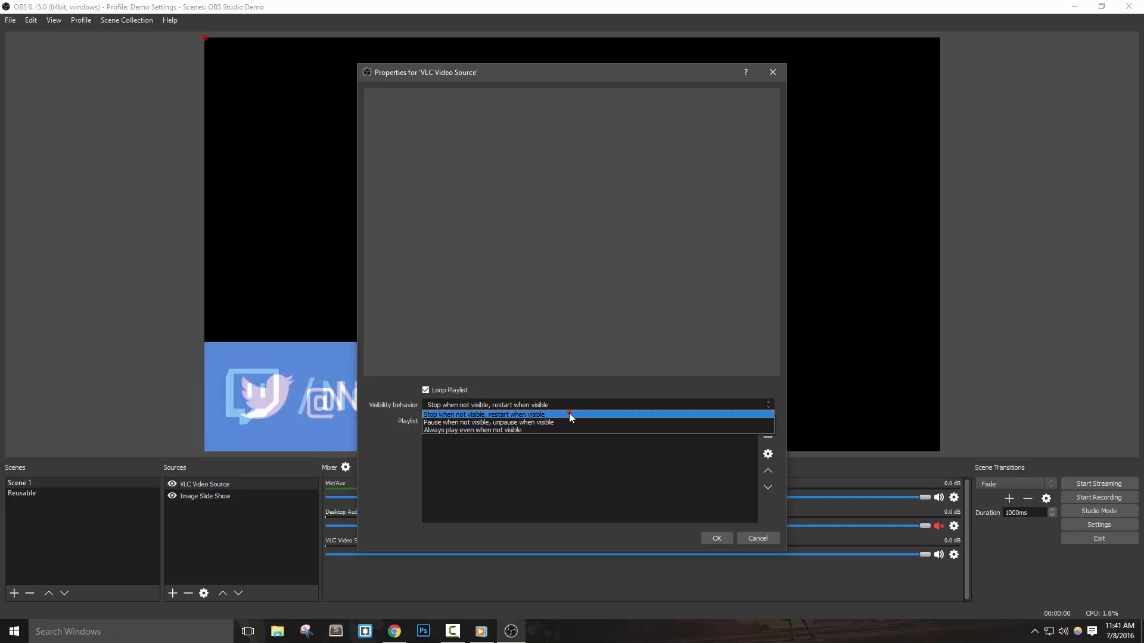
Keep the default visibility behaviour and begin adding media to the playlist.
{"action": "left_click", "coordinate": [485, 414]}
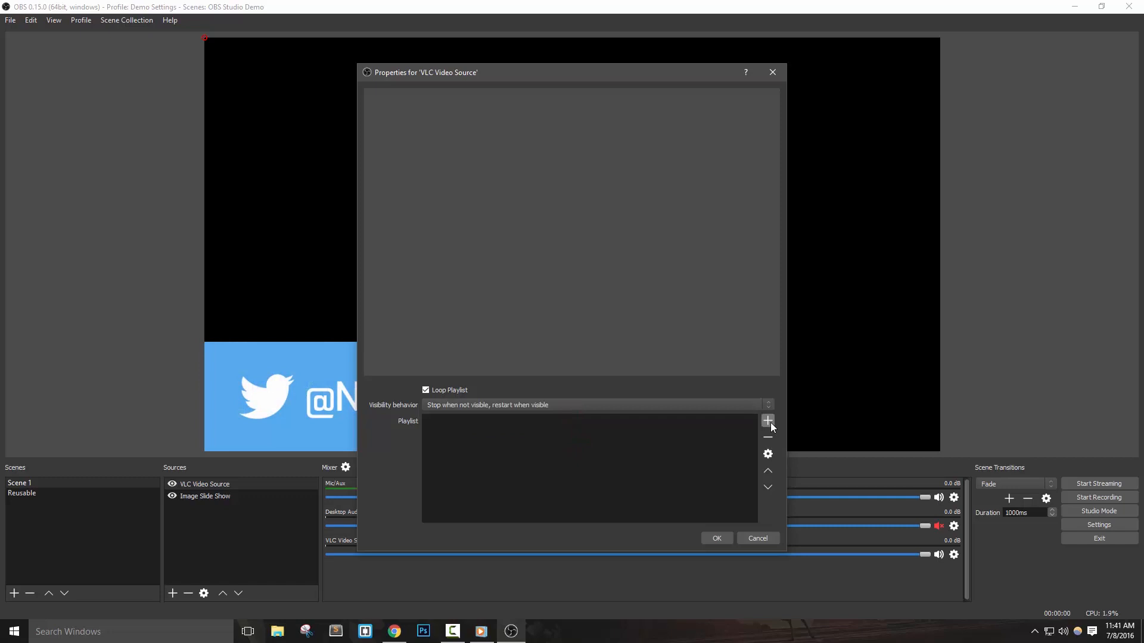
{"action": "left_click", "coordinate": [766, 420]}
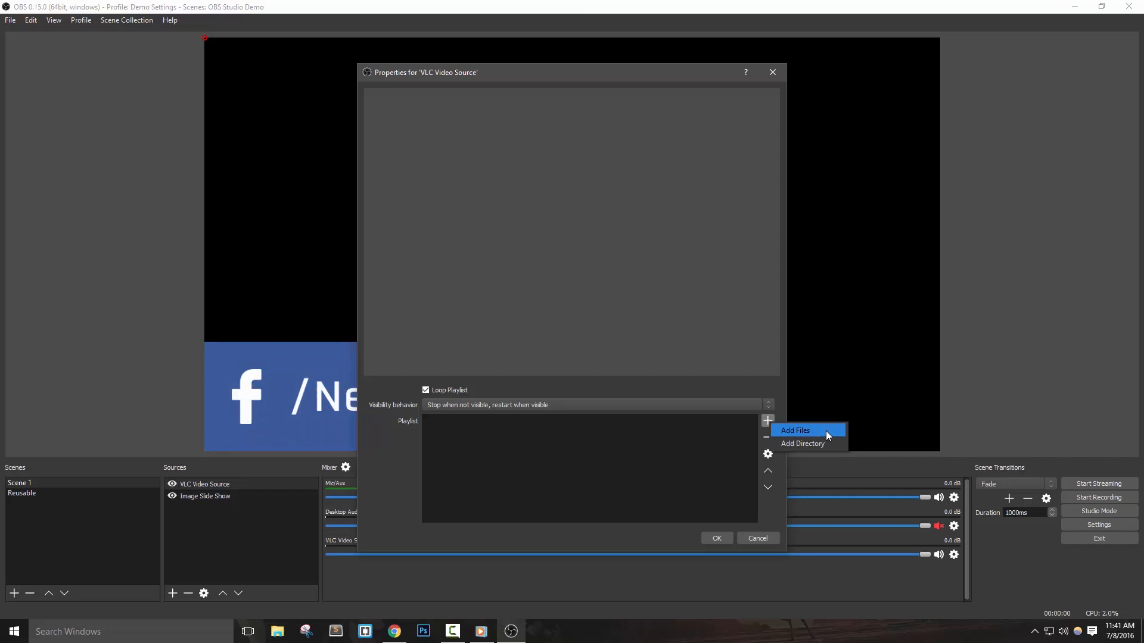
Add the two animated .mov files and zNoD_GridBG_Blue video to the VLC playlist.
{"action": "left_click", "coordinate": [794, 430]}
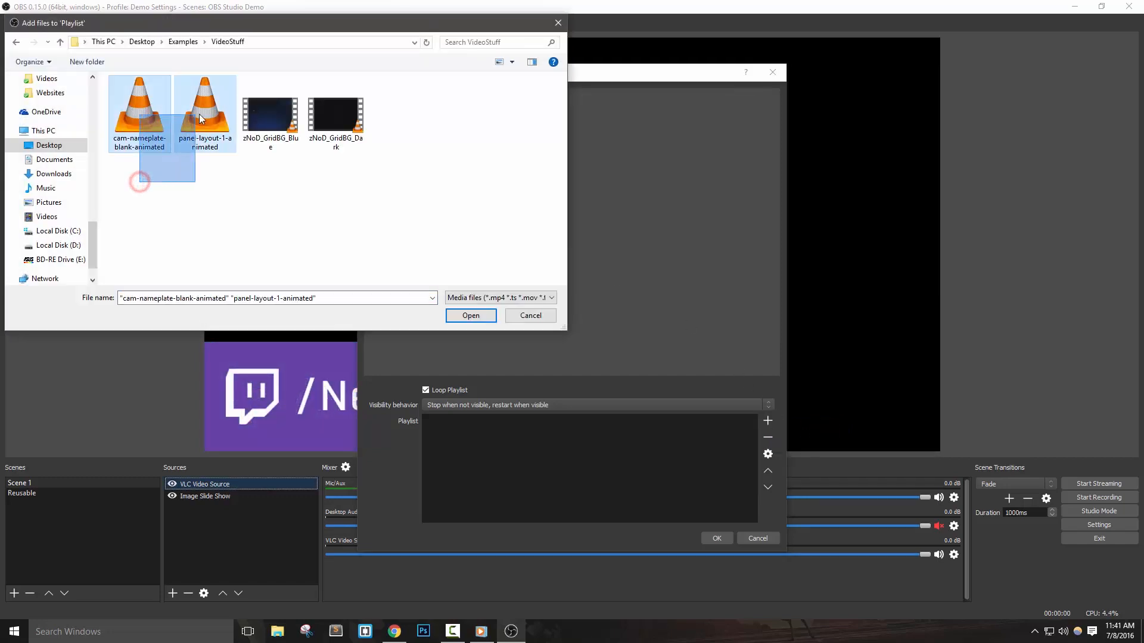
{"action": "left_click", "coordinate": [270, 114]}
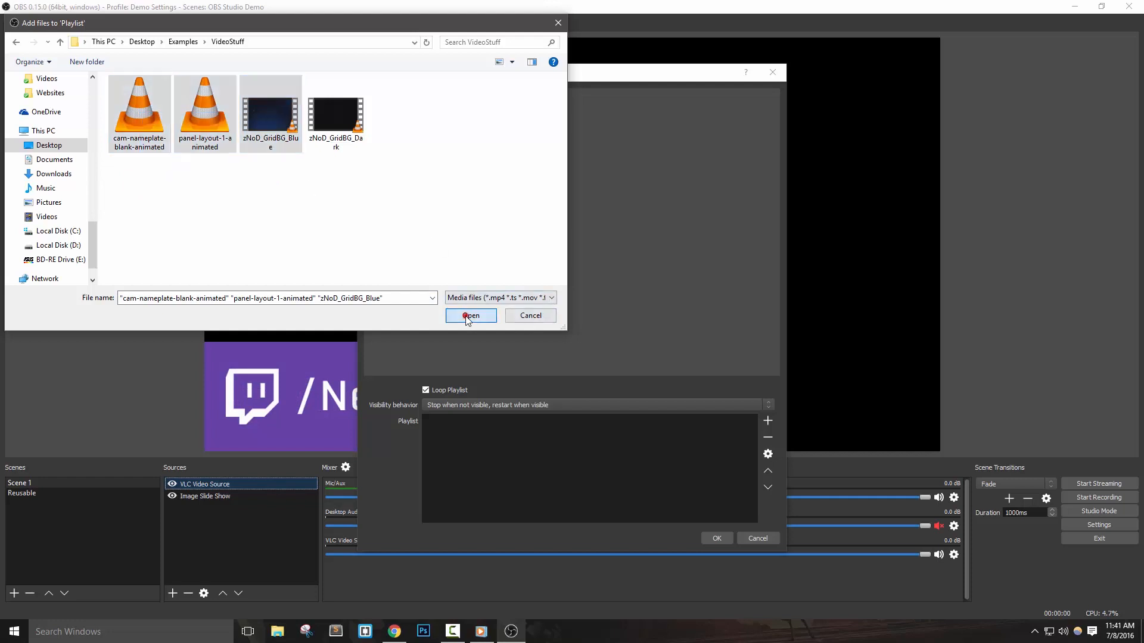
{"action": "left_click", "coordinate": [470, 314]}
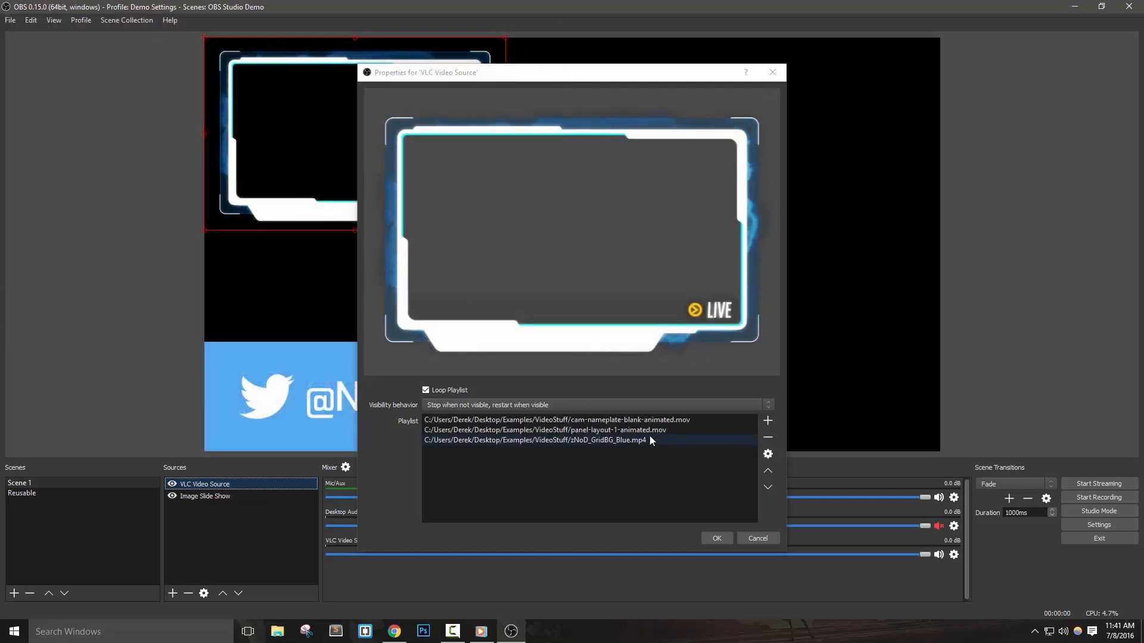
{"action": "left_click", "coordinate": [716, 538]}
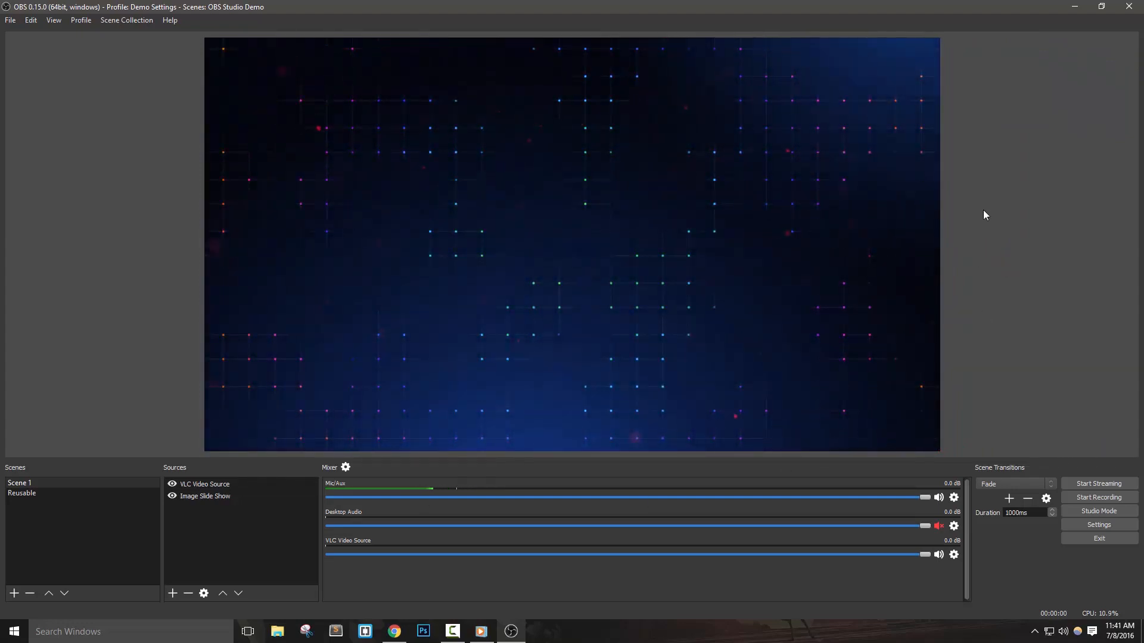
Move the VLC Video Source beneath the slideshow and reopen its properties.
{"action": "left_click", "coordinate": [204, 495]}
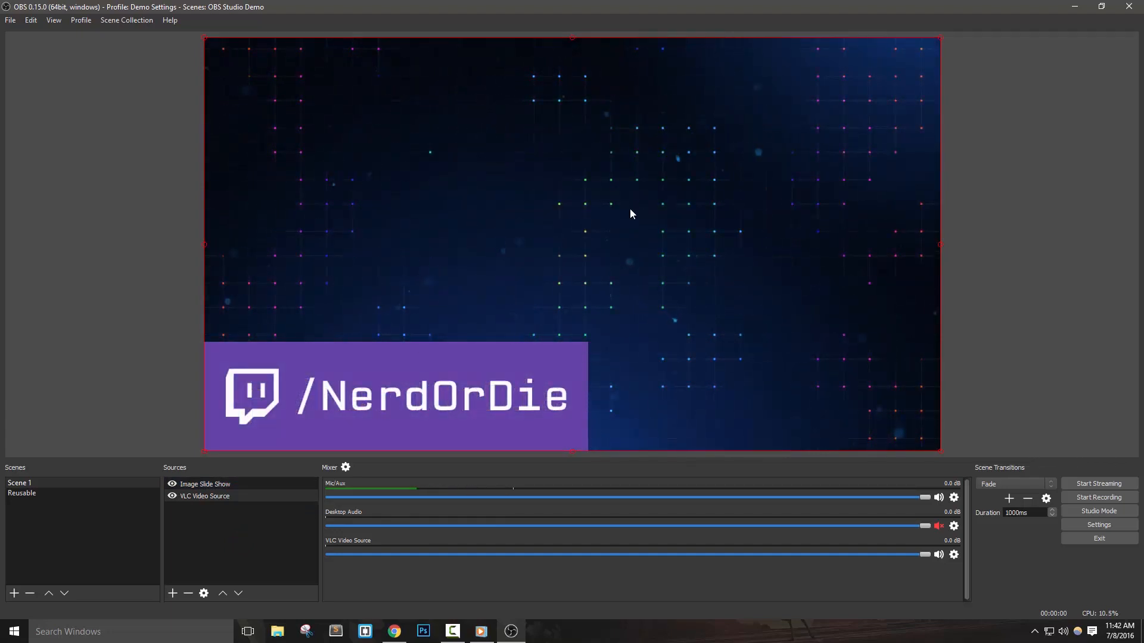
{"action": "right_click", "coordinate": [204, 495]}
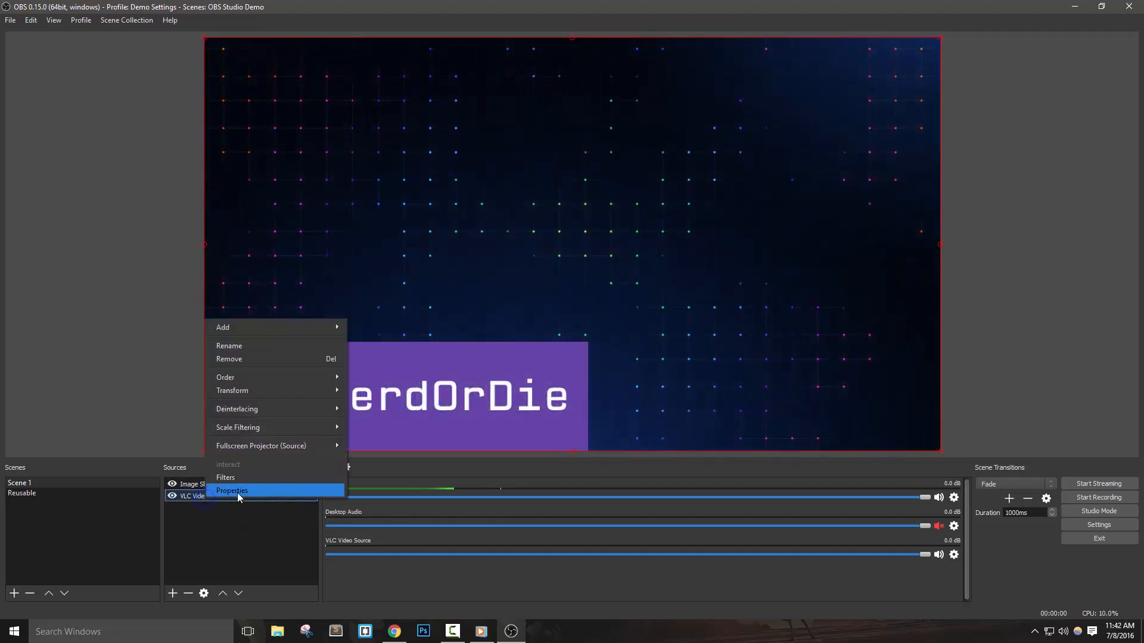
{"action": "left_click", "coordinate": [232, 489]}
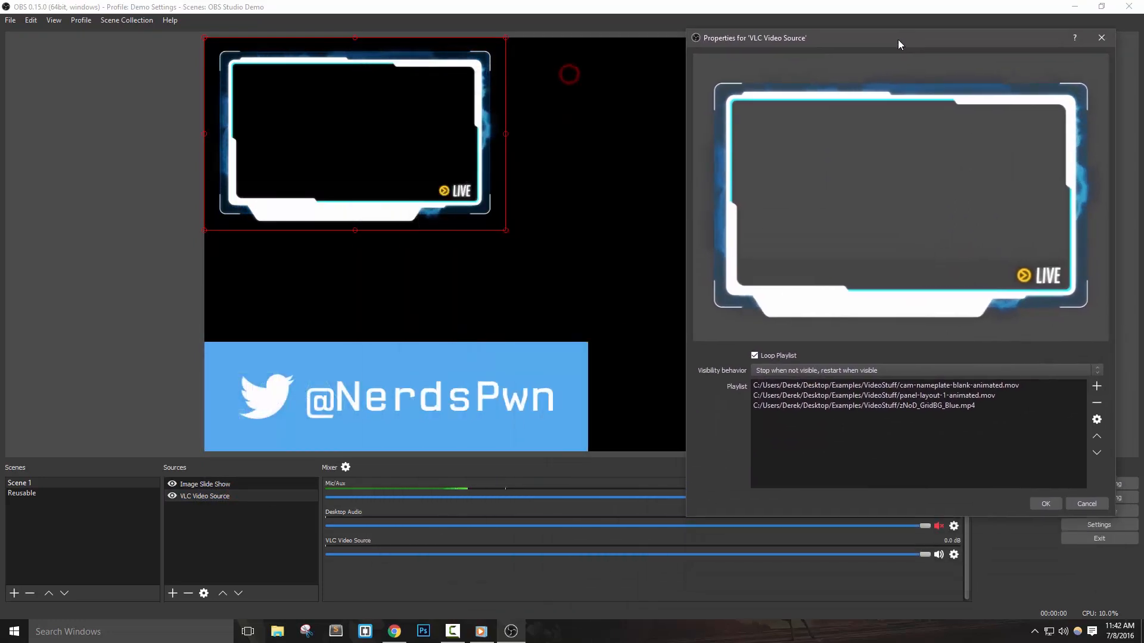
Remove panel-layout-1-animated.mov from the VLC playlist, leaving two videos.
{"action": "left_click", "coordinate": [862, 405]}
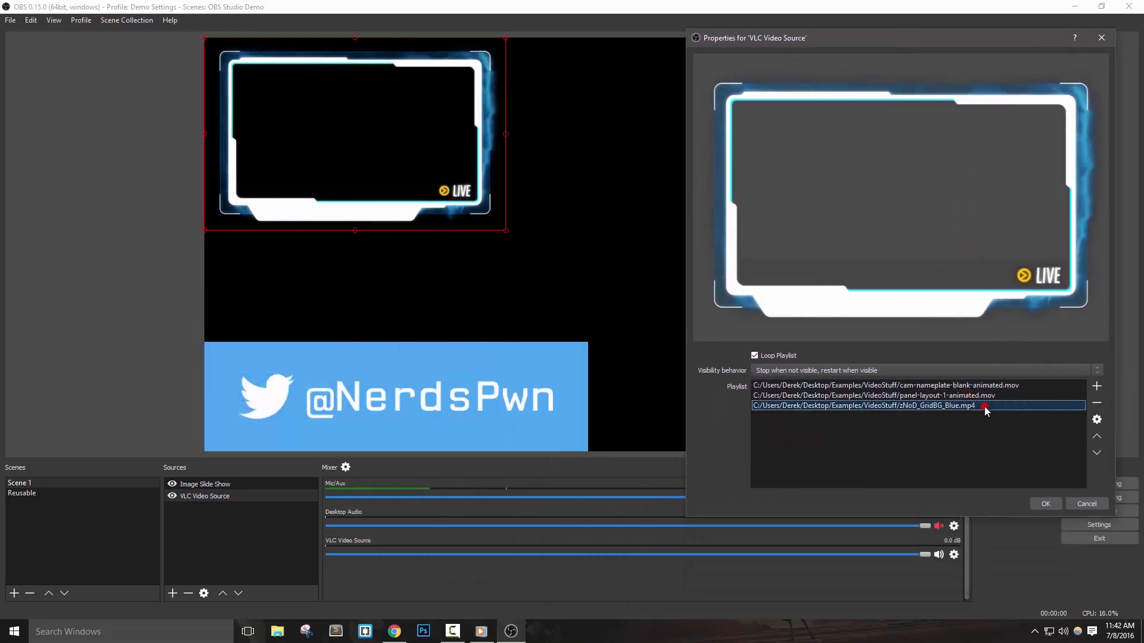
{"action": "left_click", "coordinate": [872, 395]}
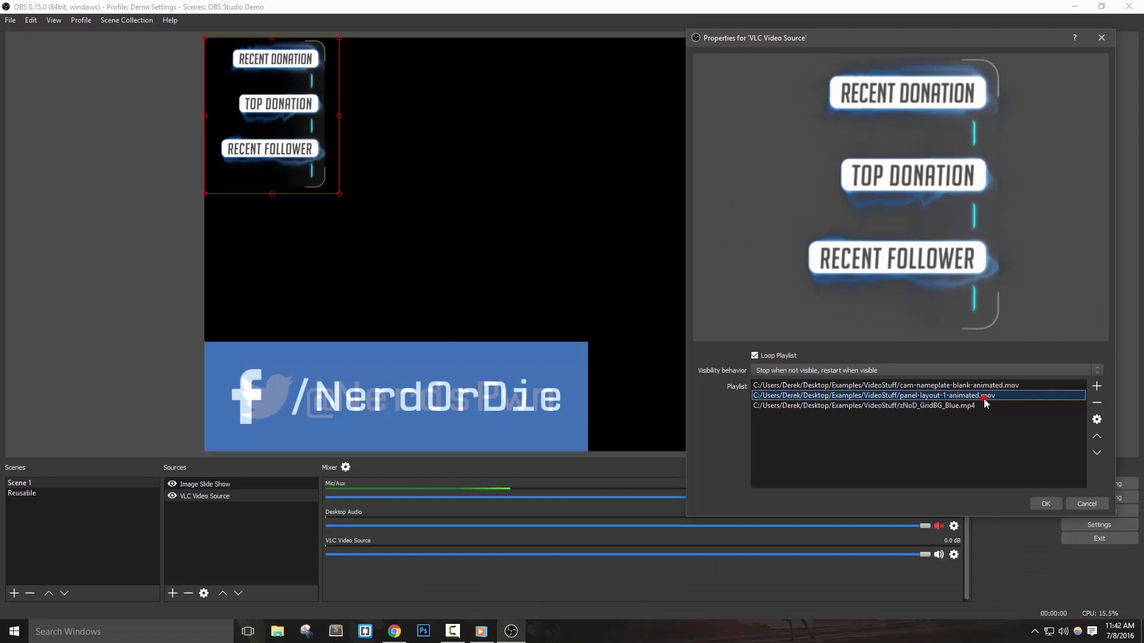
{"action": "left_click", "coordinate": [1096, 402]}
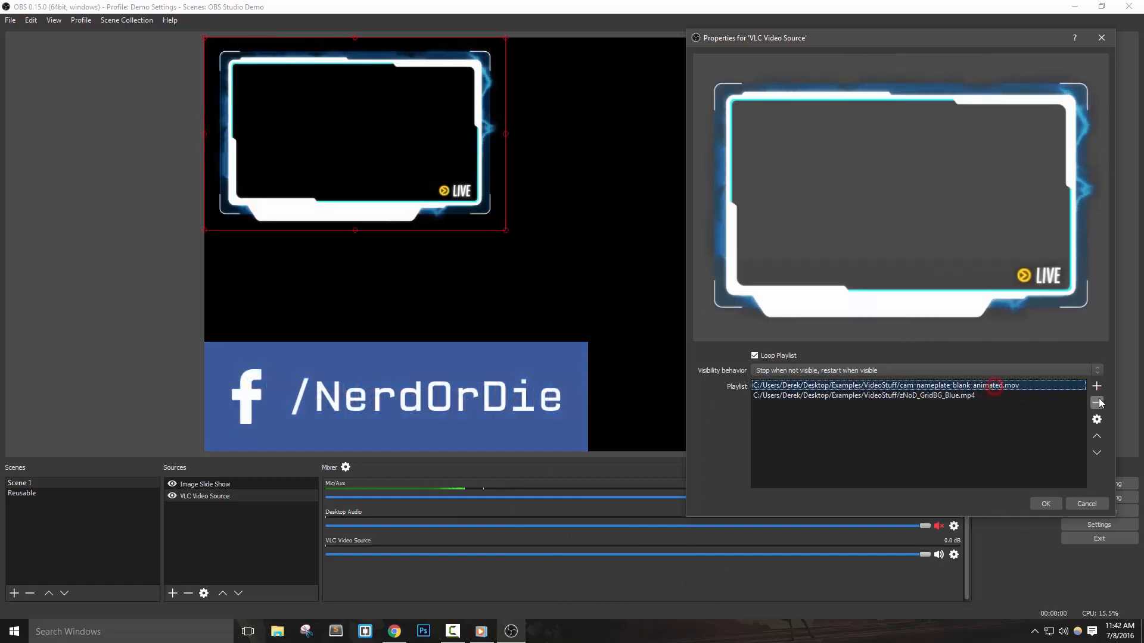
{"action": "left_click", "coordinate": [1045, 504]}
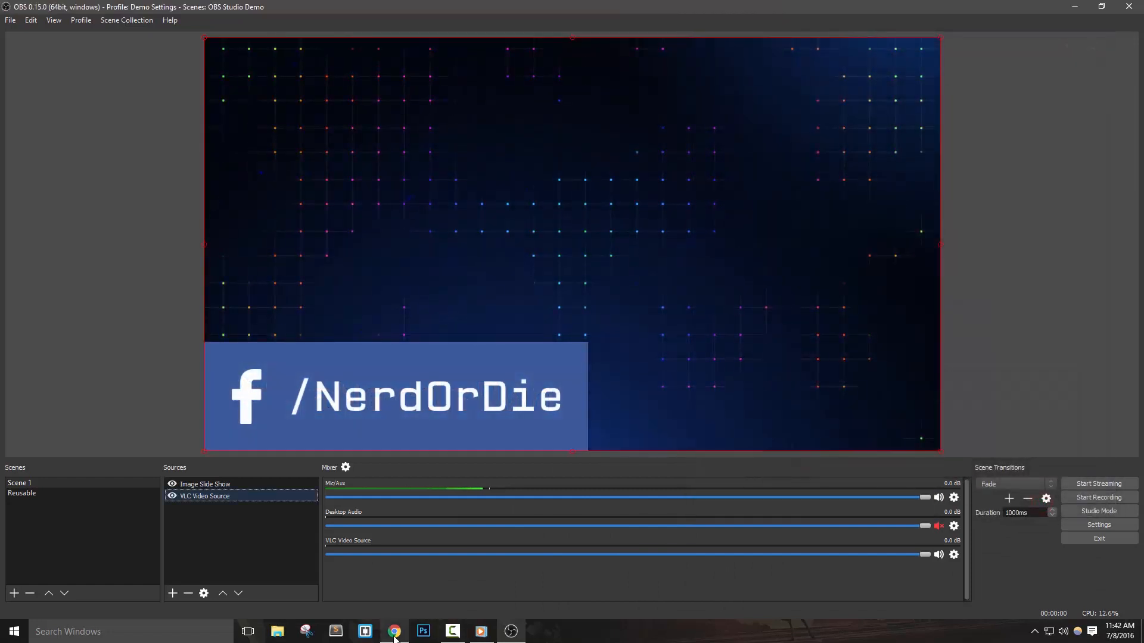
Review the scenes-as-sources bullet in the OBS 0.15.0 GitHub release notes in Chrome, then return to OBS.
{"action": "left_click", "coordinate": [394, 631]}
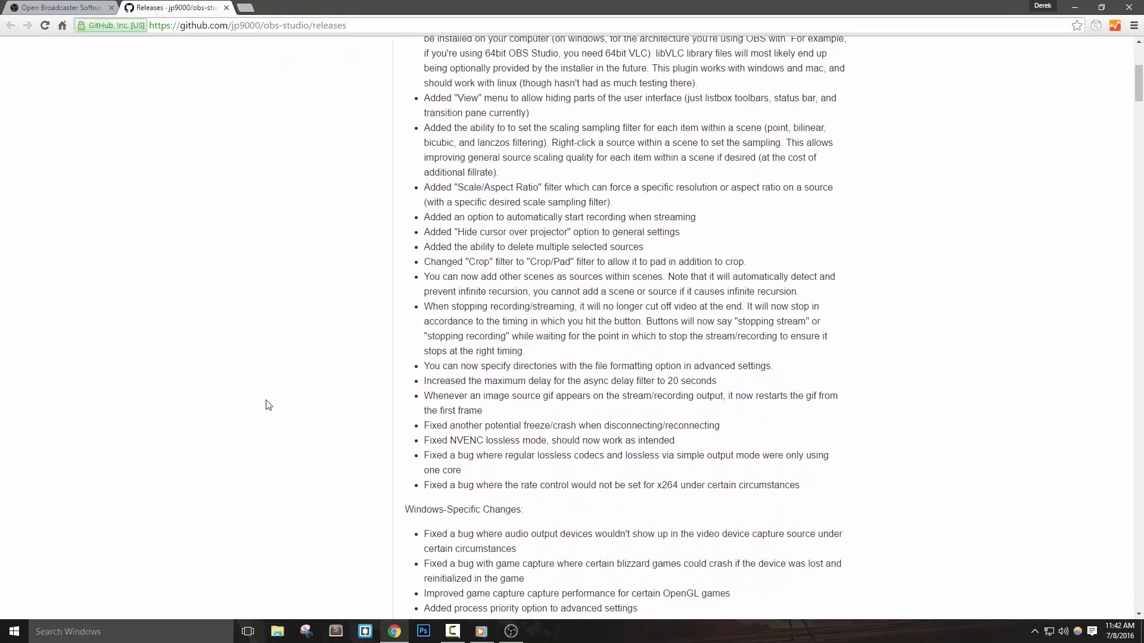
{"action": "mouse_move", "coordinate": [820, 299]}
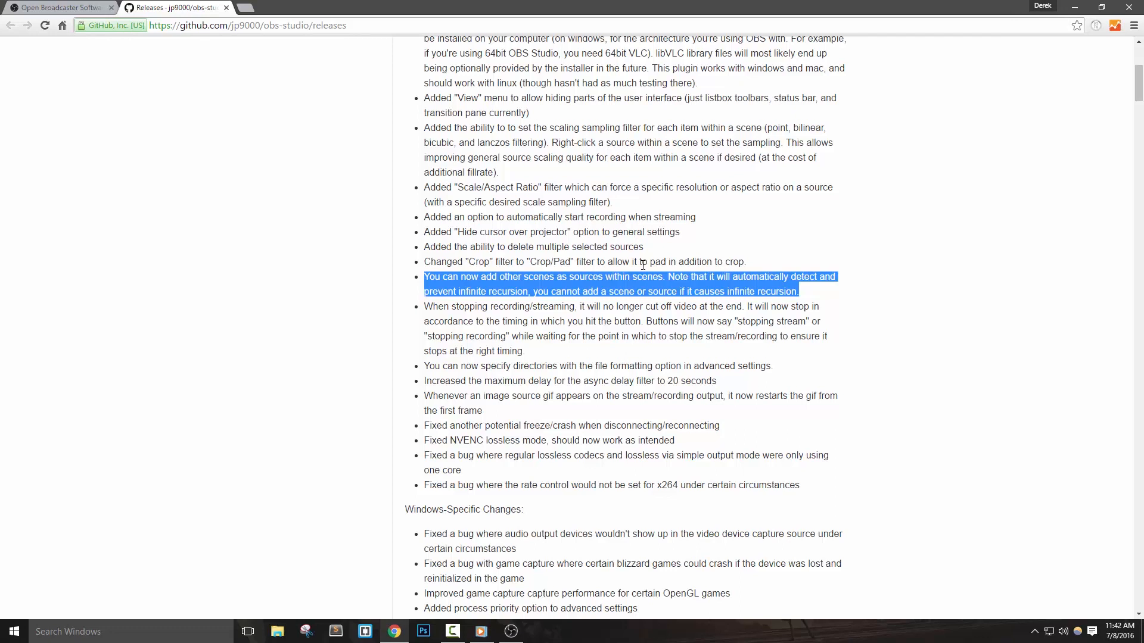
{"action": "mouse_move", "coordinate": [825, 295]}
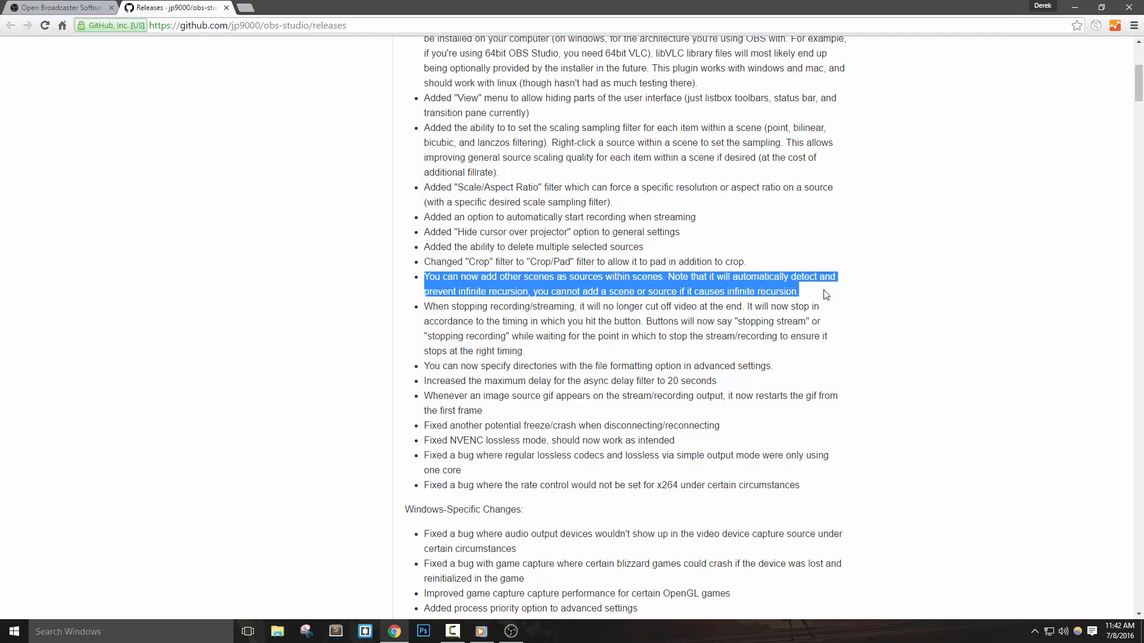
{"action": "scroll", "scroll_direction": "up", "scroll_amount": 3}
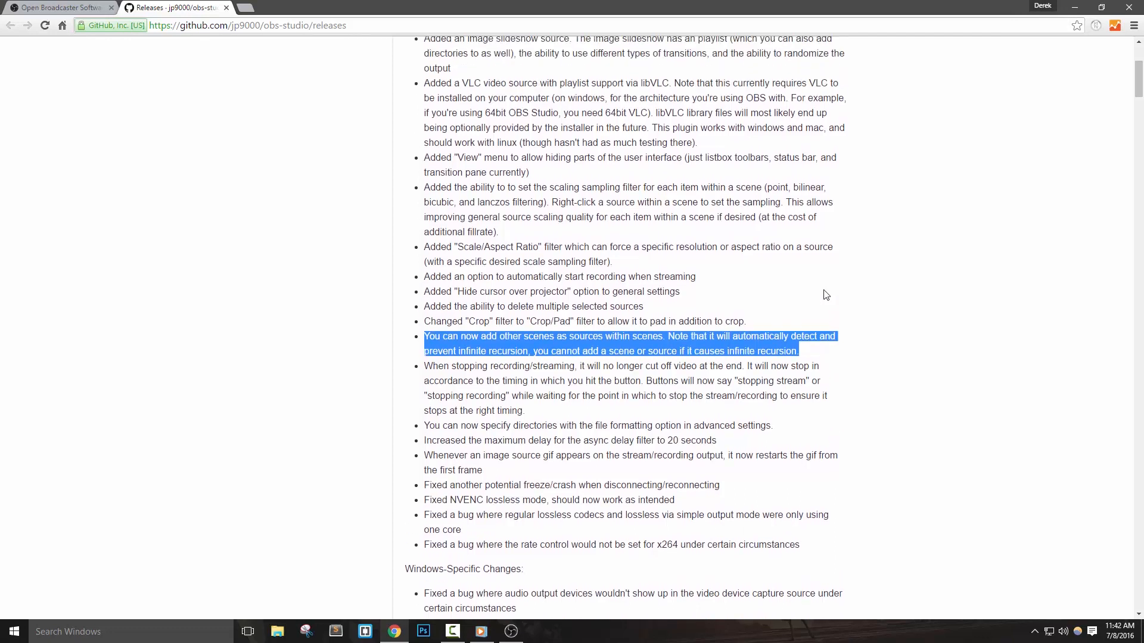
{"action": "scroll", "scroll_direction": "up", "scroll_amount": 3}
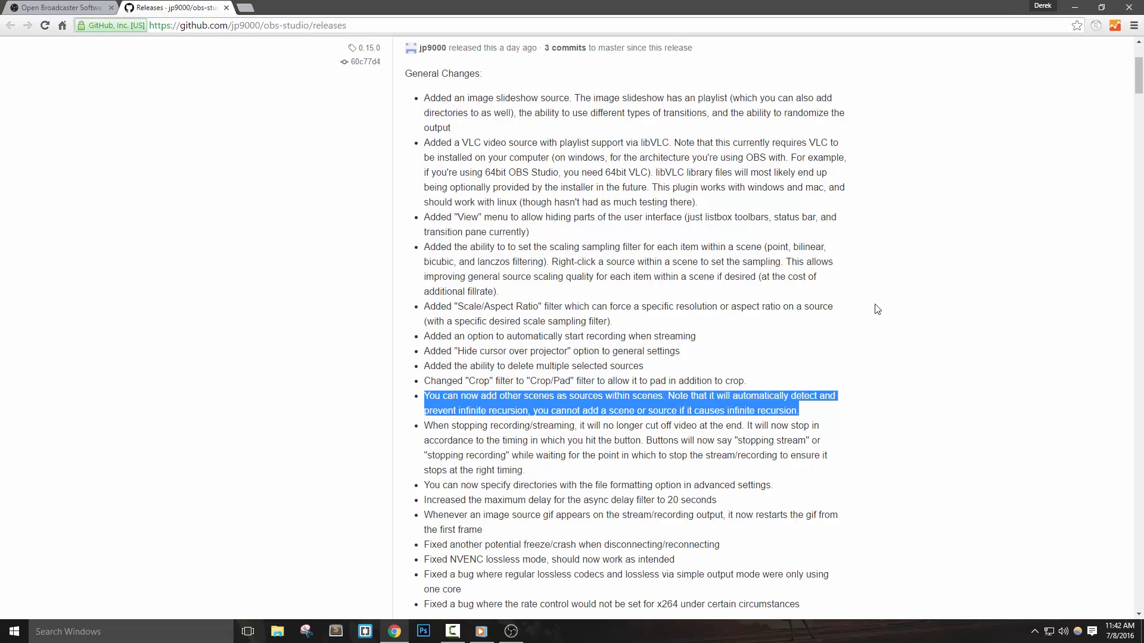
{"action": "left_click", "coordinate": [875, 304]}
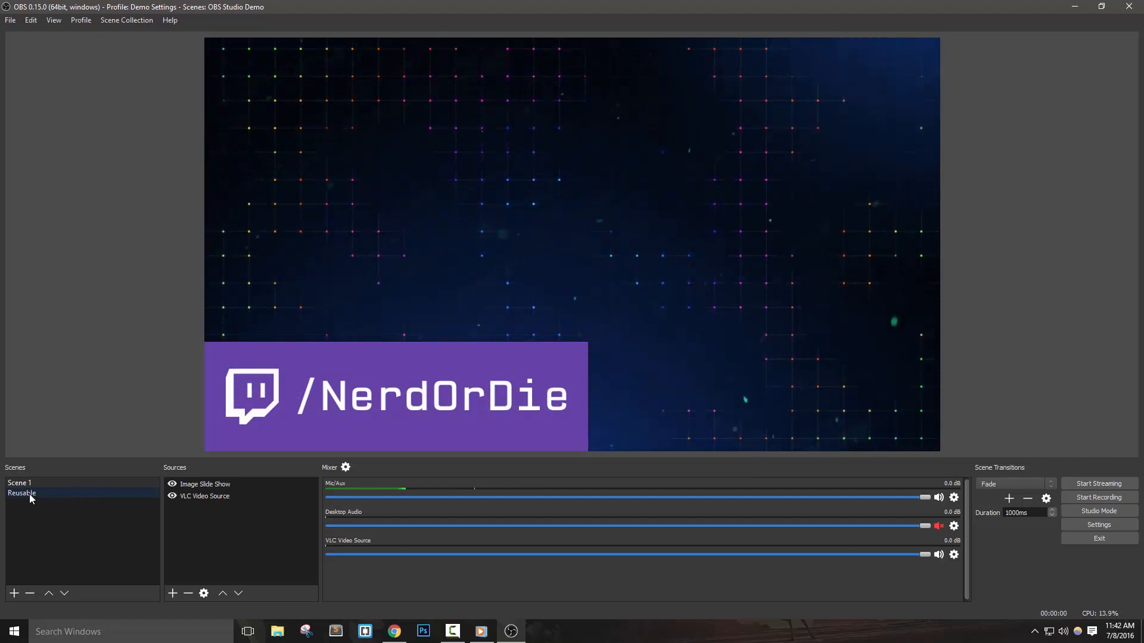
Add an Image source with the logo-pattern picture to the Reusable scene.
{"action": "left_click", "coordinate": [22, 494]}
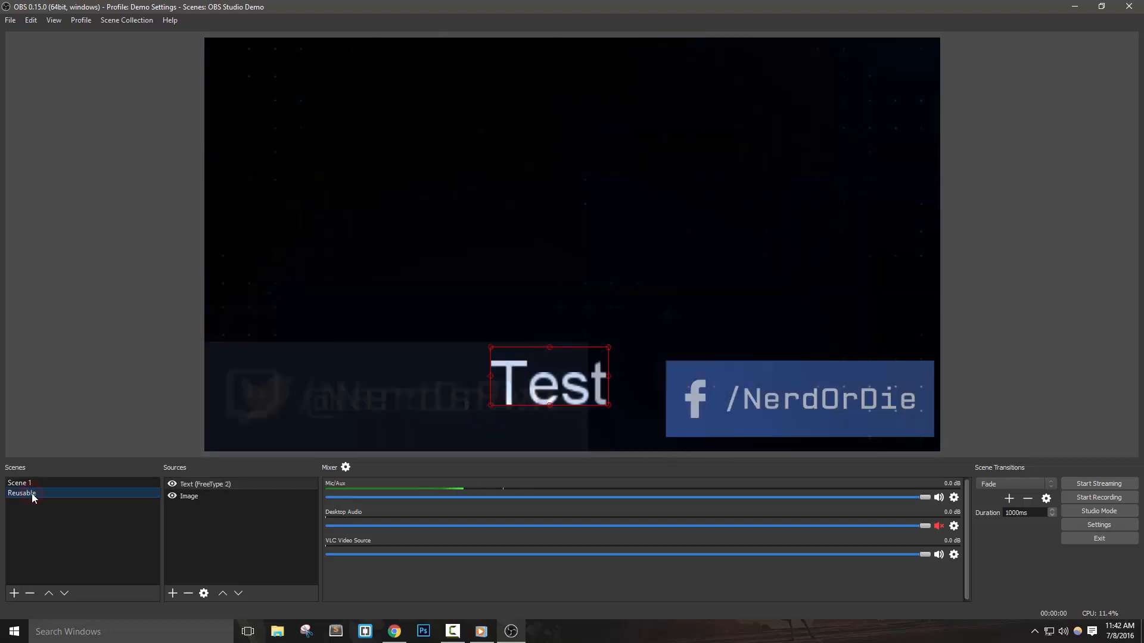
{"action": "left_click", "coordinate": [28, 593]}
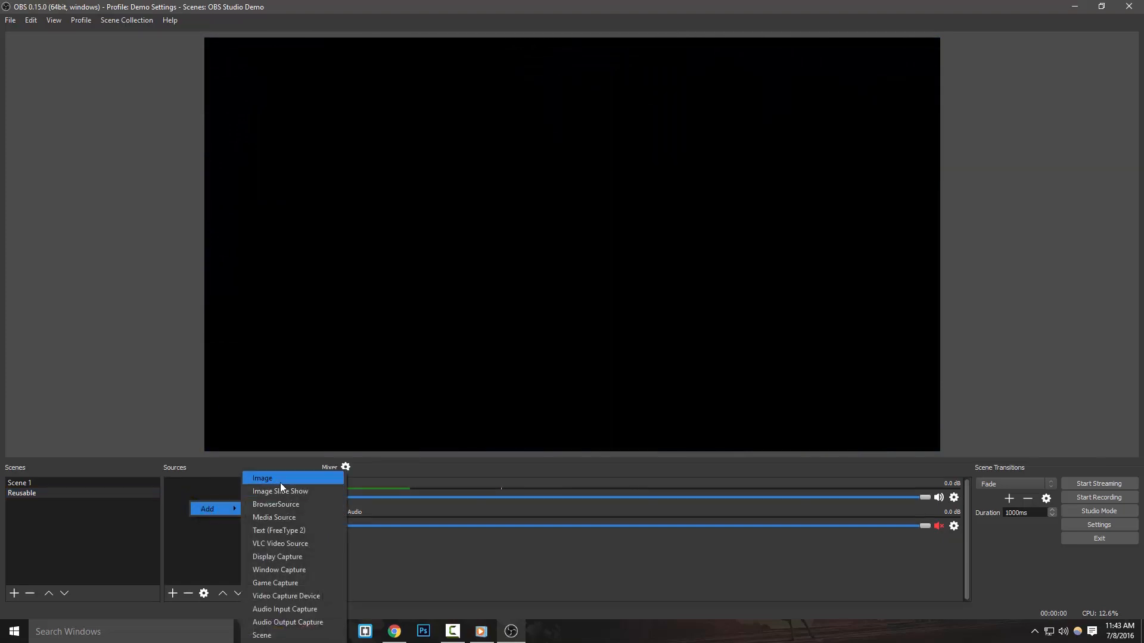
{"action": "left_click", "coordinate": [262, 478]}
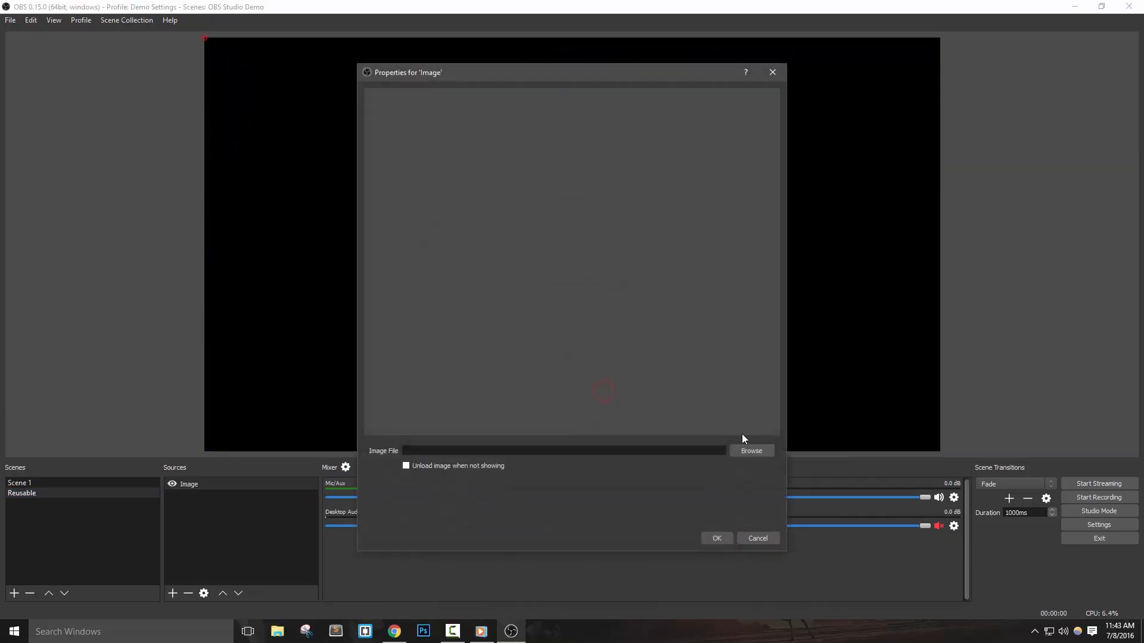
{"action": "left_click", "coordinate": [751, 451]}
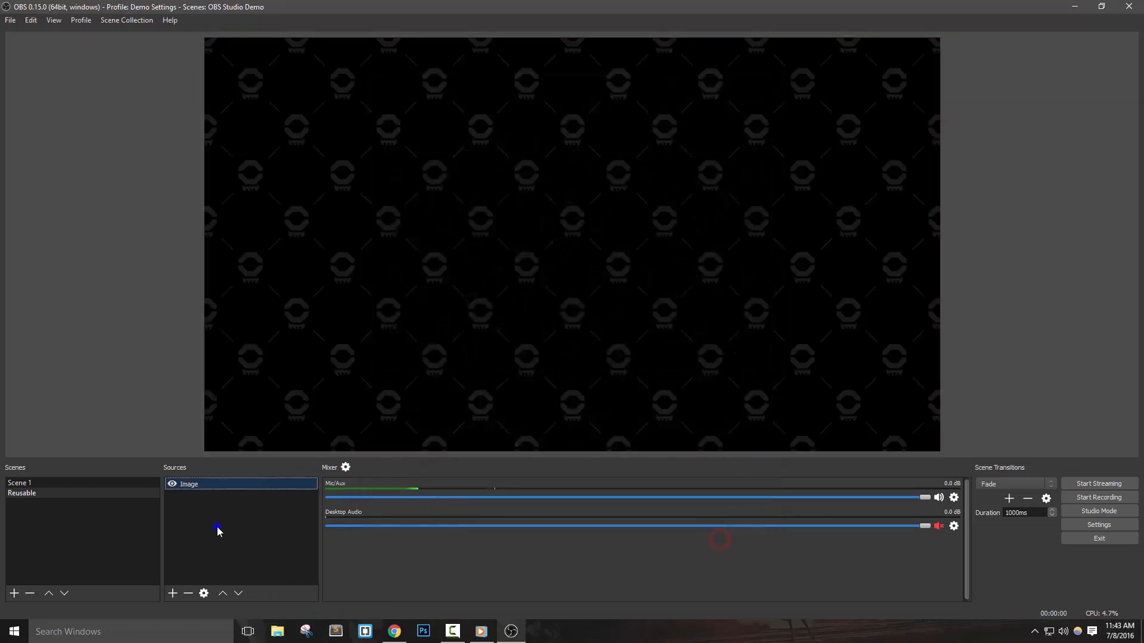
Add a Text (FreeType 2) source to the Reusable scene and return to Scene 1.
{"action": "left_click", "coordinate": [172, 593]}
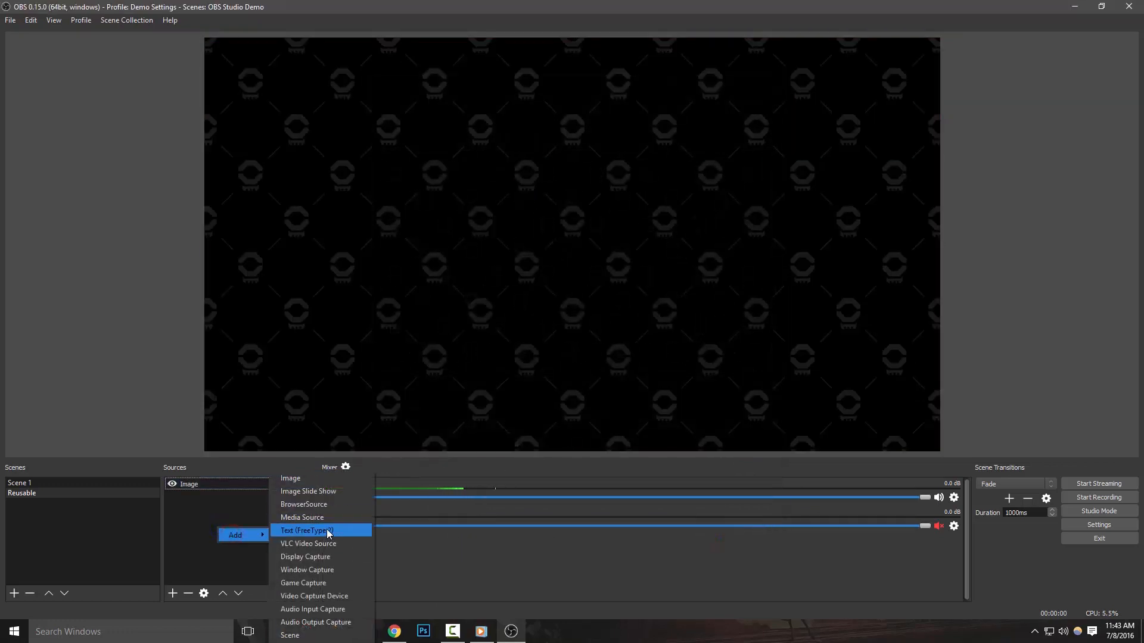
{"action": "left_click", "coordinate": [306, 530]}
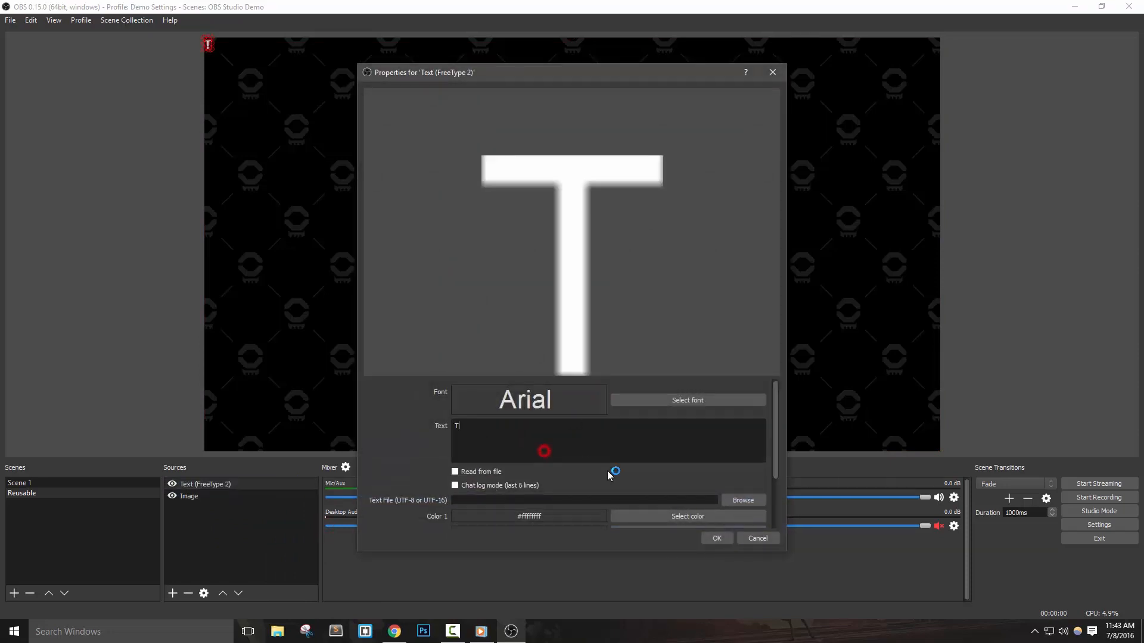
{"action": "left_click", "coordinate": [716, 539]}
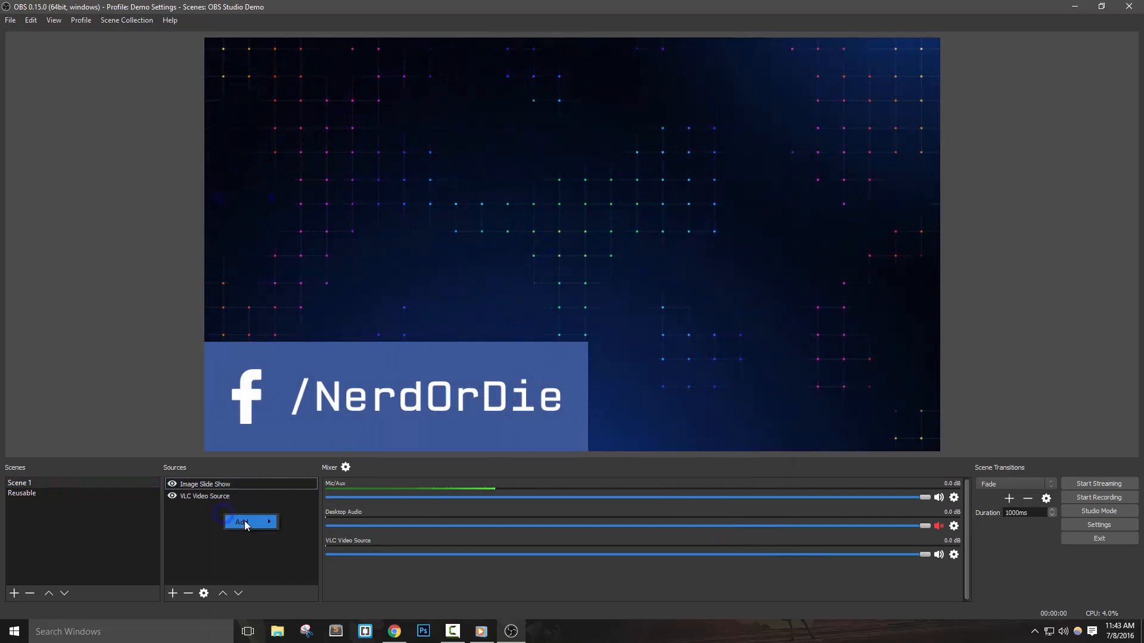
Add the existing Reusable scene as a Scene source in Scene 1.
{"action": "left_click", "coordinate": [248, 522]}
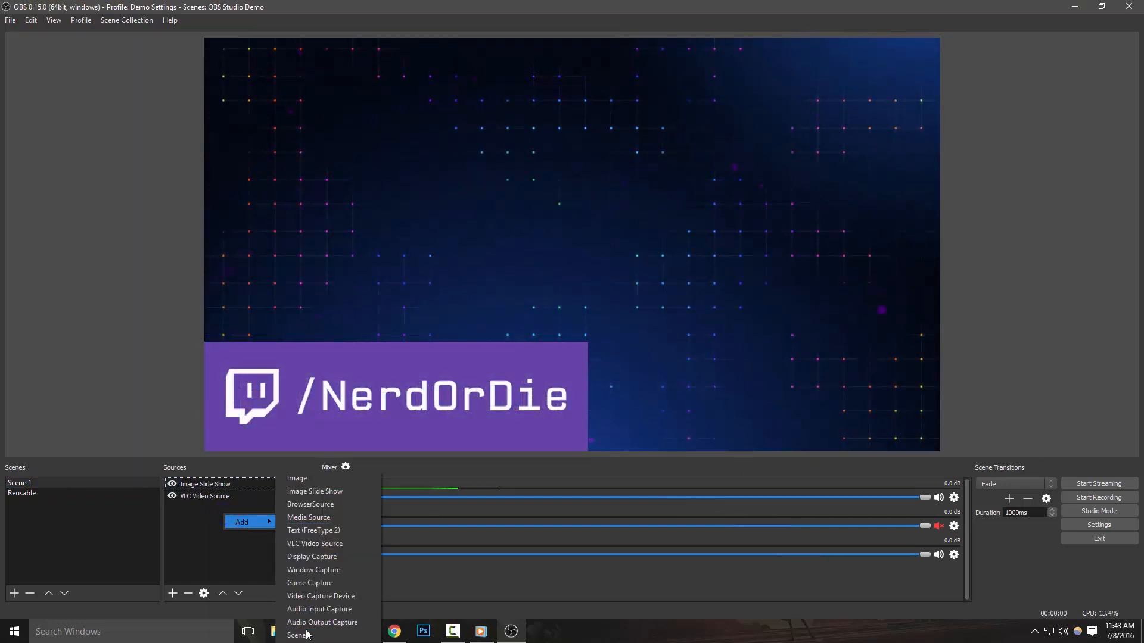
{"action": "left_click", "coordinate": [298, 635]}
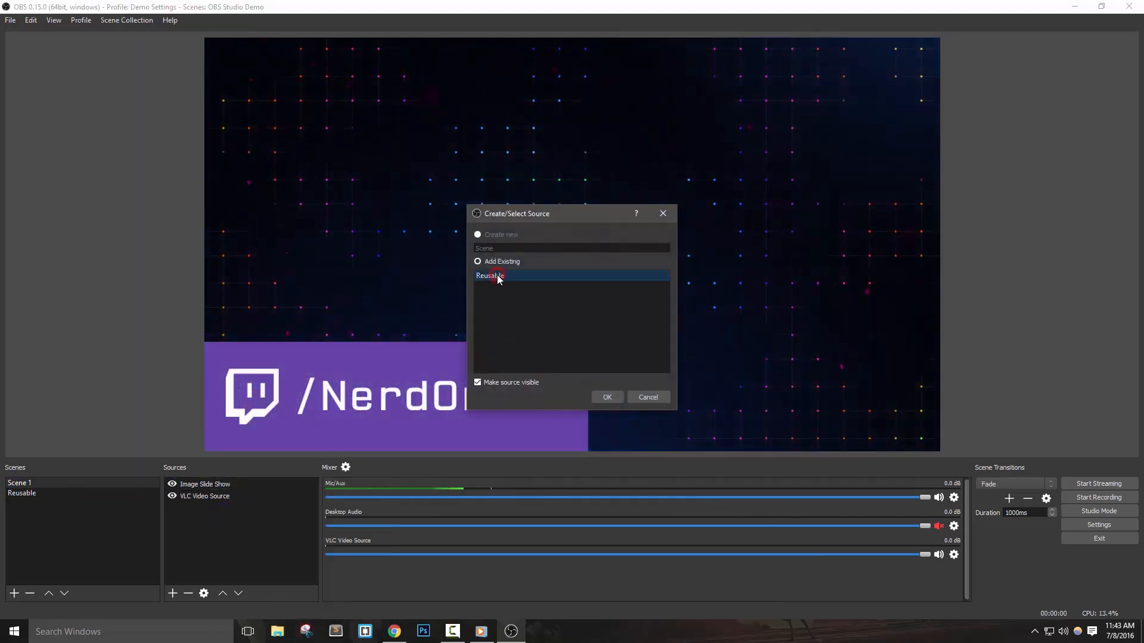
{"action": "left_click", "coordinate": [606, 397]}
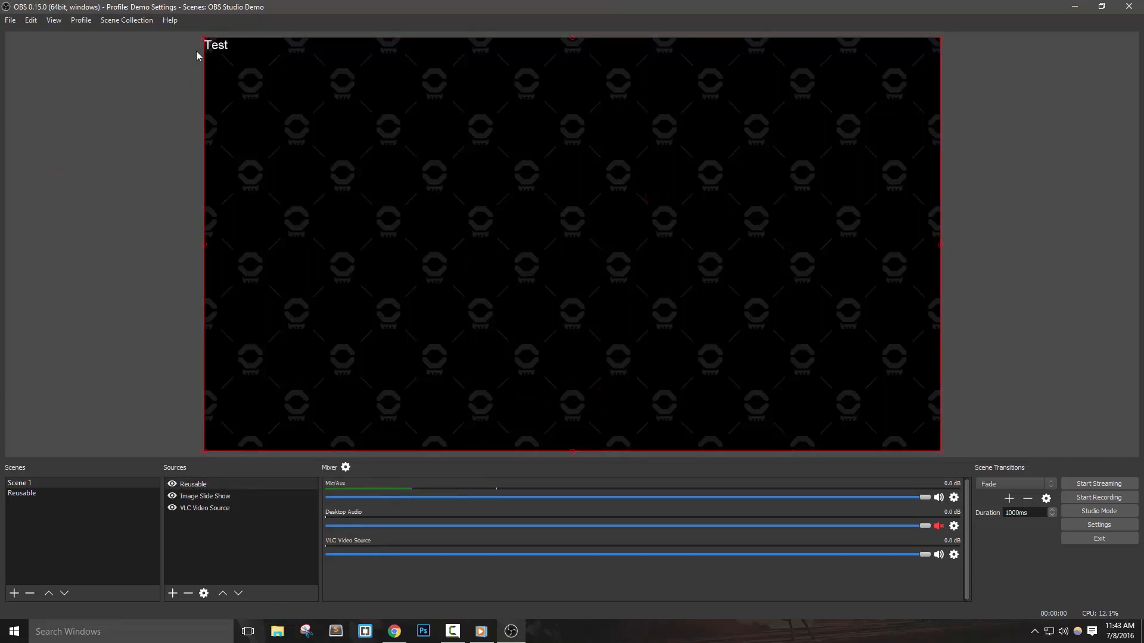
{"action": "mouse_move", "coordinate": [236, 70]}
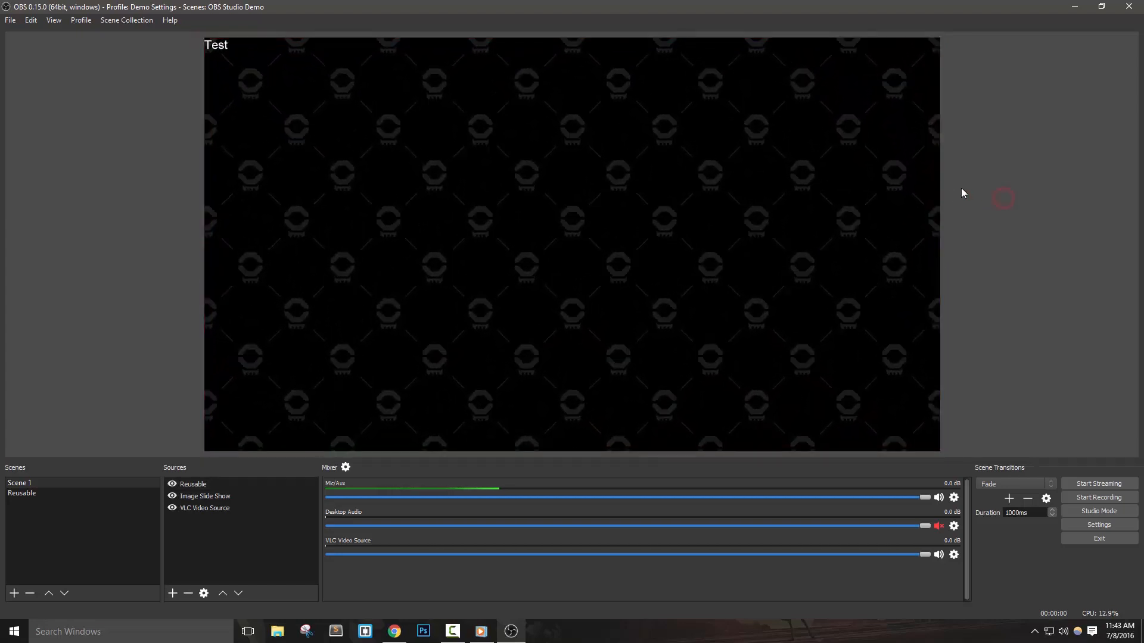
{"action": "mouse_move", "coordinate": [35, 487]}
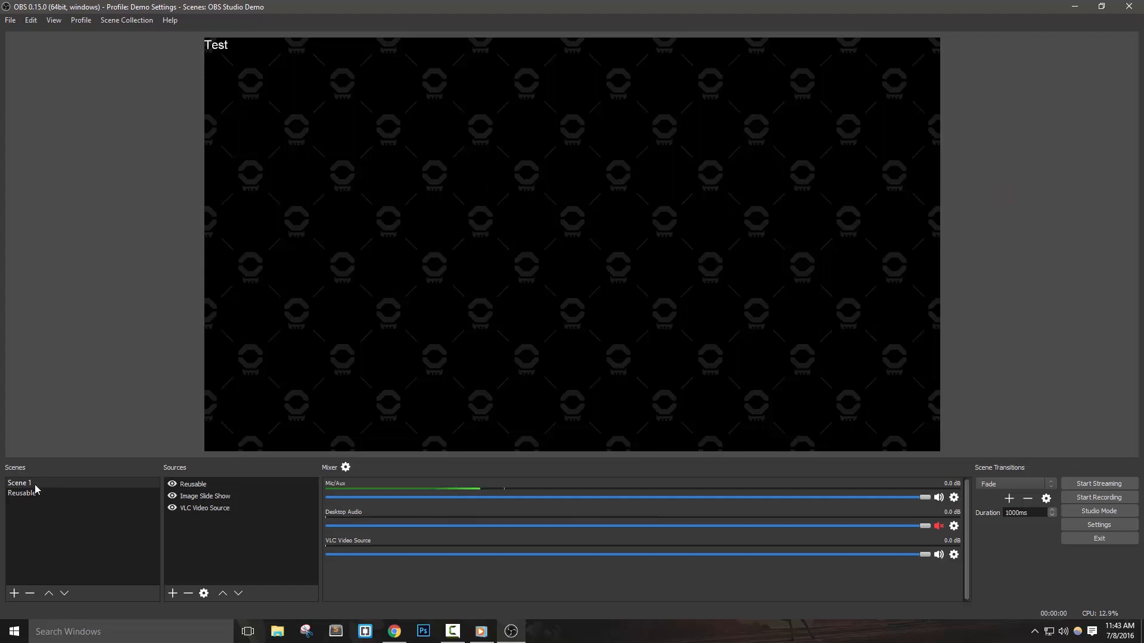
Shrink the Test text in the Reusable scene, check it in Scene 1, then remove the text.
{"action": "left_click", "coordinate": [21, 492]}
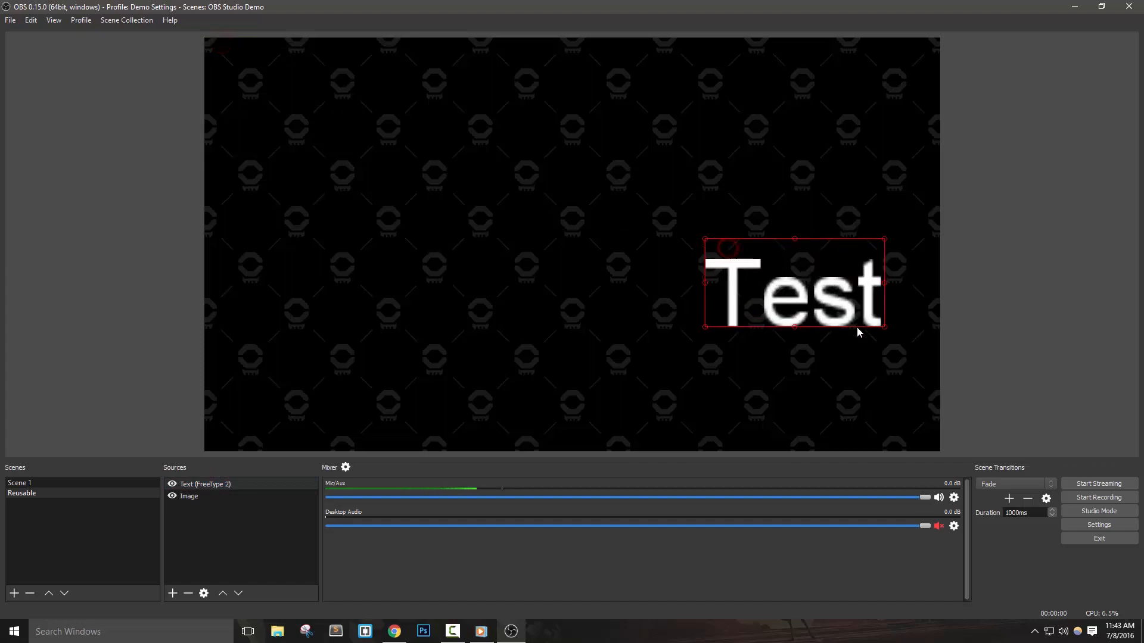
{"action": "left_click", "coordinate": [21, 492]}
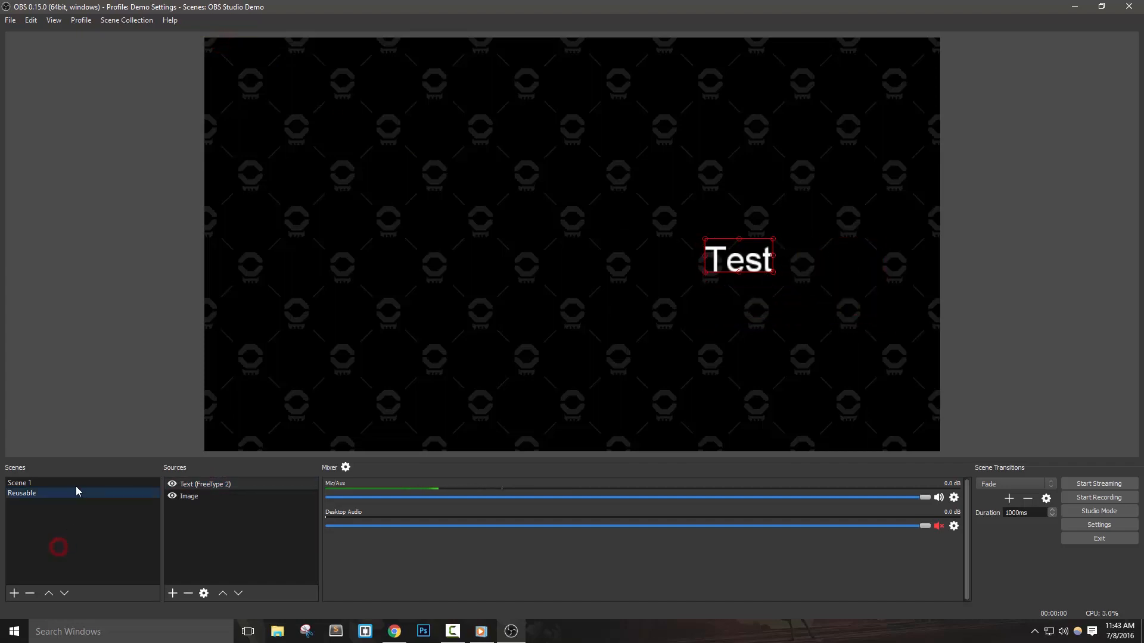
{"action": "left_click", "coordinate": [18, 482]}
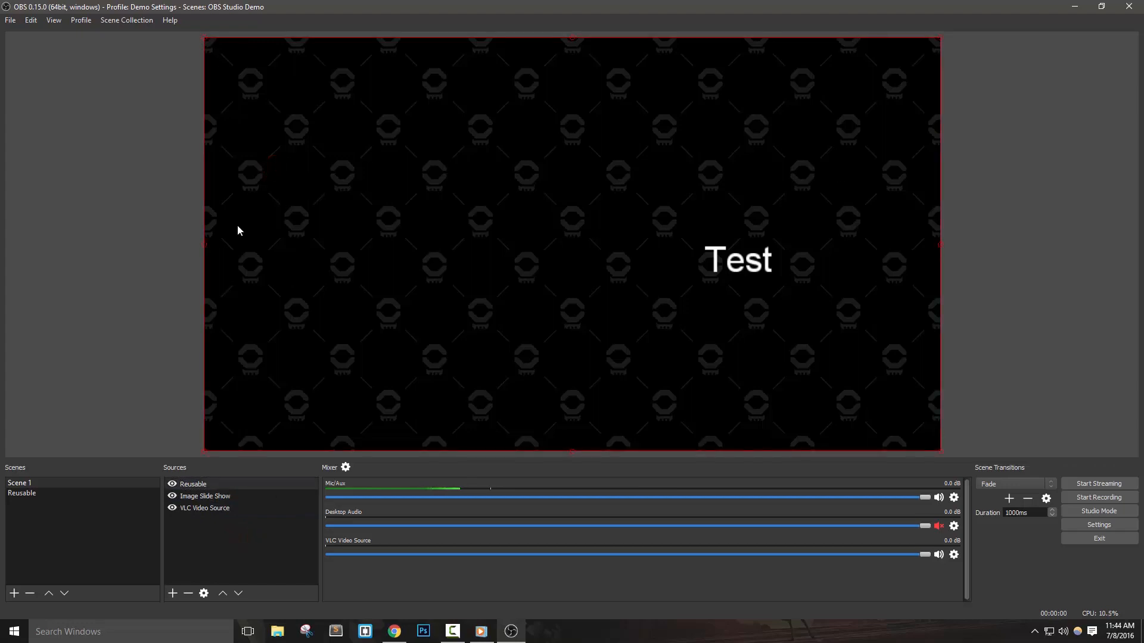
{"action": "mouse_move", "coordinate": [360, 325]}
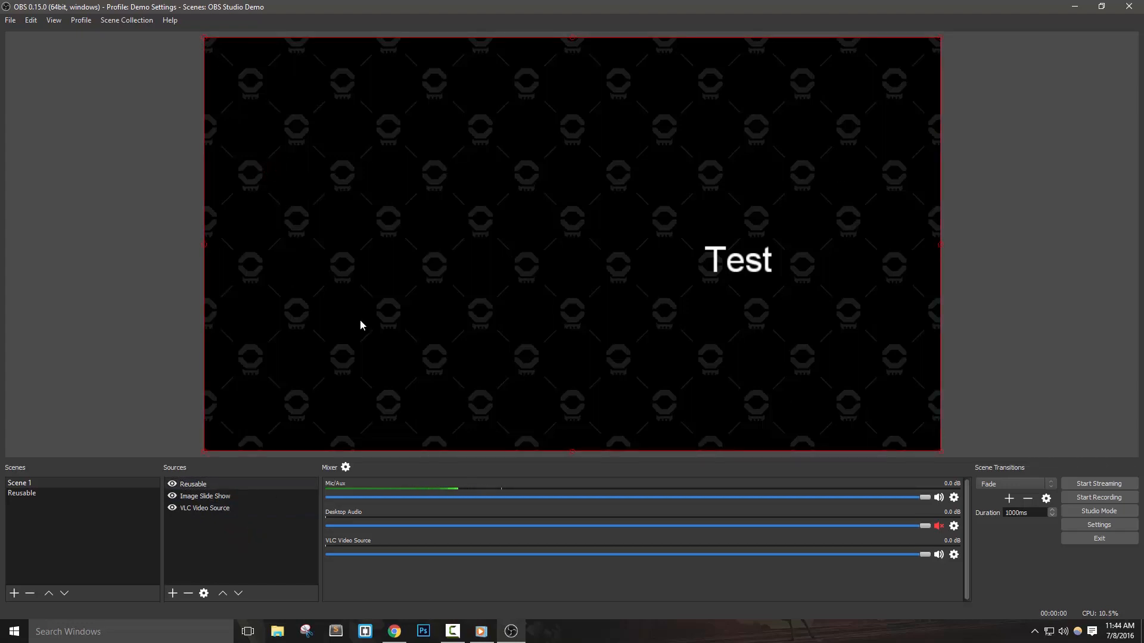
{"action": "left_click", "coordinate": [205, 496]}
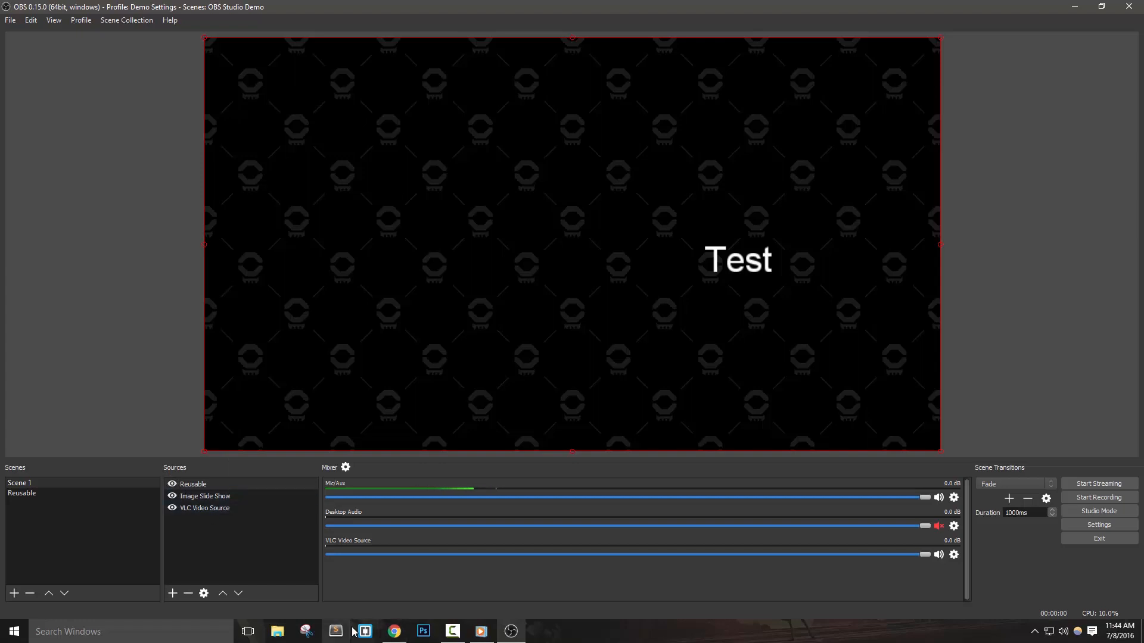
{"action": "left_click", "coordinate": [22, 494]}
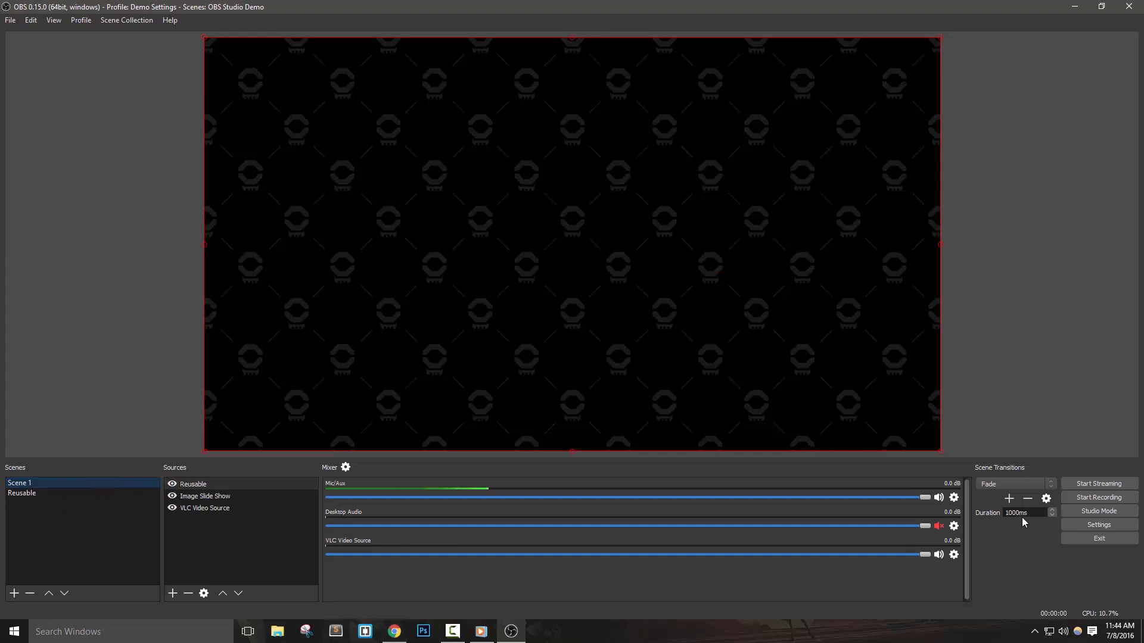
Show the Settings General page with the 'Automatically record when streaming' option.
{"action": "left_click", "coordinate": [1099, 524]}
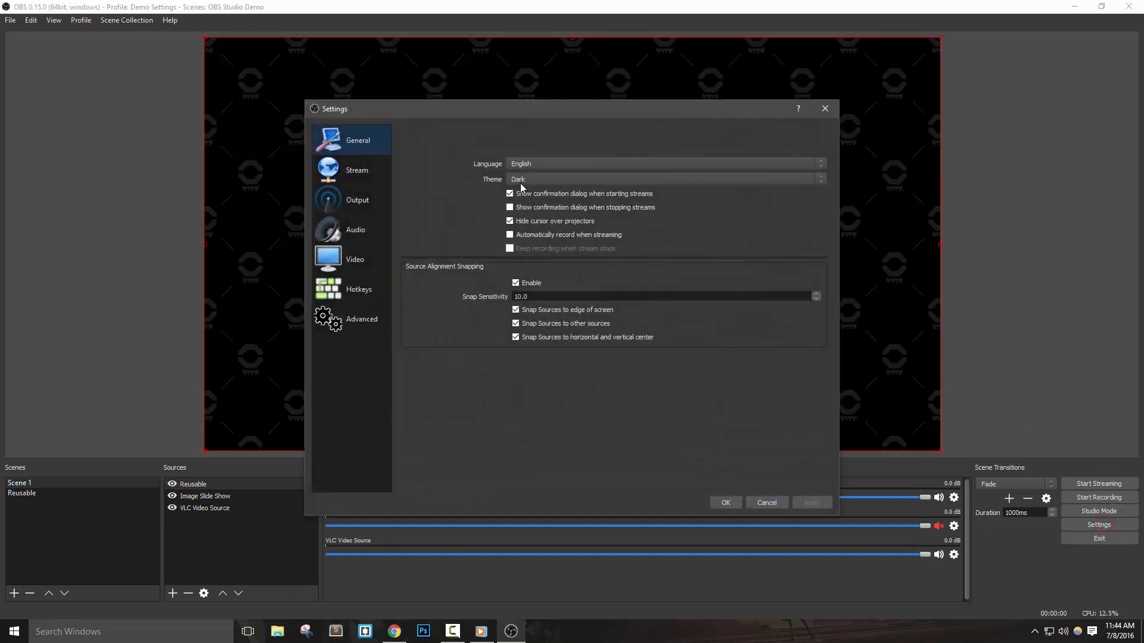
{"action": "mouse_move", "coordinate": [594, 234]}
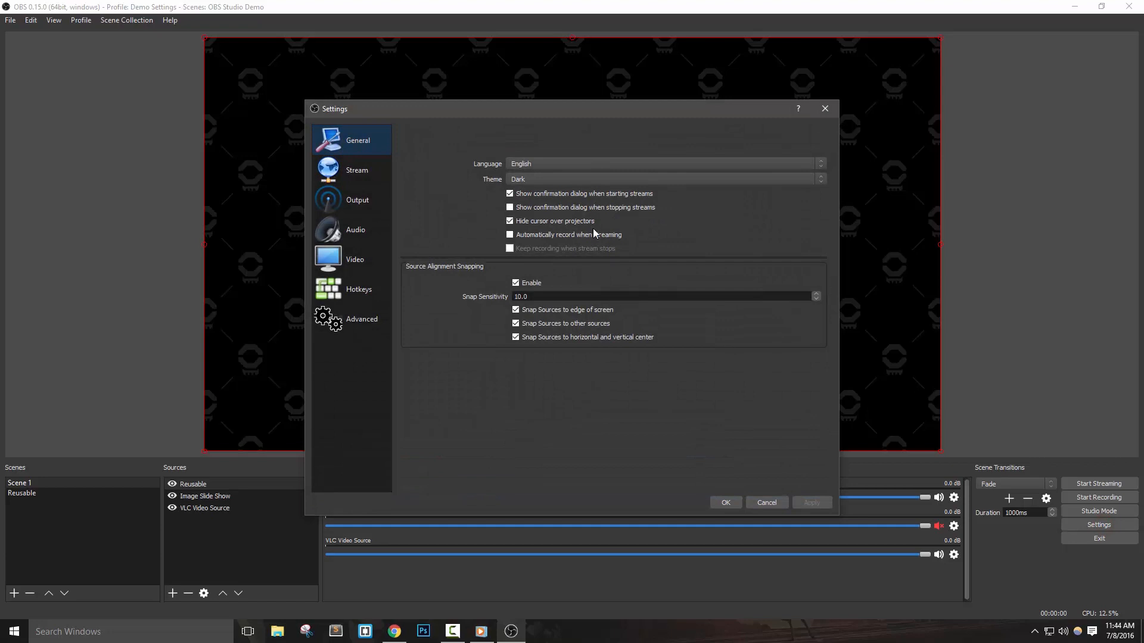
{"action": "mouse_move", "coordinate": [567, 226]}
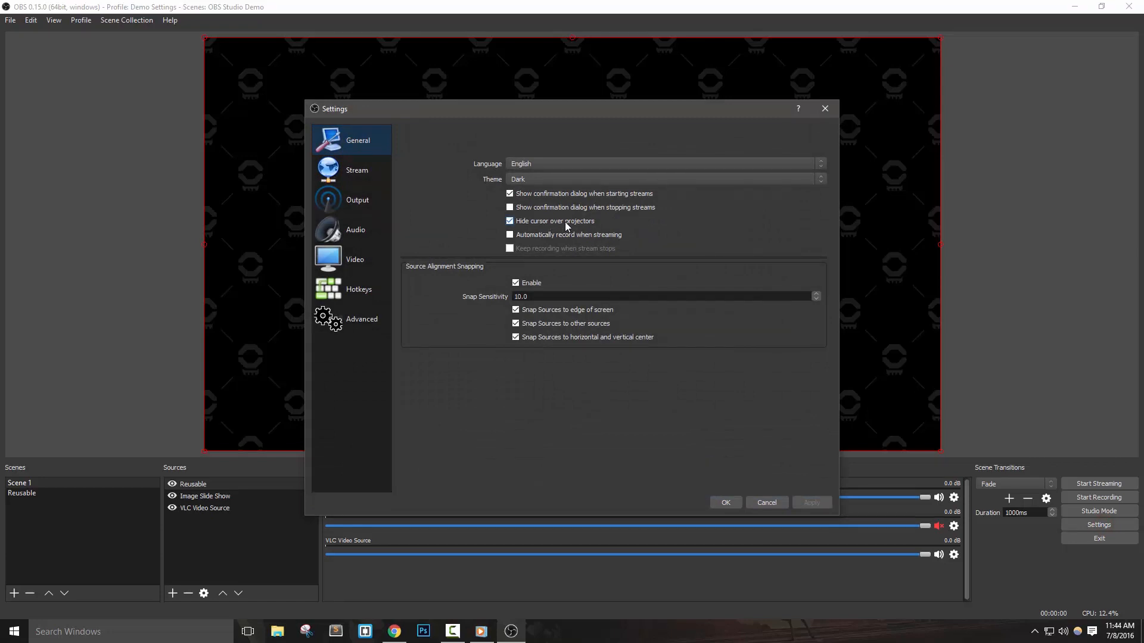
{"action": "mouse_move", "coordinate": [554, 233]}
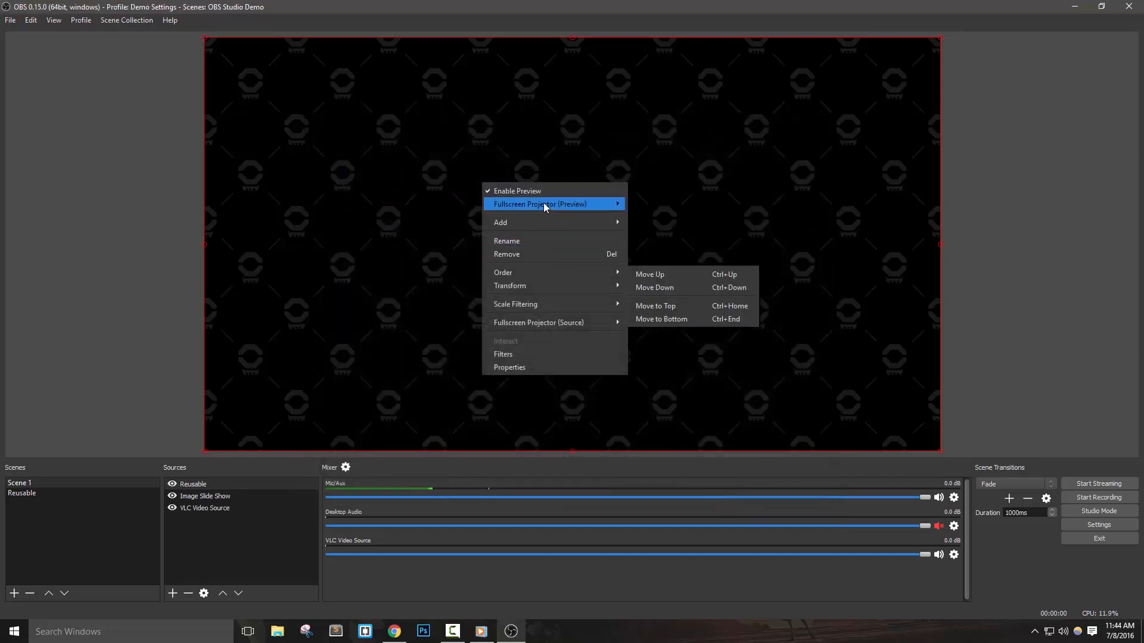
{"action": "left_click", "coordinate": [1077, 330]}
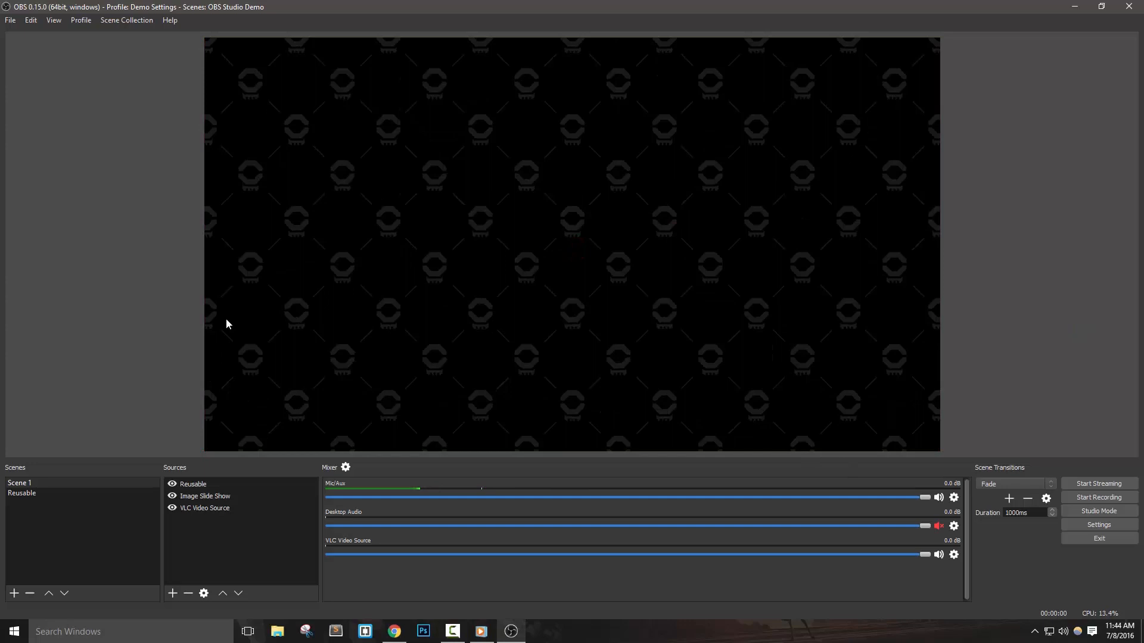
{"action": "left_click", "coordinate": [54, 20]}
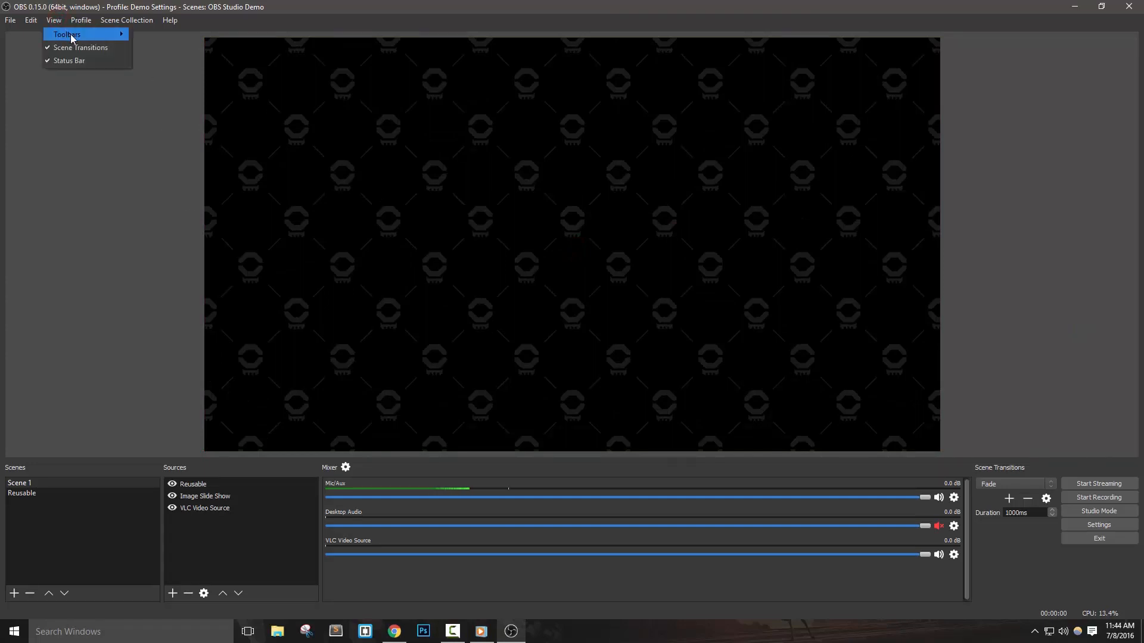
{"action": "mouse_move", "coordinate": [69, 61]}
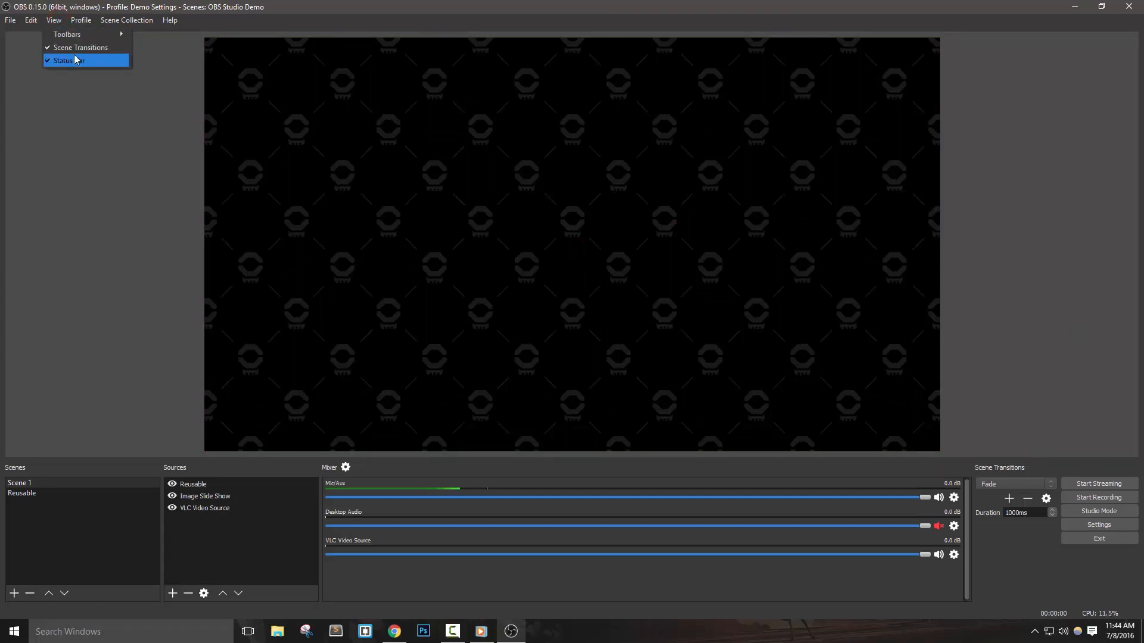
{"action": "mouse_move", "coordinate": [80, 47]}
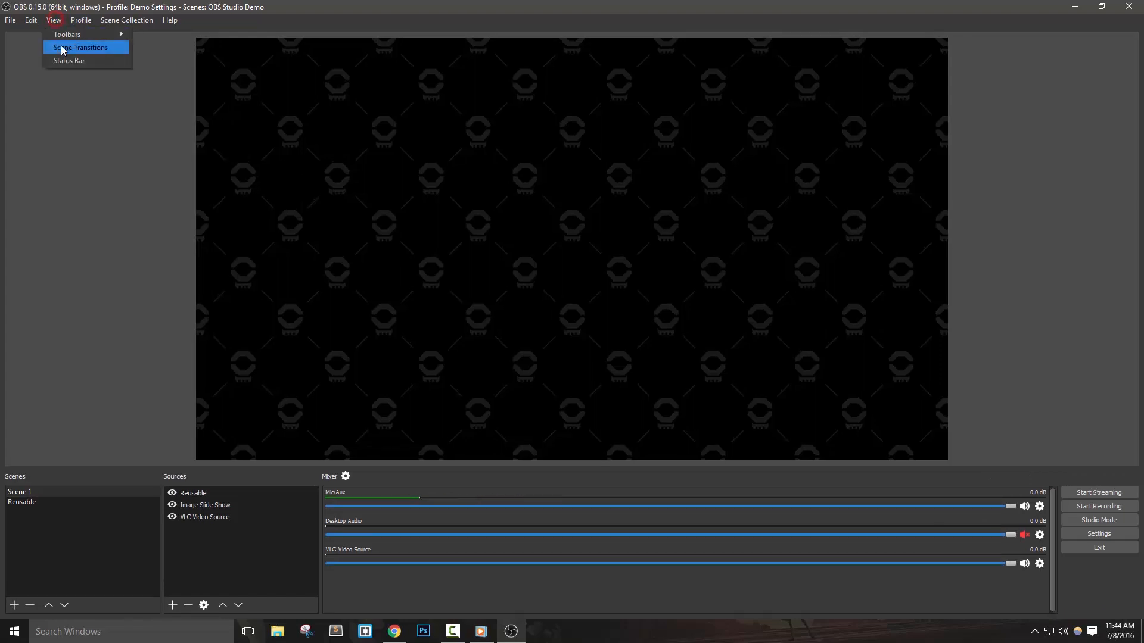
{"action": "left_click", "coordinate": [80, 48]}
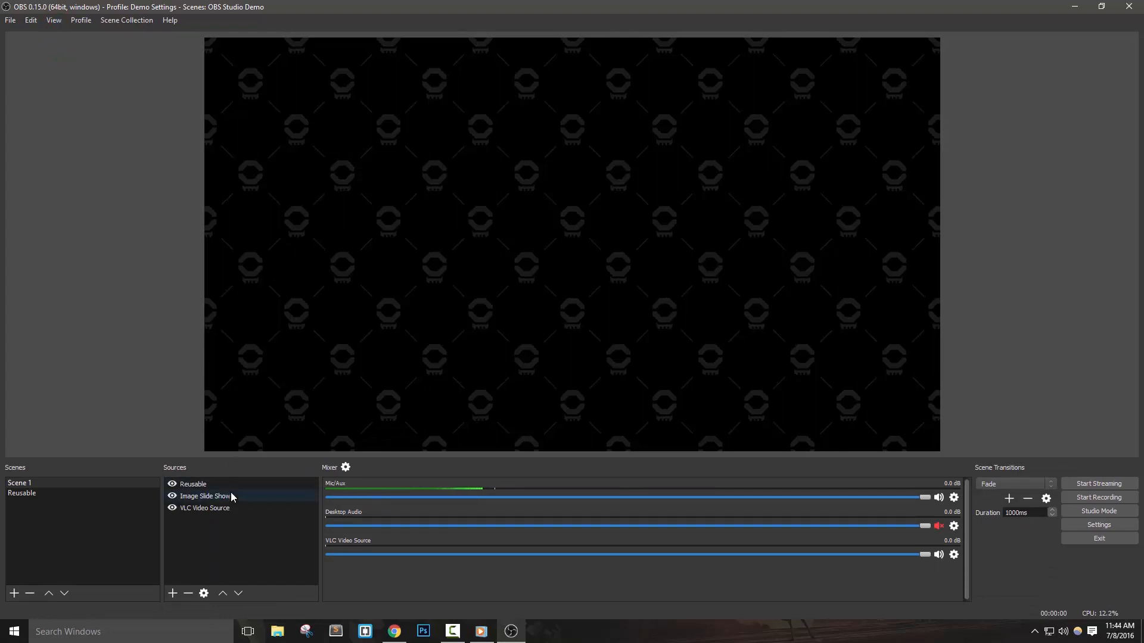
Set the nested Reusable source's Scale Filtering to Point from its context menu.
{"action": "left_click", "coordinate": [193, 483]}
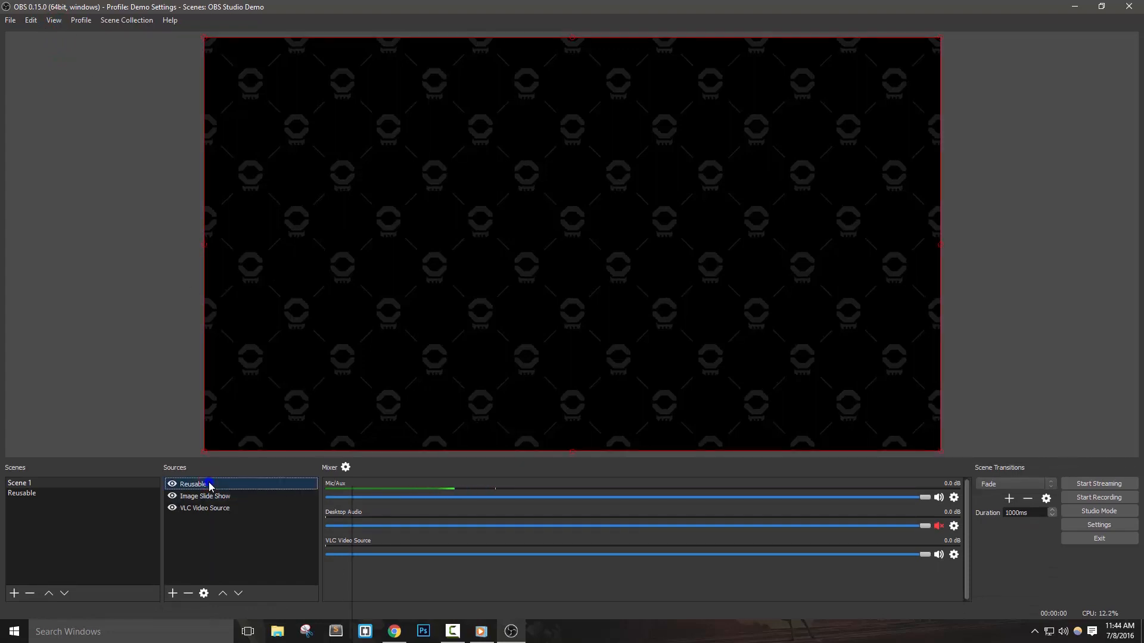
{"action": "right_click", "coordinate": [193, 484]}
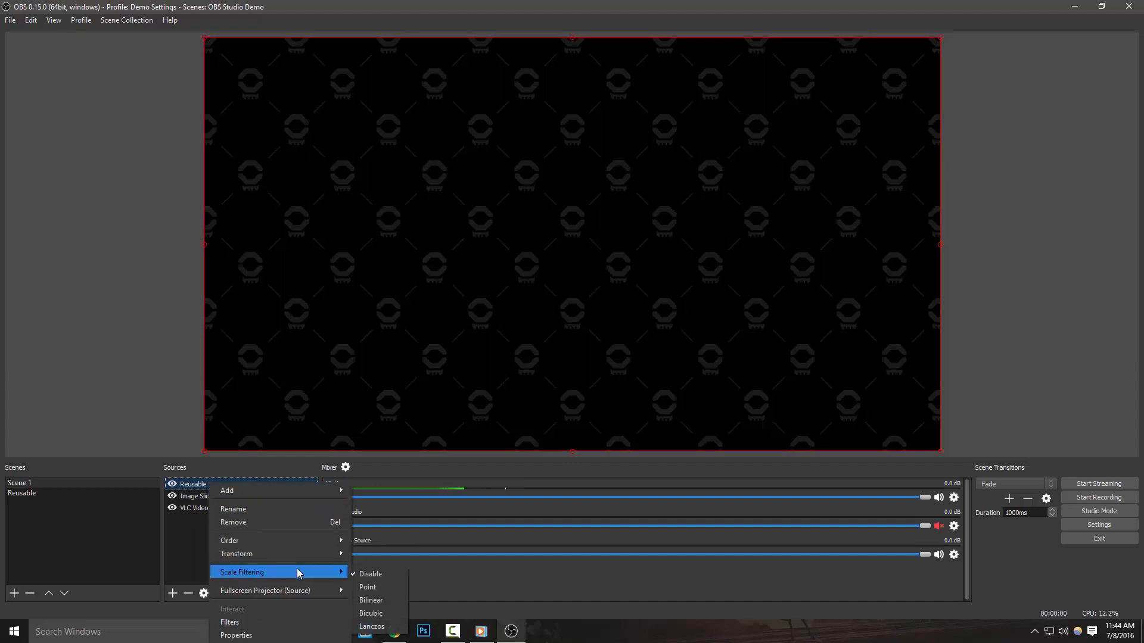
{"action": "mouse_move", "coordinate": [375, 575]}
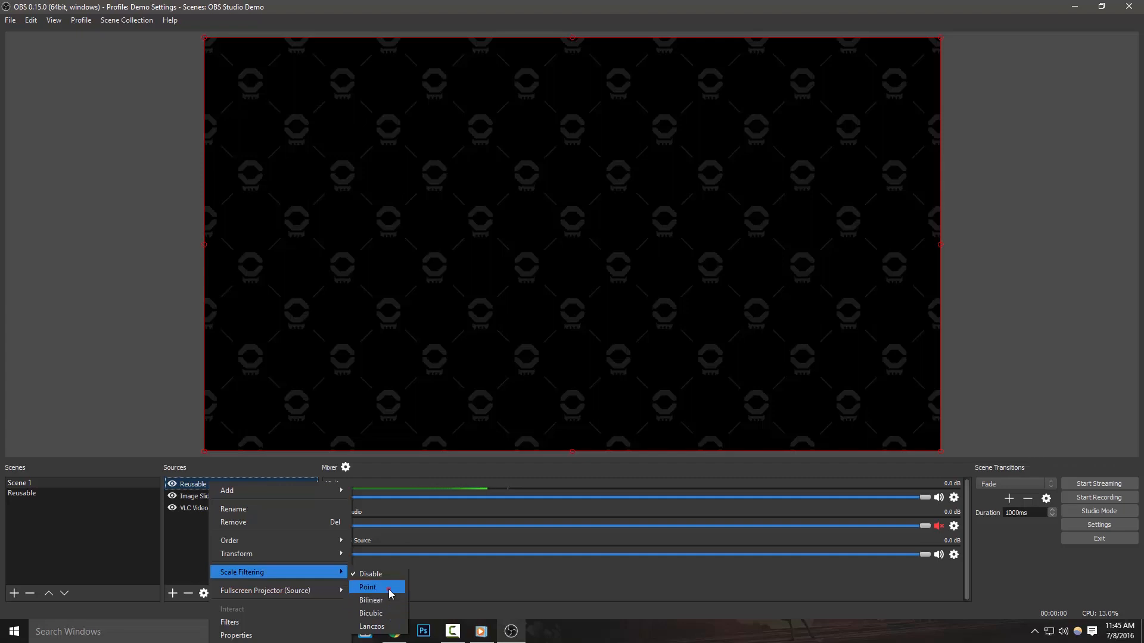
{"action": "left_click", "coordinate": [368, 588]}
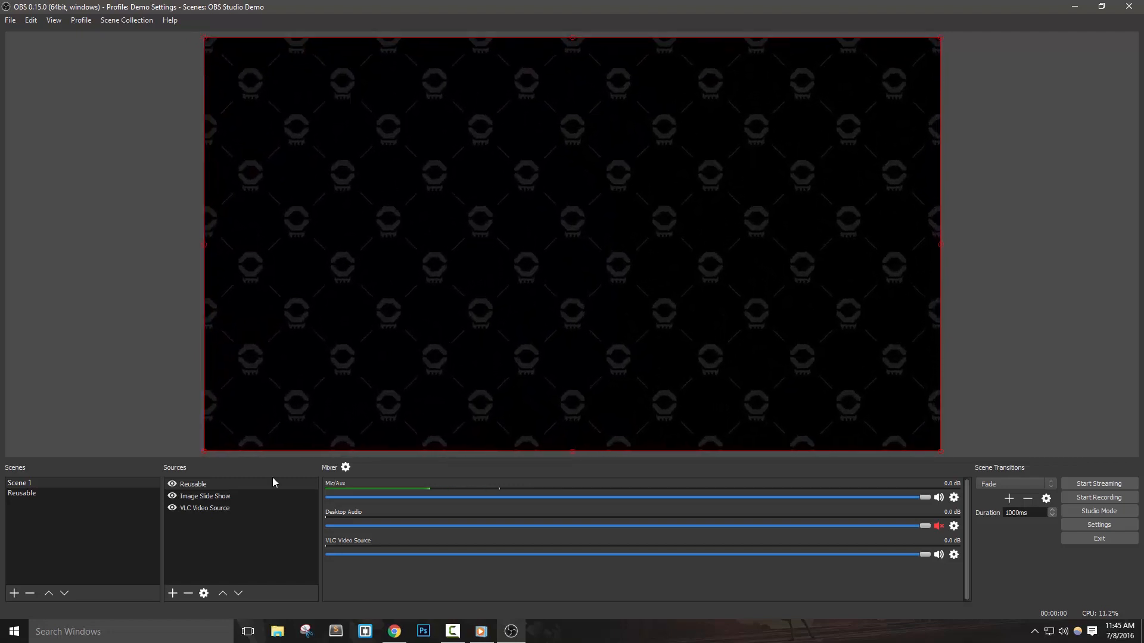
{"action": "right_click", "coordinate": [193, 483]}
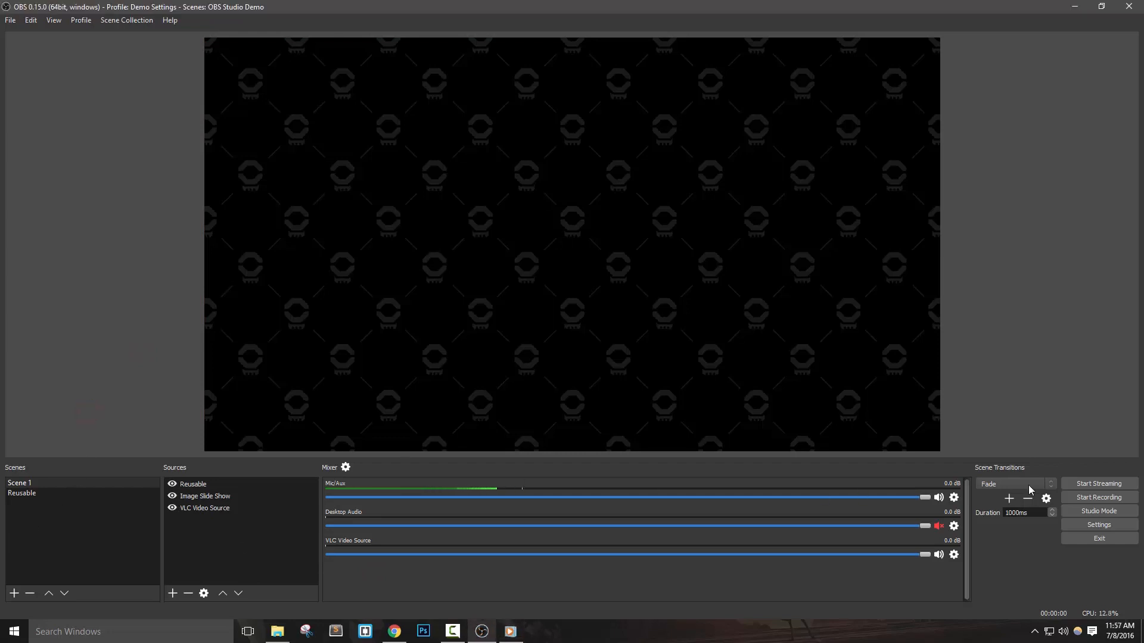
Try 'Automatically record when streaming' and 'Keep recording when stream stops', leave both off, and confirm with OK.
{"action": "left_click", "coordinate": [1098, 524]}
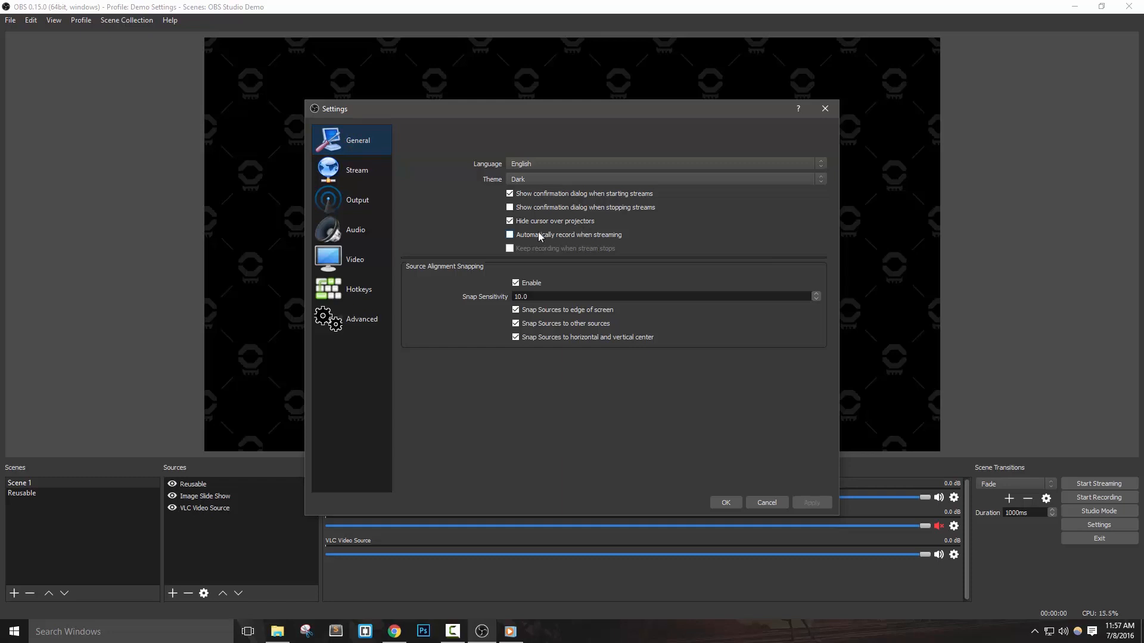
{"action": "left_click", "coordinate": [509, 235]}
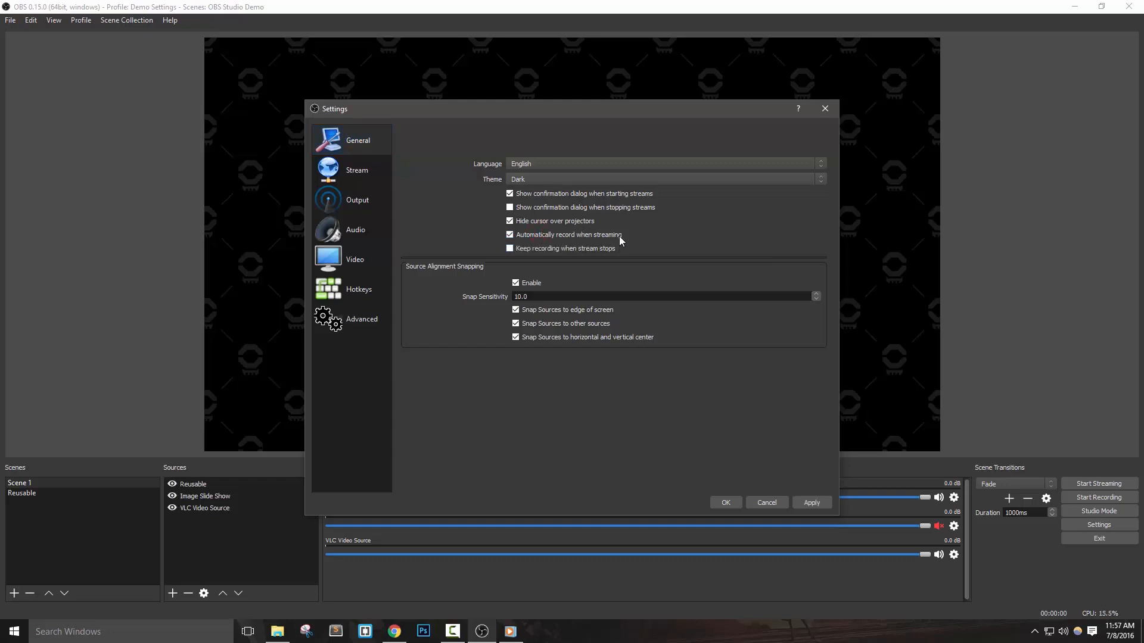
{"action": "mouse_move", "coordinate": [587, 239]}
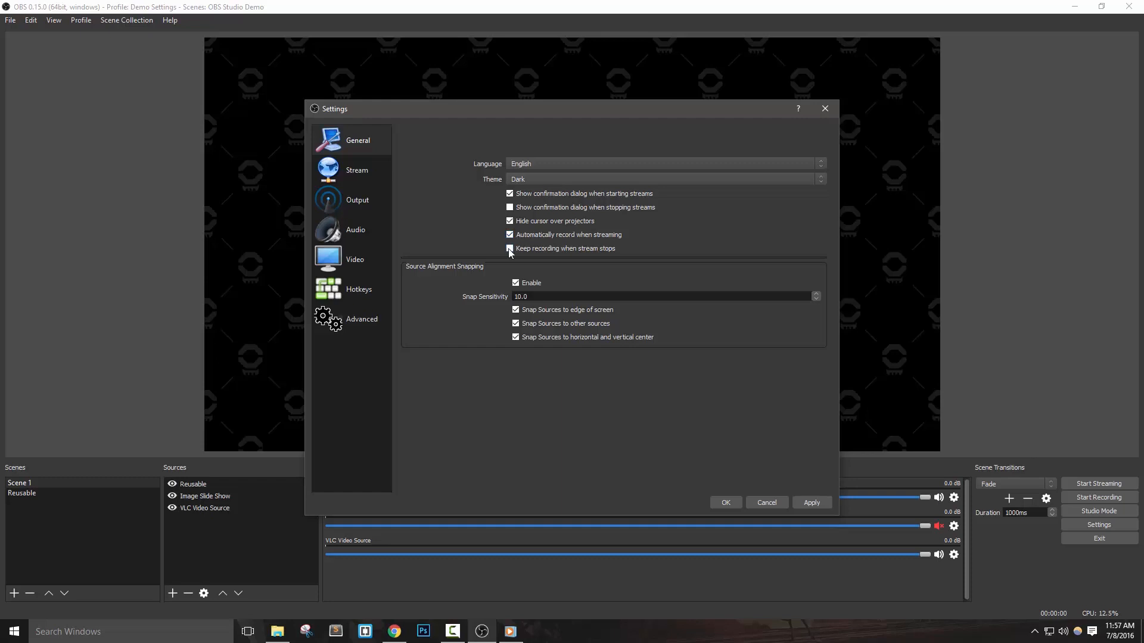
{"action": "left_click", "coordinate": [508, 248]}
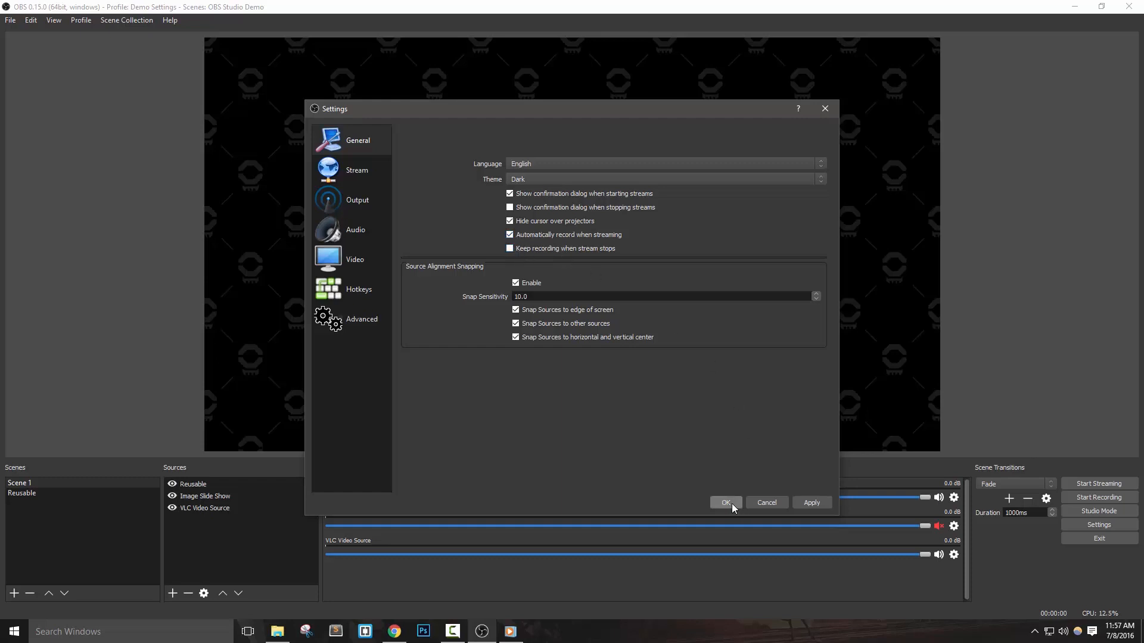
{"action": "left_click", "coordinate": [510, 235]}
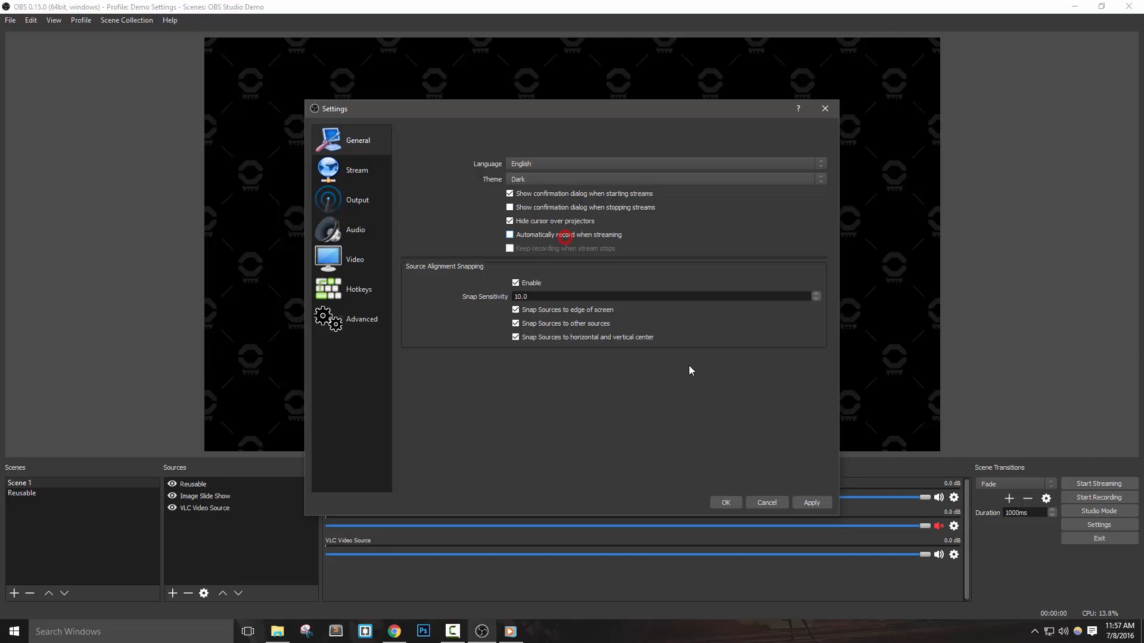
{"action": "left_click", "coordinate": [726, 503]}
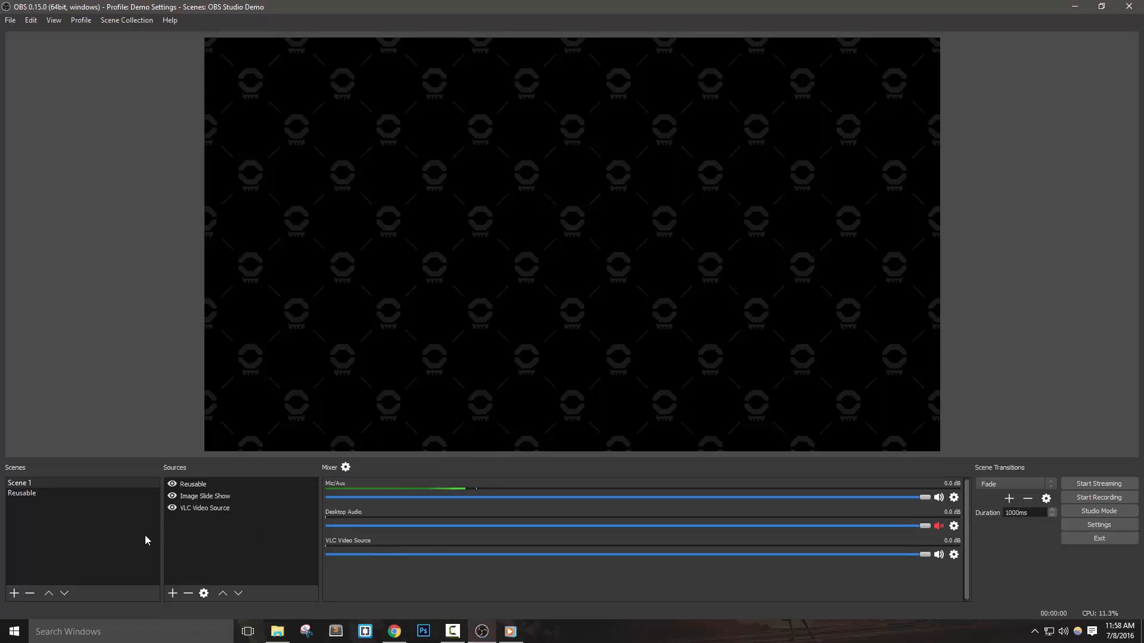
Select the Reusable and VLC Video Source sources together and remove them from Scene 1.
{"action": "left_click", "coordinate": [205, 508]}
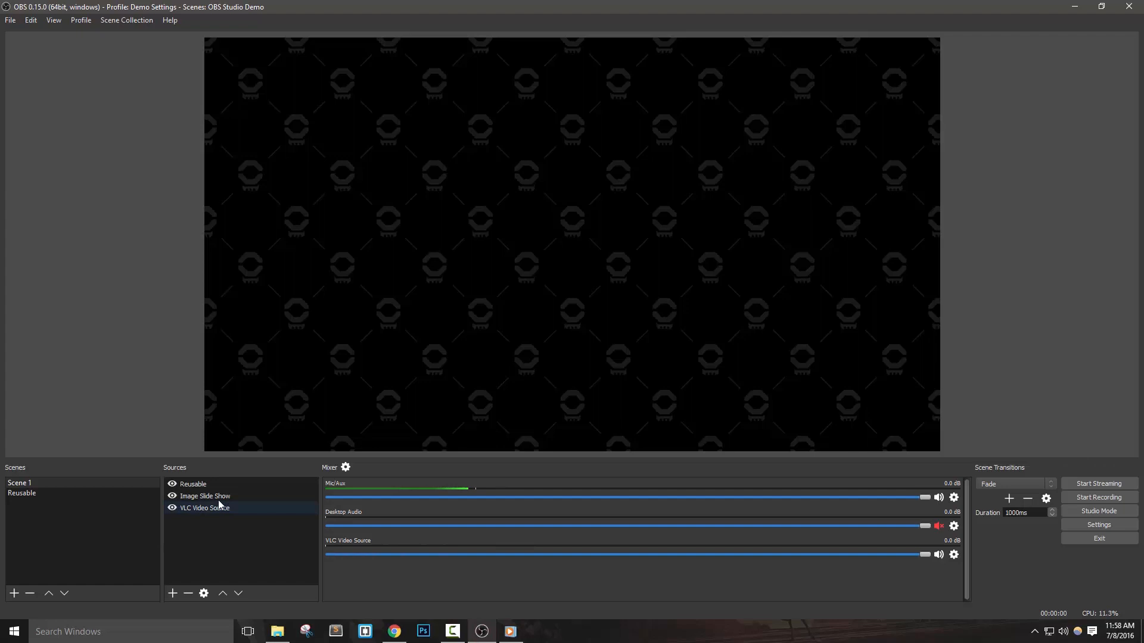
{"action": "left_click", "coordinate": [193, 484]}
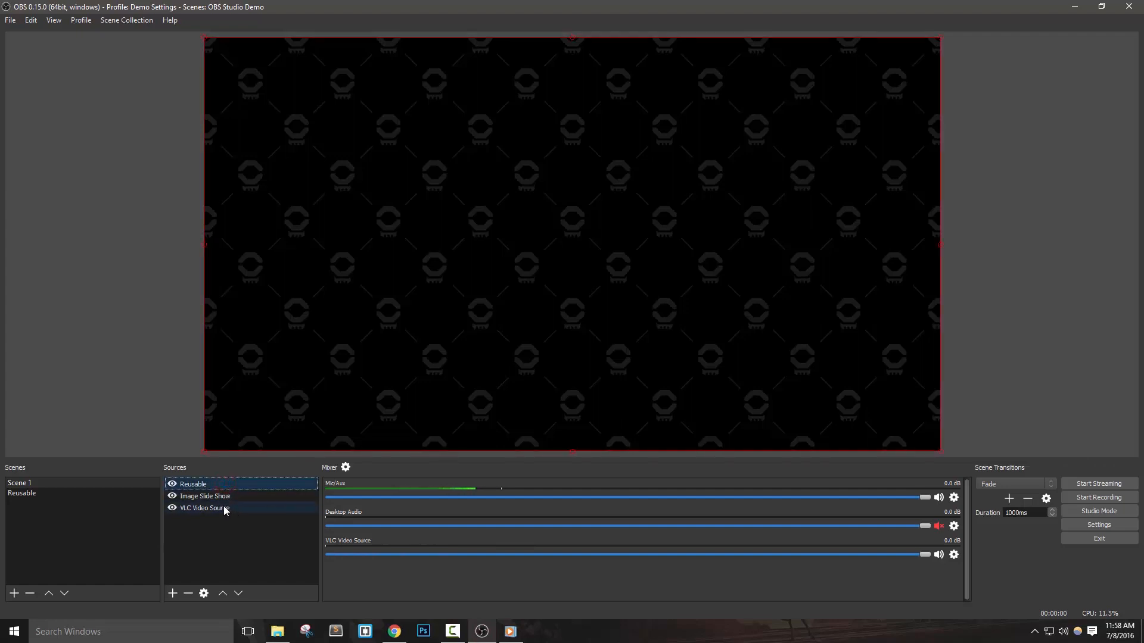
{"action": "left_click", "coordinate": [205, 508]}
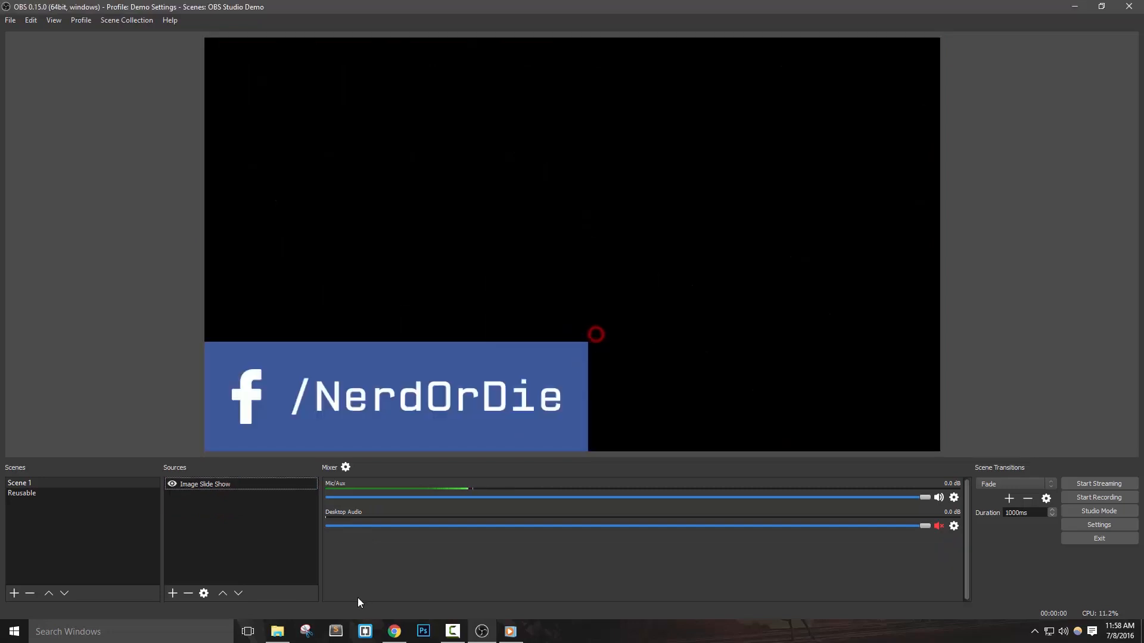
{"action": "mouse_move", "coordinate": [323, 600]}
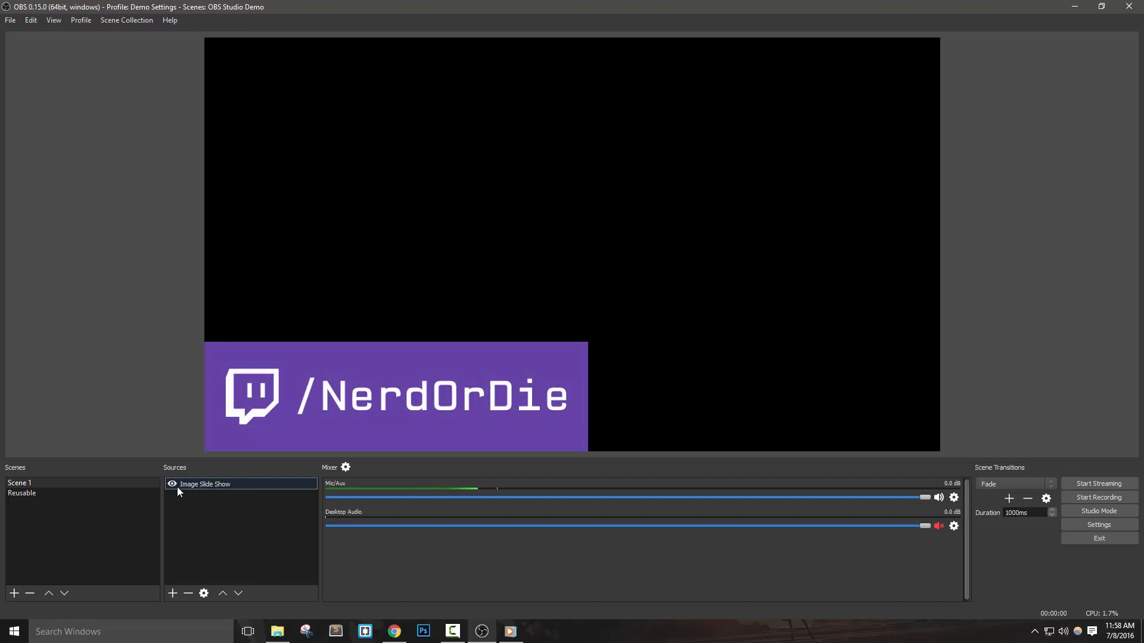
Add two image sources, Image 1 and Image 2, above the slideshow in Scene 1.
{"action": "right_click", "coordinate": [241, 526]}
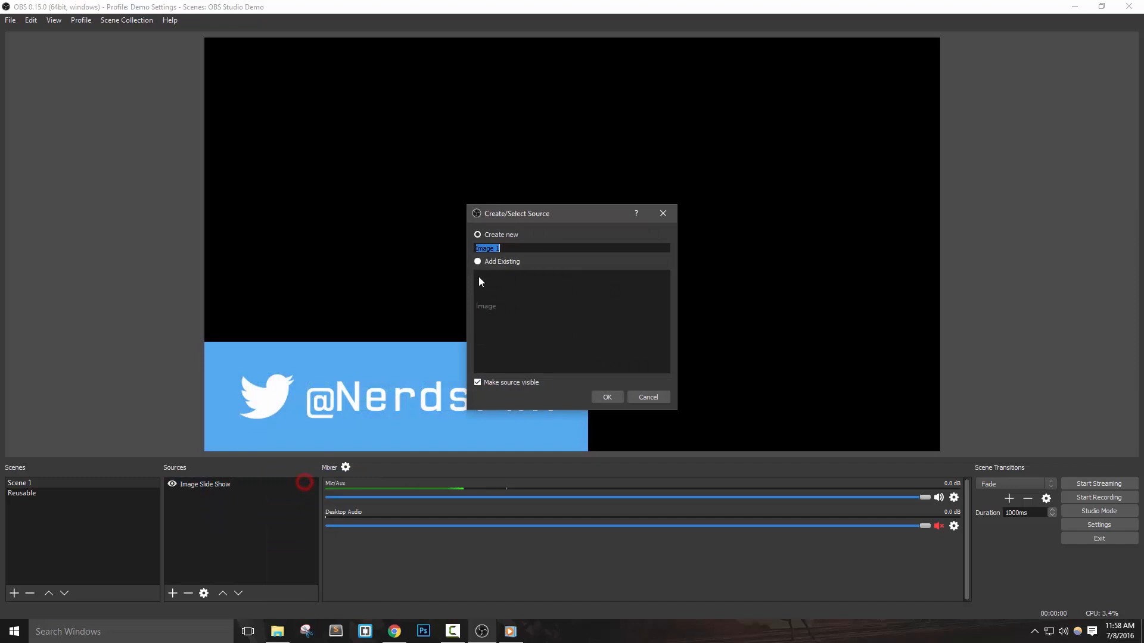
{"action": "left_click", "coordinate": [606, 397]}
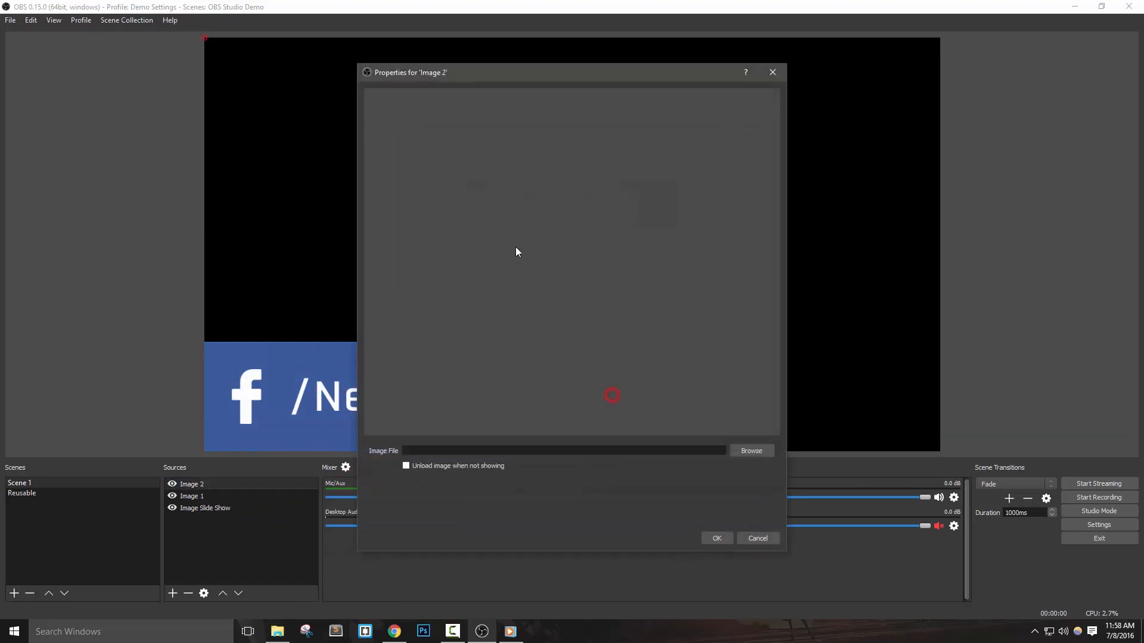
{"action": "left_click", "coordinate": [758, 538]}
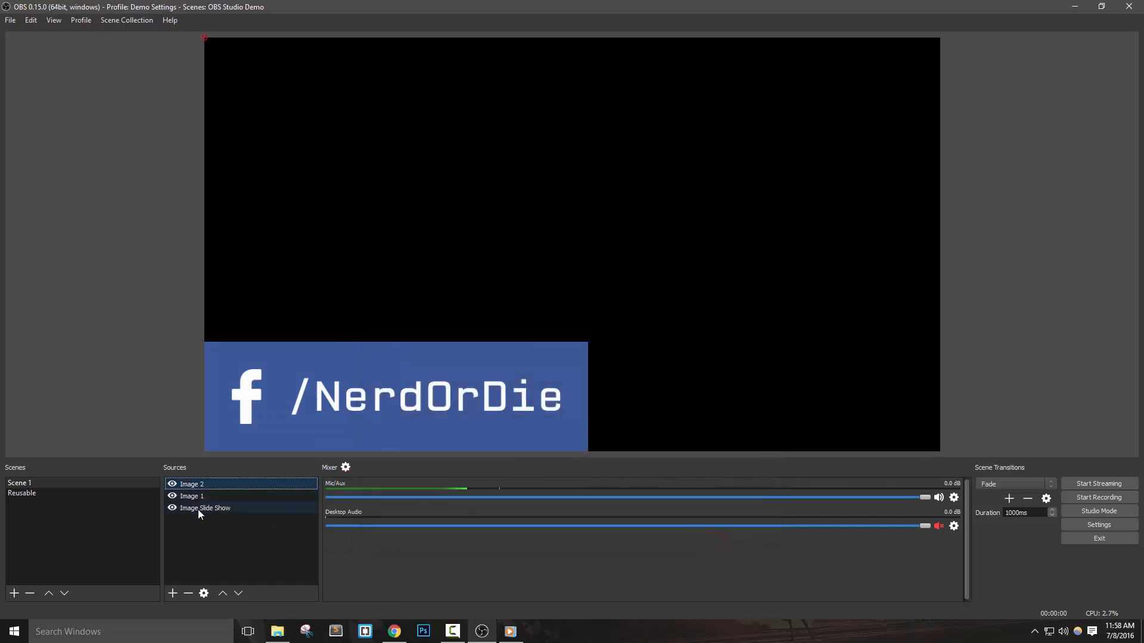
{"action": "left_click", "coordinate": [205, 508]}
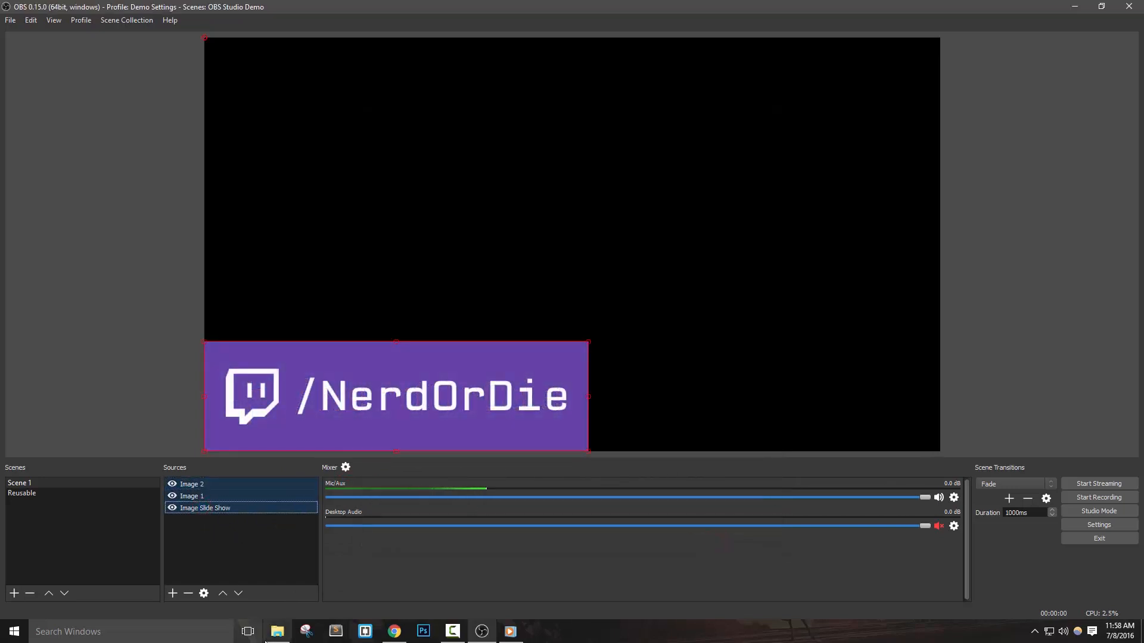
{"action": "left_click", "coordinate": [215, 570]}
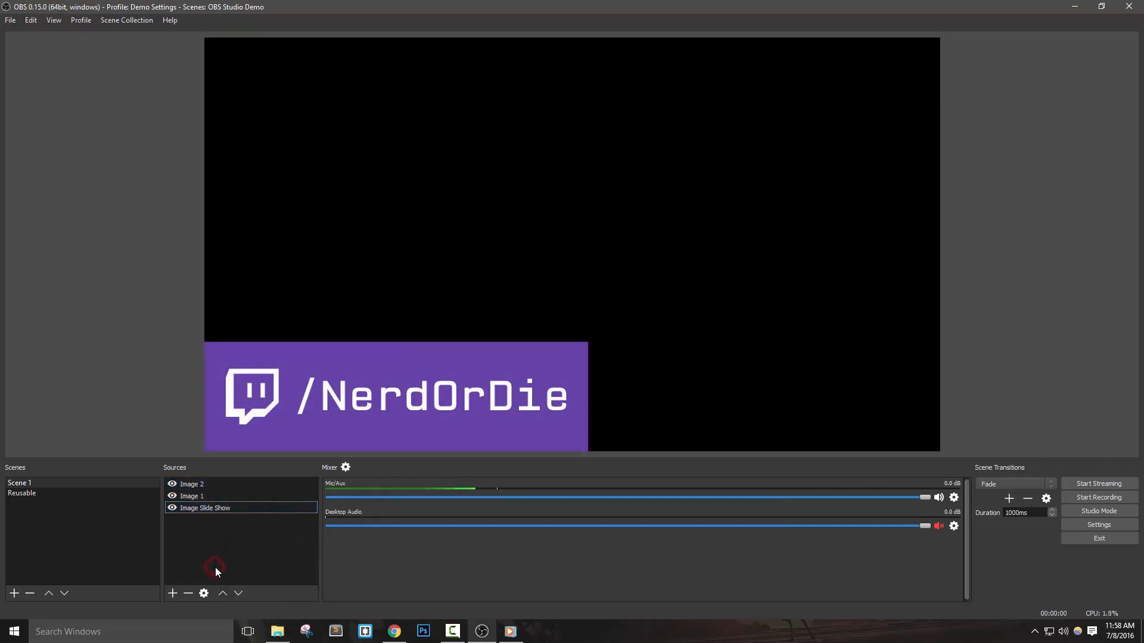
{"action": "left_click", "coordinate": [191, 484]}
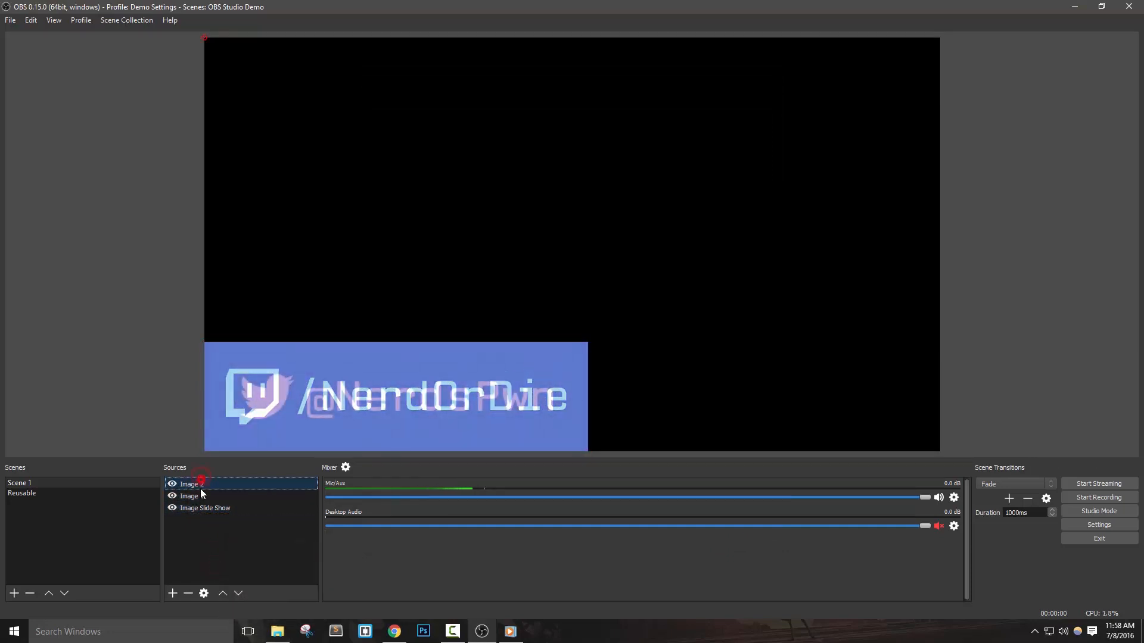
{"action": "left_click", "coordinate": [205, 507]}
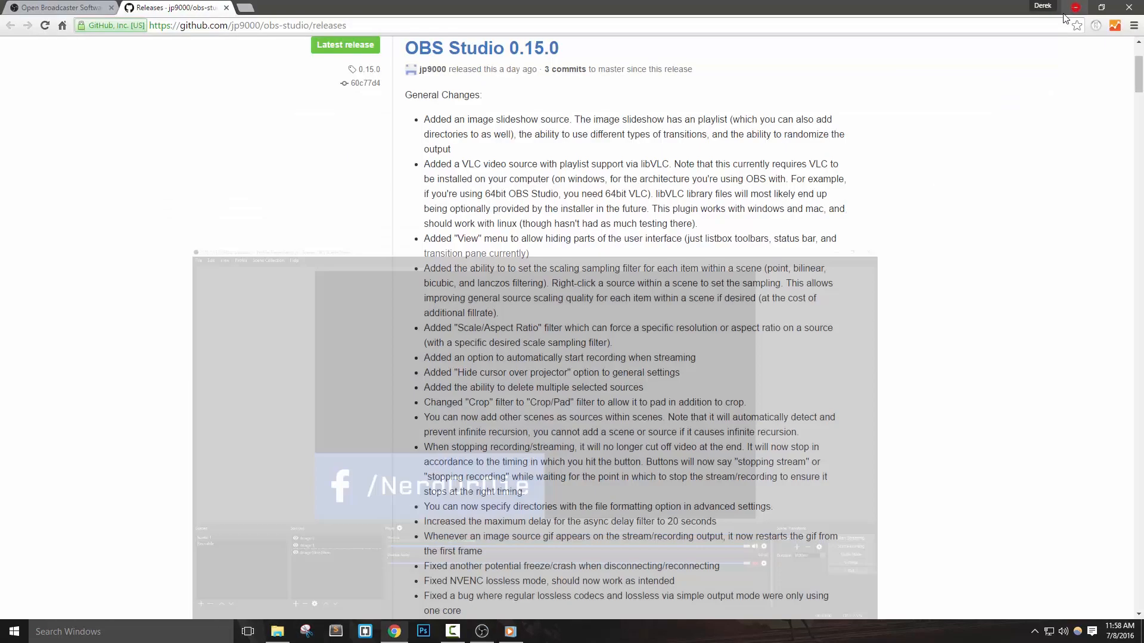
{"action": "scroll", "scroll_direction": "down", "scroll_amount": 3}
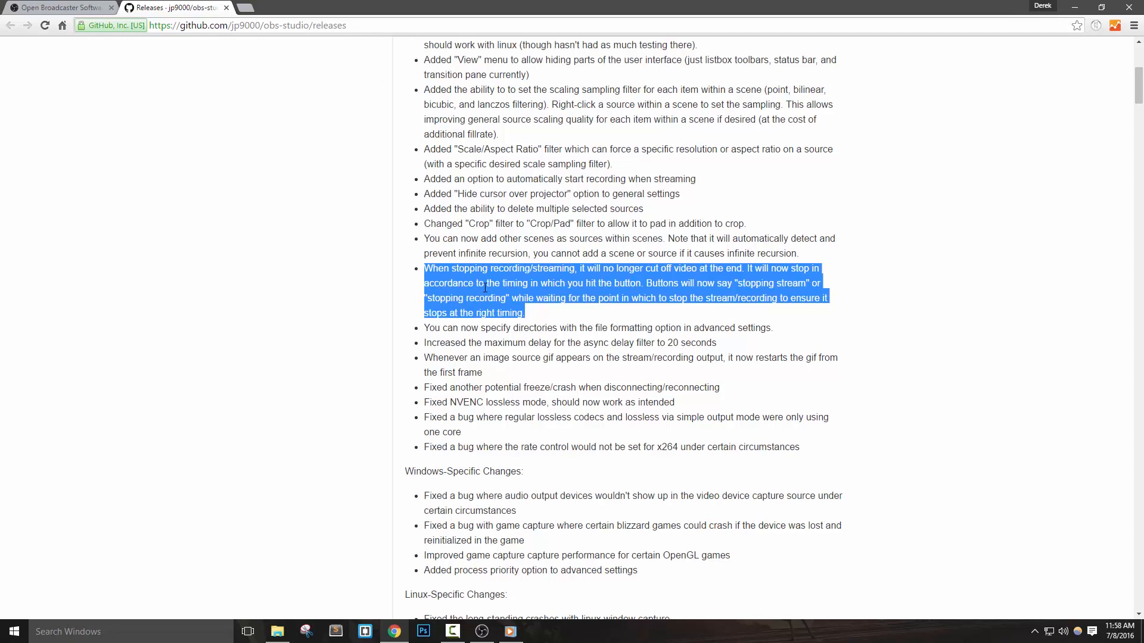
{"action": "mouse_move", "coordinate": [689, 284]}
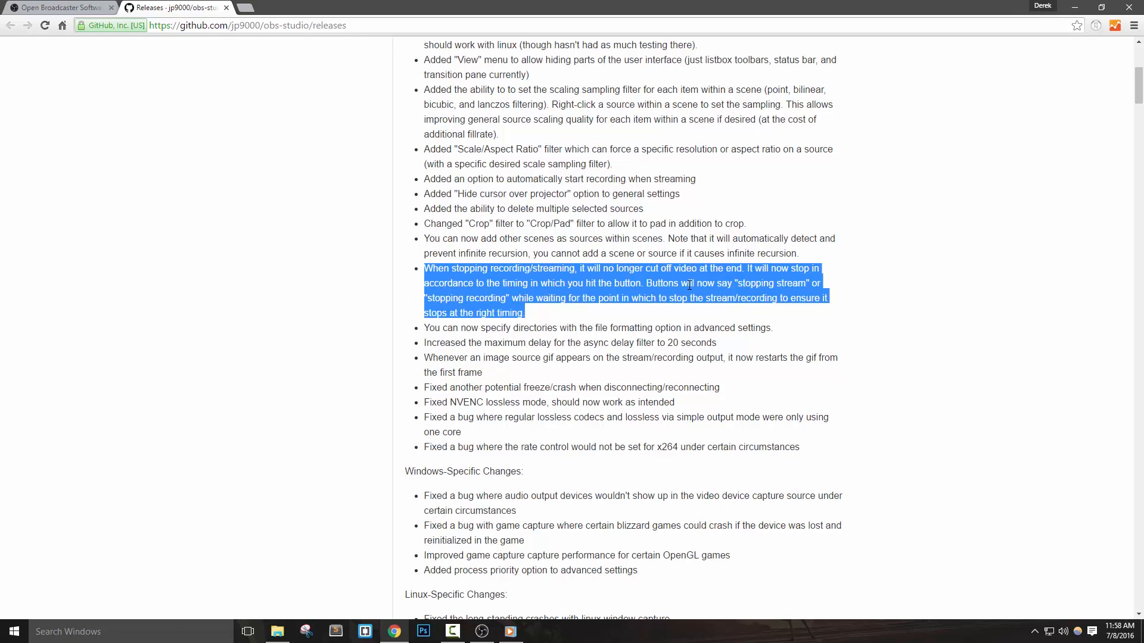
{"action": "mouse_move", "coordinate": [746, 379]}
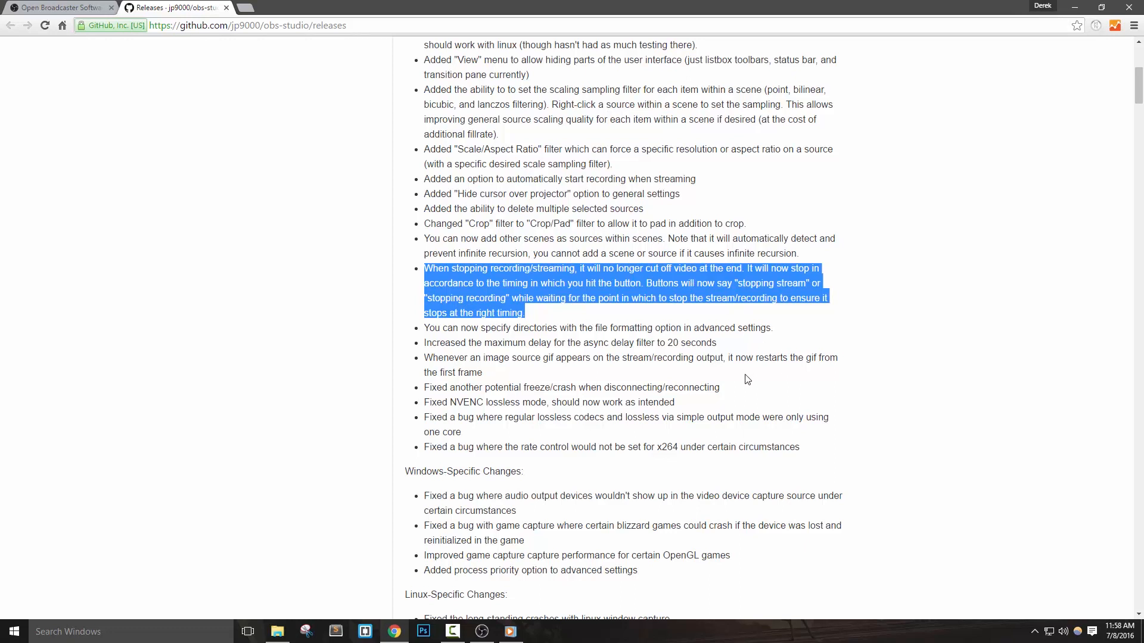
{"action": "mouse_move", "coordinate": [789, 372]}
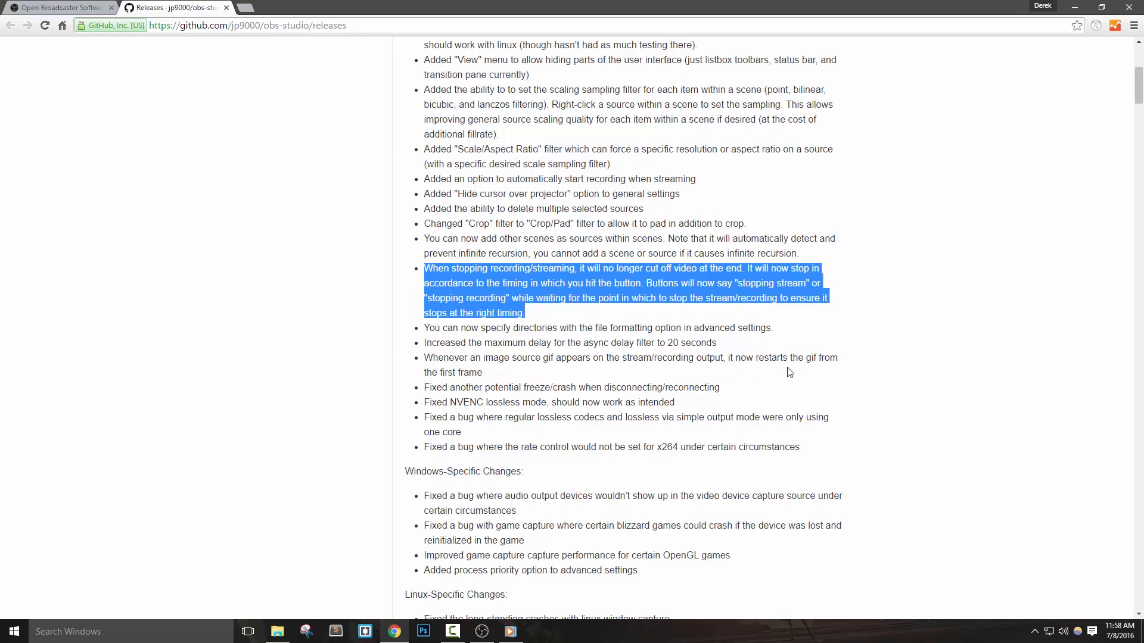
{"action": "left_click", "coordinate": [490, 373]}
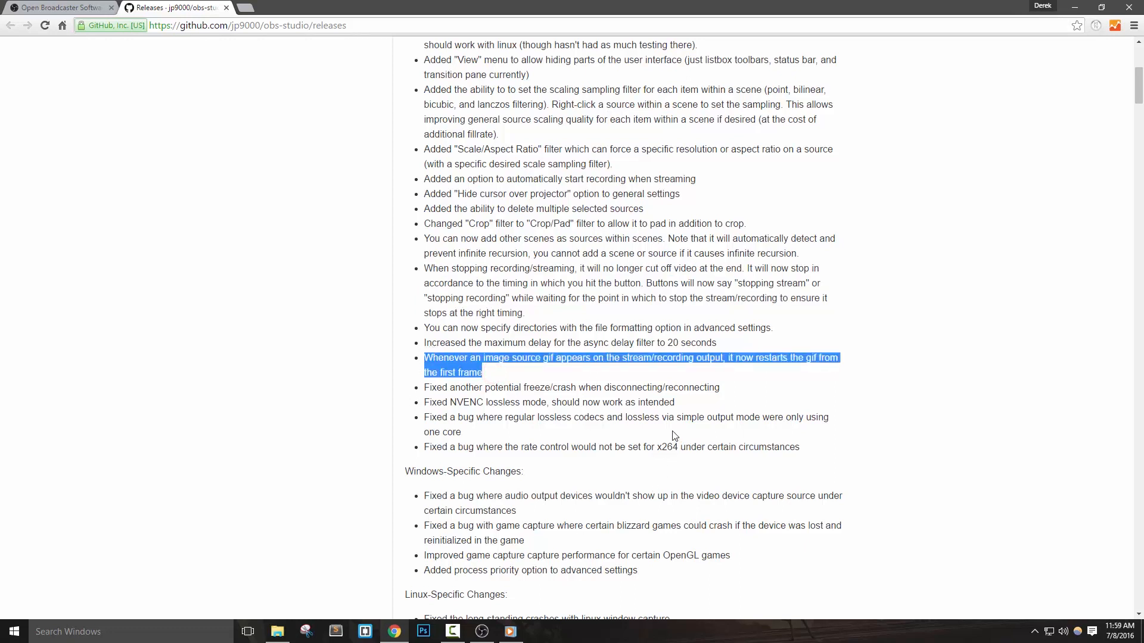
{"action": "mouse_move", "coordinate": [755, 394]}
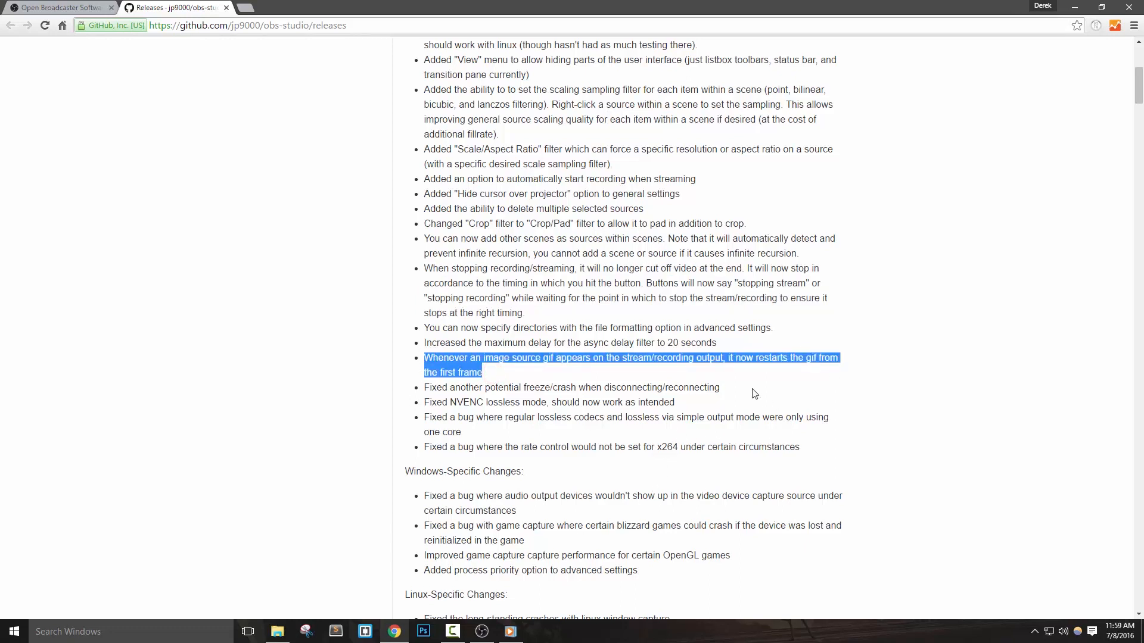
{"action": "left_click", "coordinate": [522, 401]}
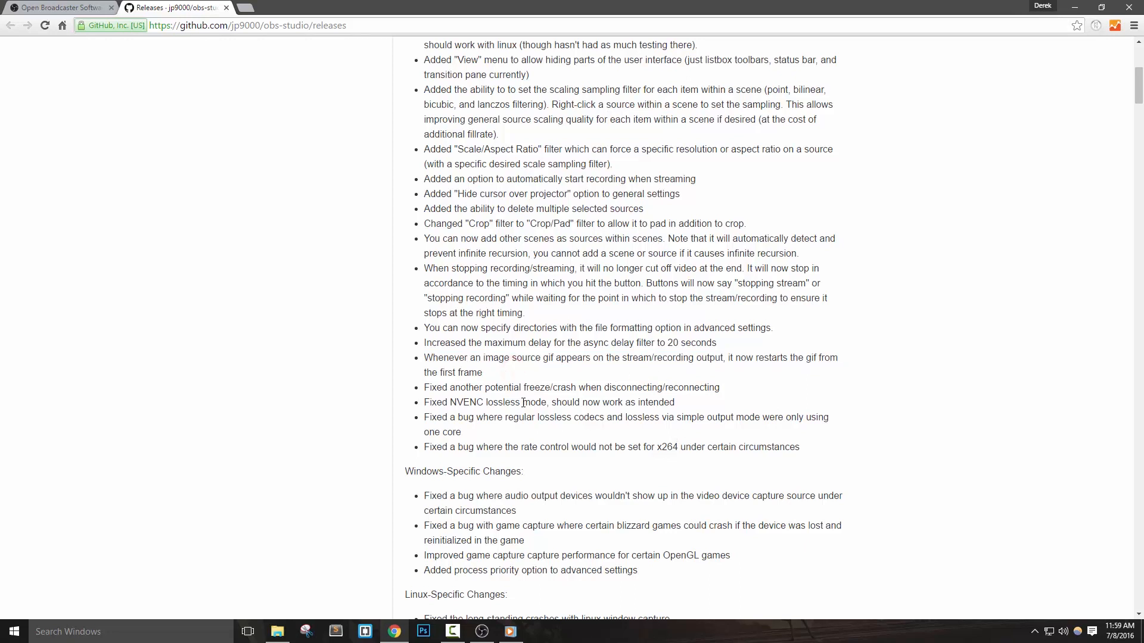
{"action": "mouse_move", "coordinate": [426, 388]}
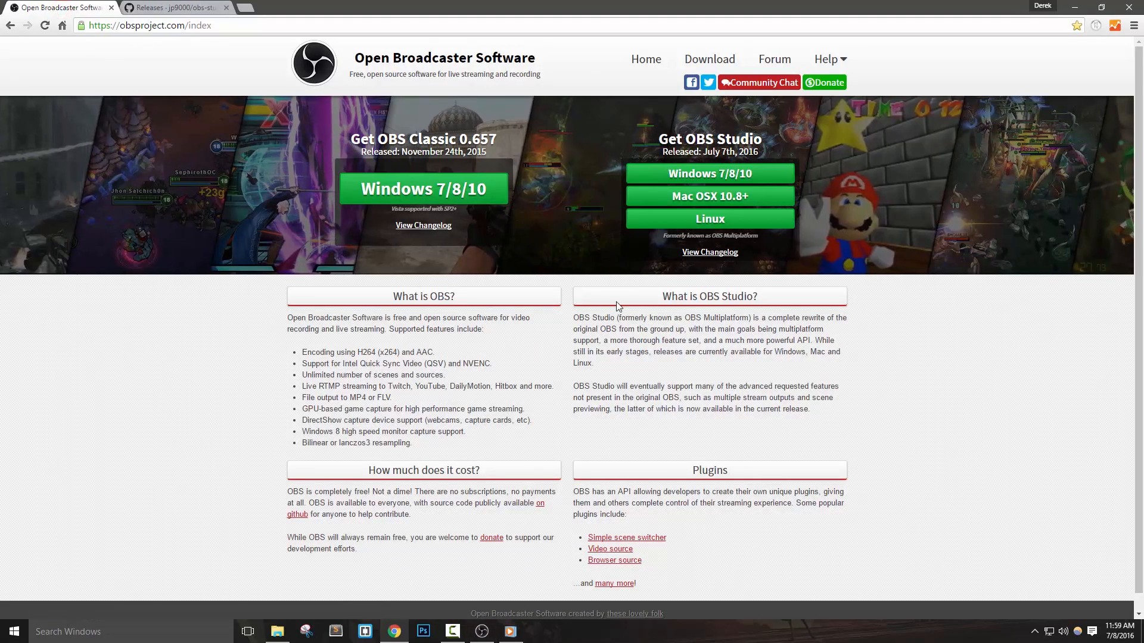
{"action": "left_click", "coordinate": [175, 7]}
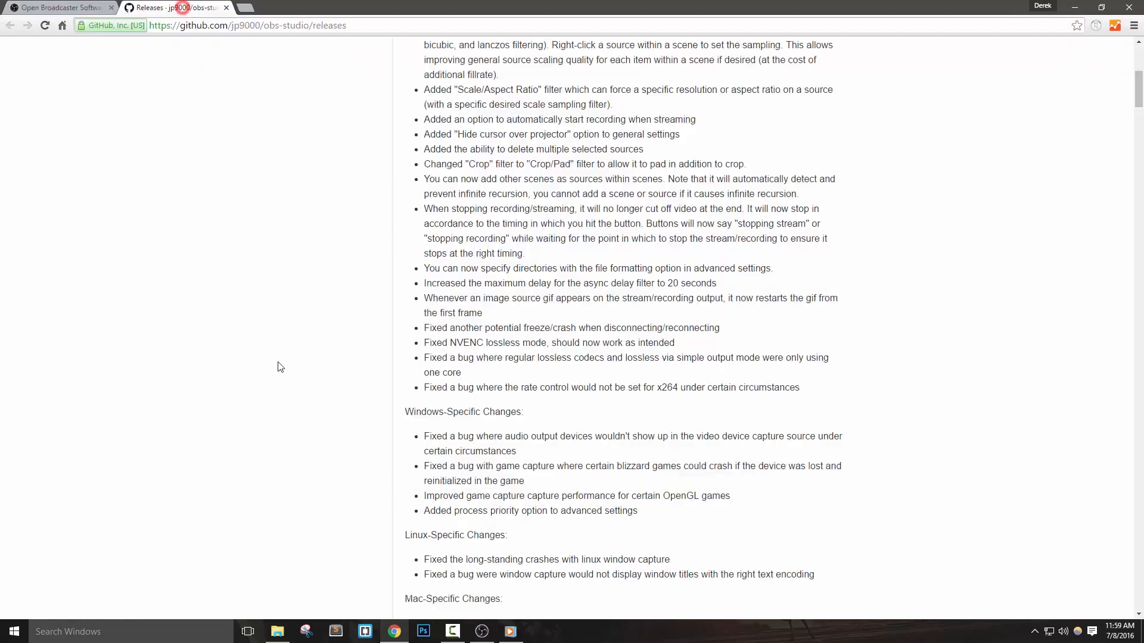
{"action": "scroll", "scroll_direction": "up", "scroll_amount": 3}
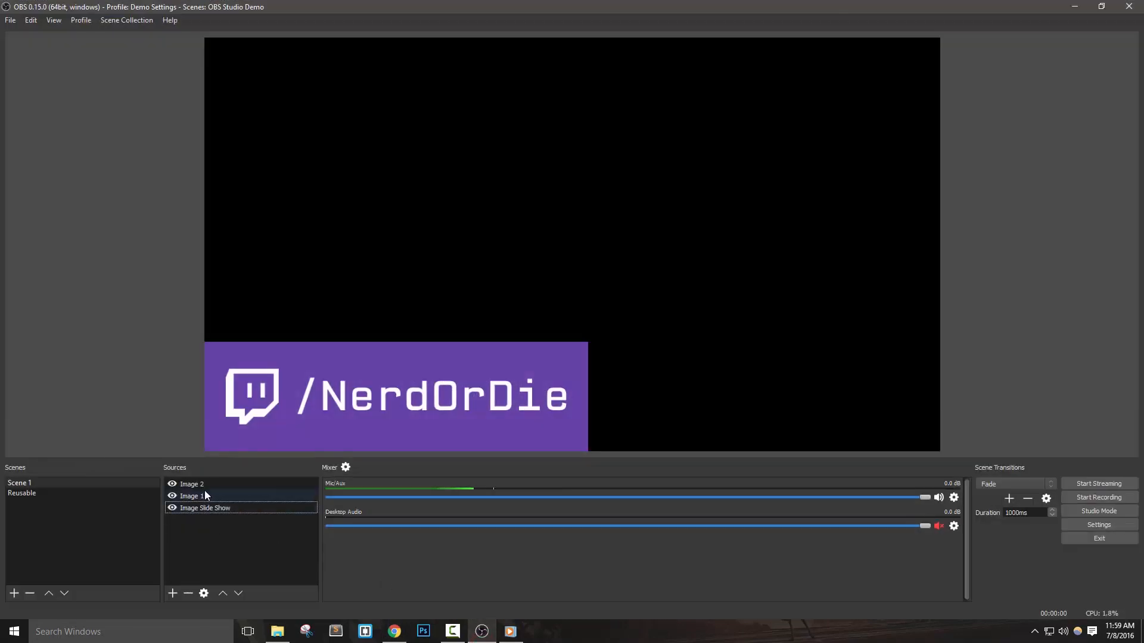
Delete Image 2, Image 1 and Image Slide Show together, emptying Scene 1, and bring up the Add source list.
{"action": "left_click", "coordinate": [187, 593]}
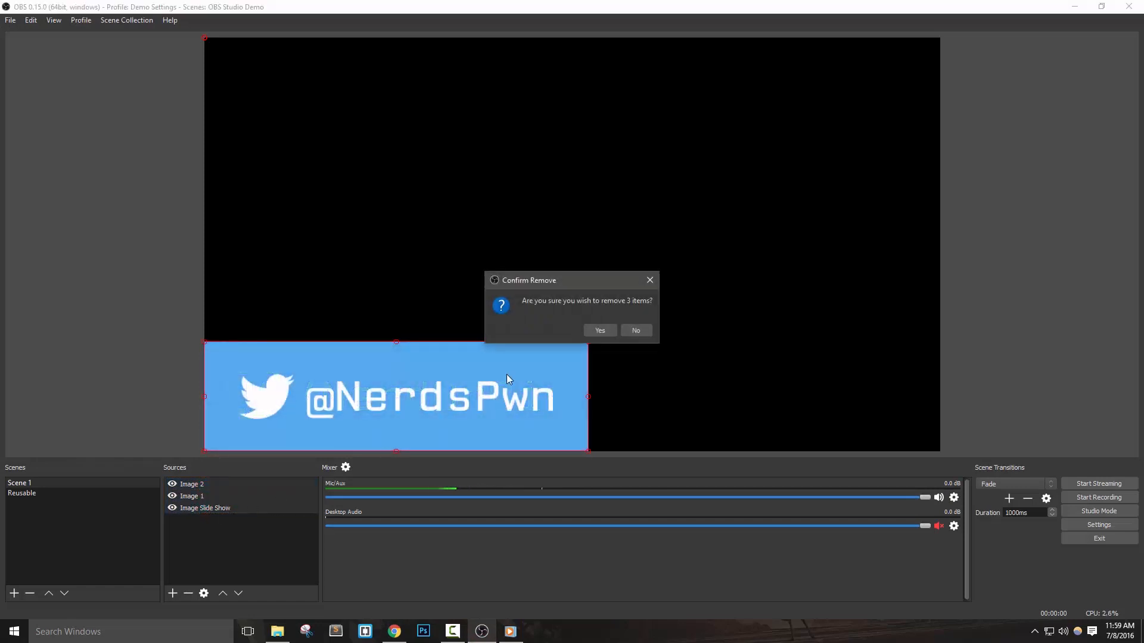
{"action": "left_click", "coordinate": [599, 330]}
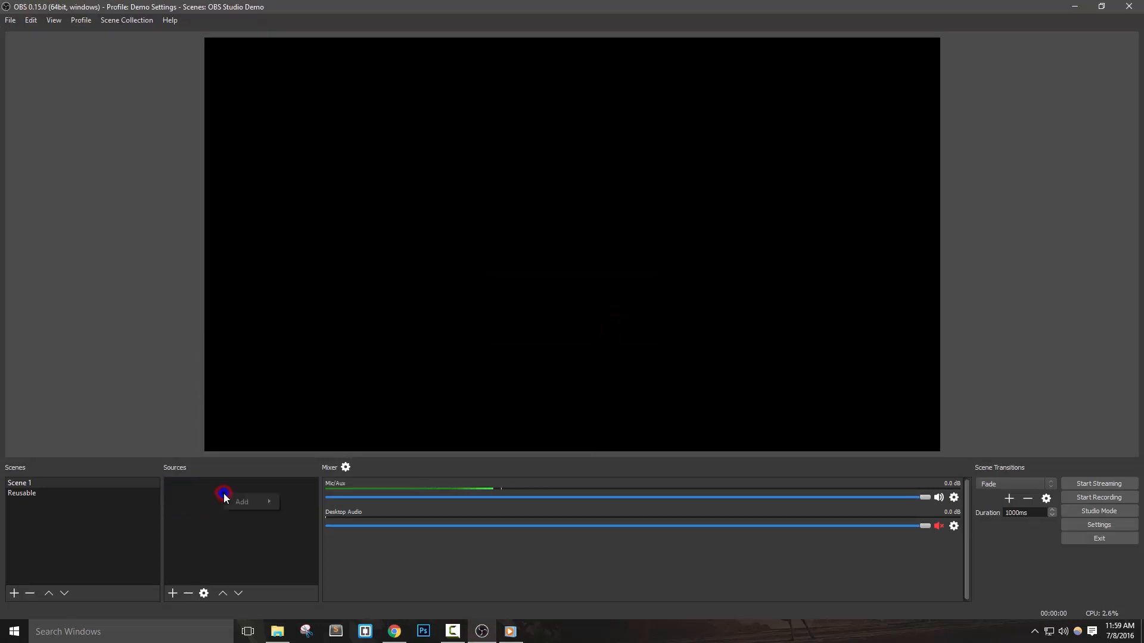
{"action": "left_click", "coordinate": [242, 501]}
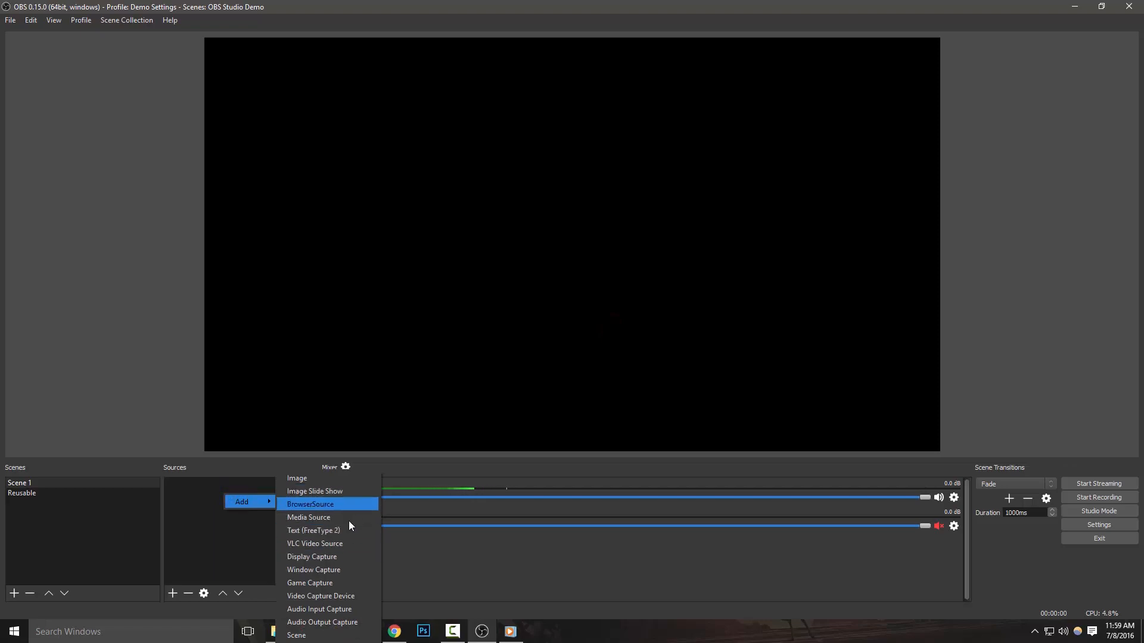
{"action": "mouse_move", "coordinate": [314, 491]}
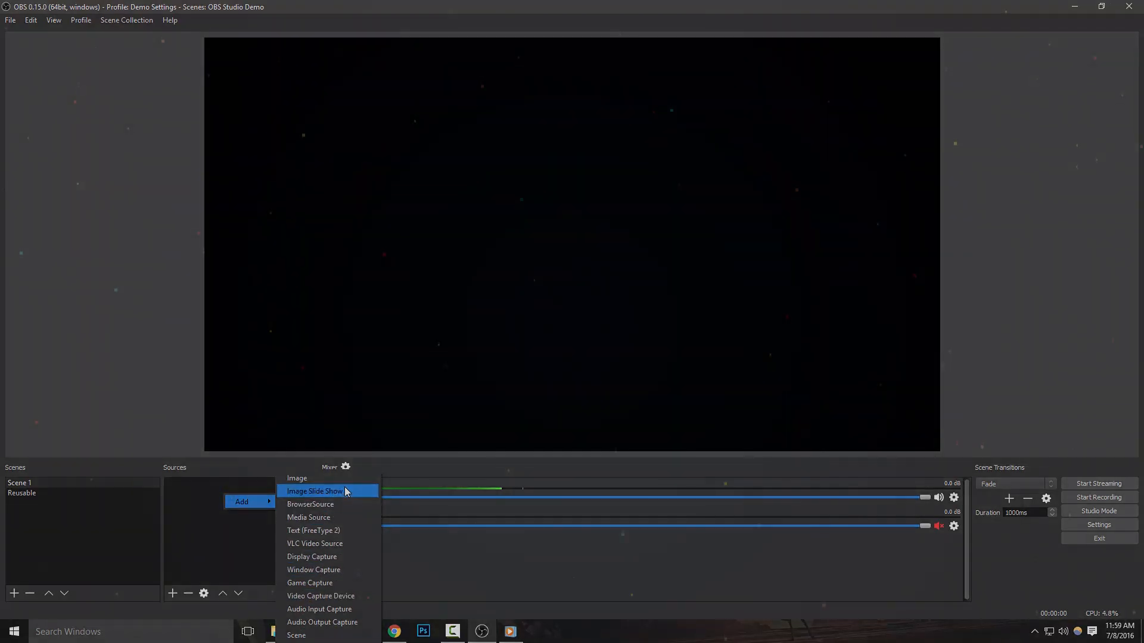